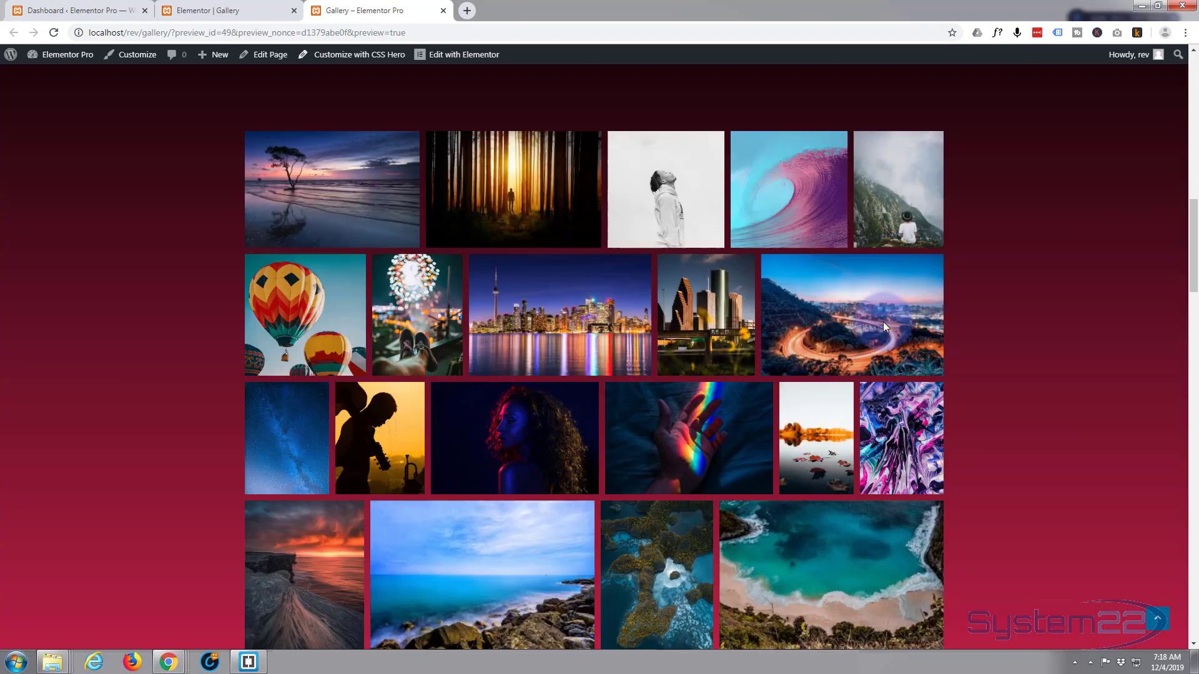
- Review the page and switch to editing it in the Elementor builder
{"action": "scroll", "scroll_direction": "down", "scroll_amount": 3}
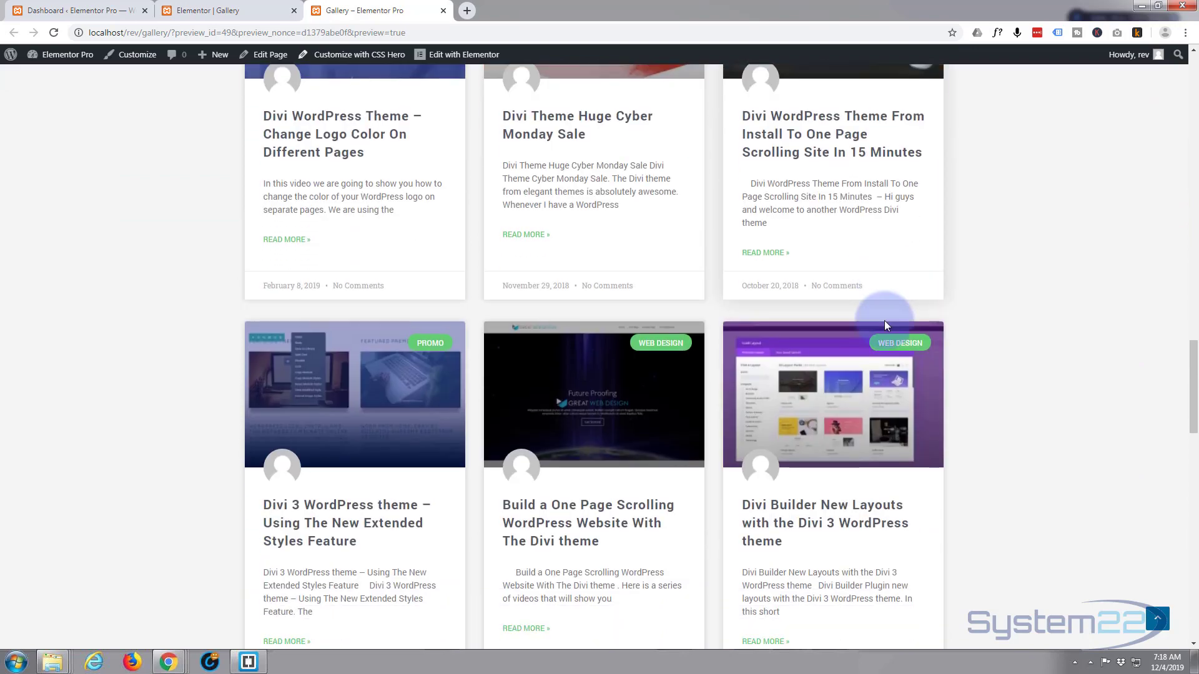
{"action": "scroll", "scroll_direction": "down", "scroll_amount": 3}
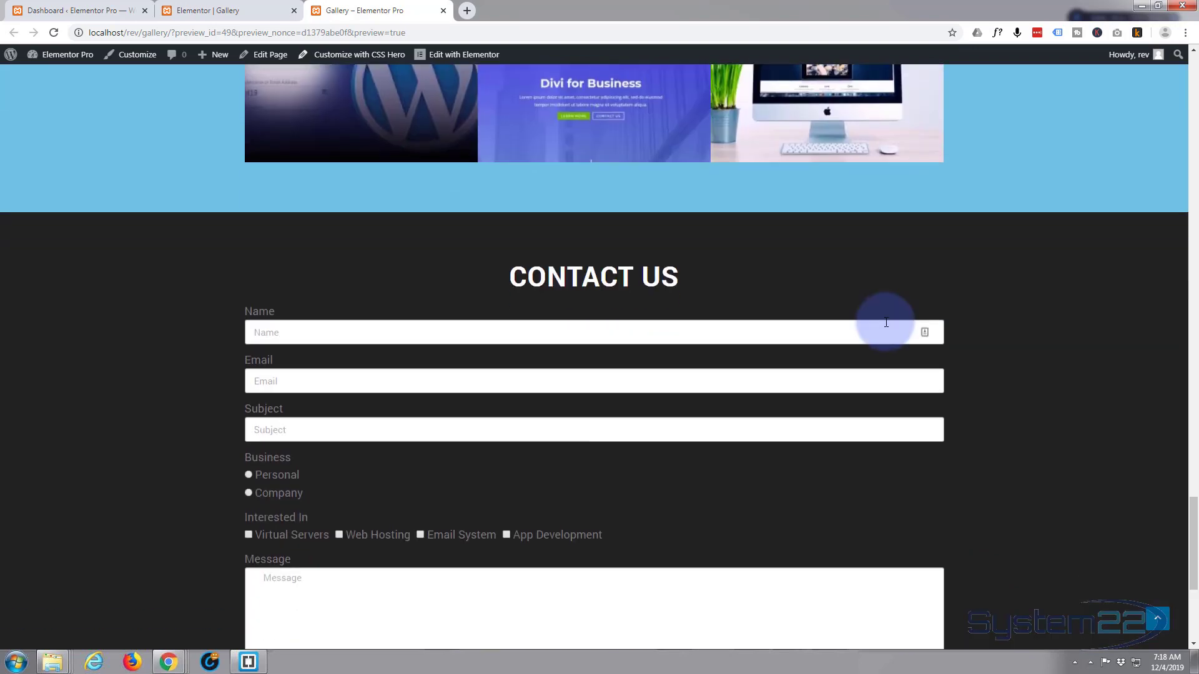
{"action": "scroll", "scroll_direction": "down", "scroll_amount": 3}
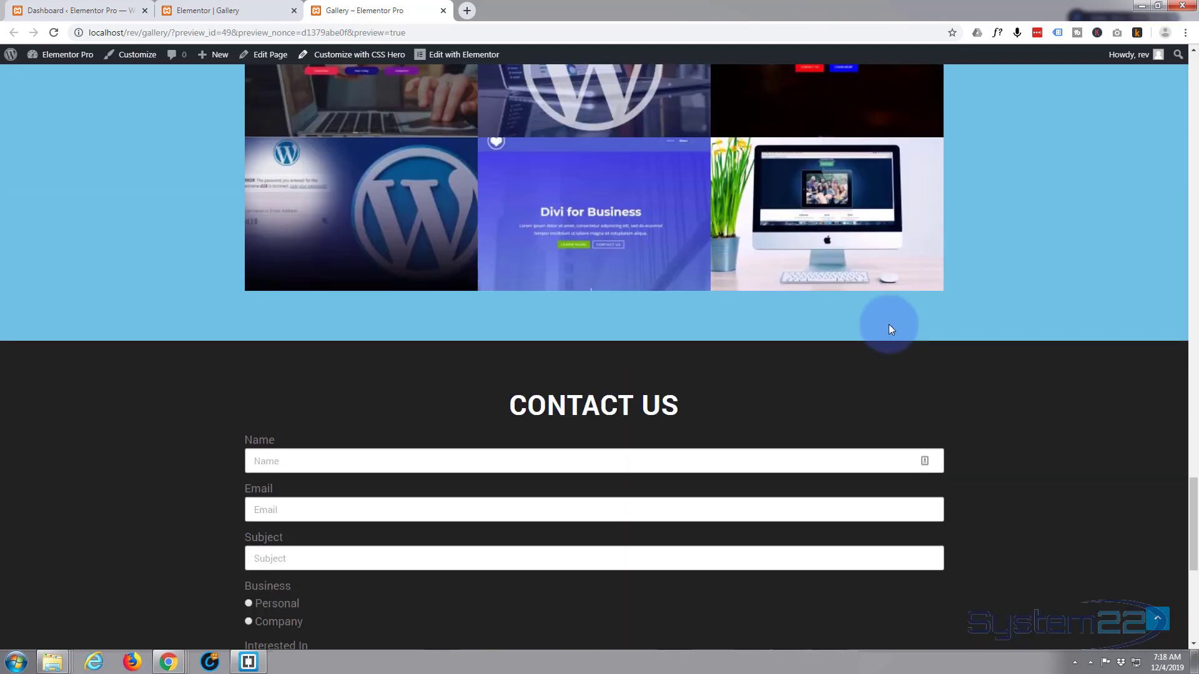
{"action": "scroll", "scroll_direction": "up", "scroll_amount": 3}
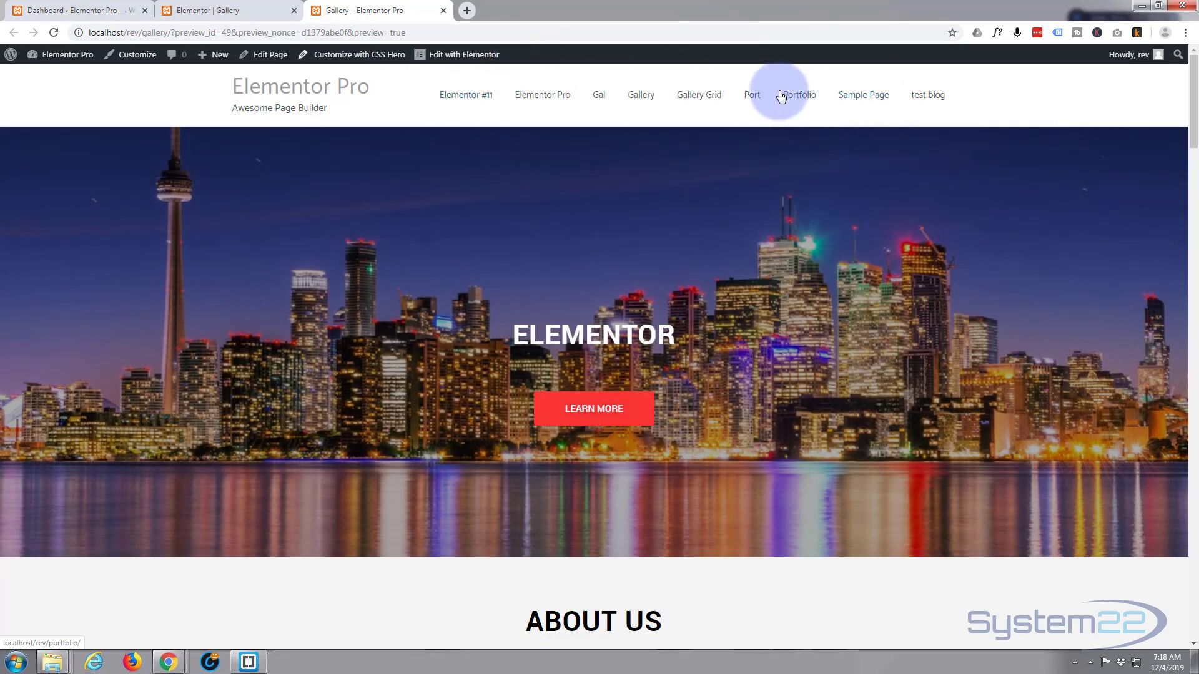
{"action": "scroll", "scroll_direction": "down", "scroll_amount": 3}
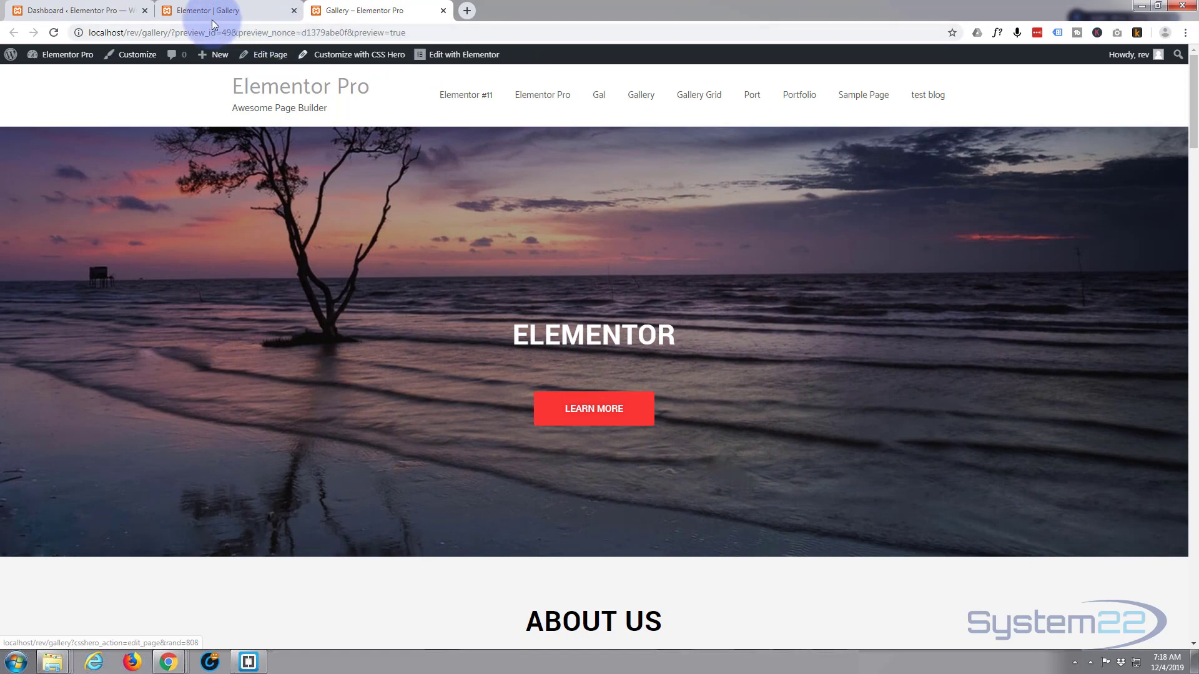
{"action": "left_click", "coordinate": [463, 54]}
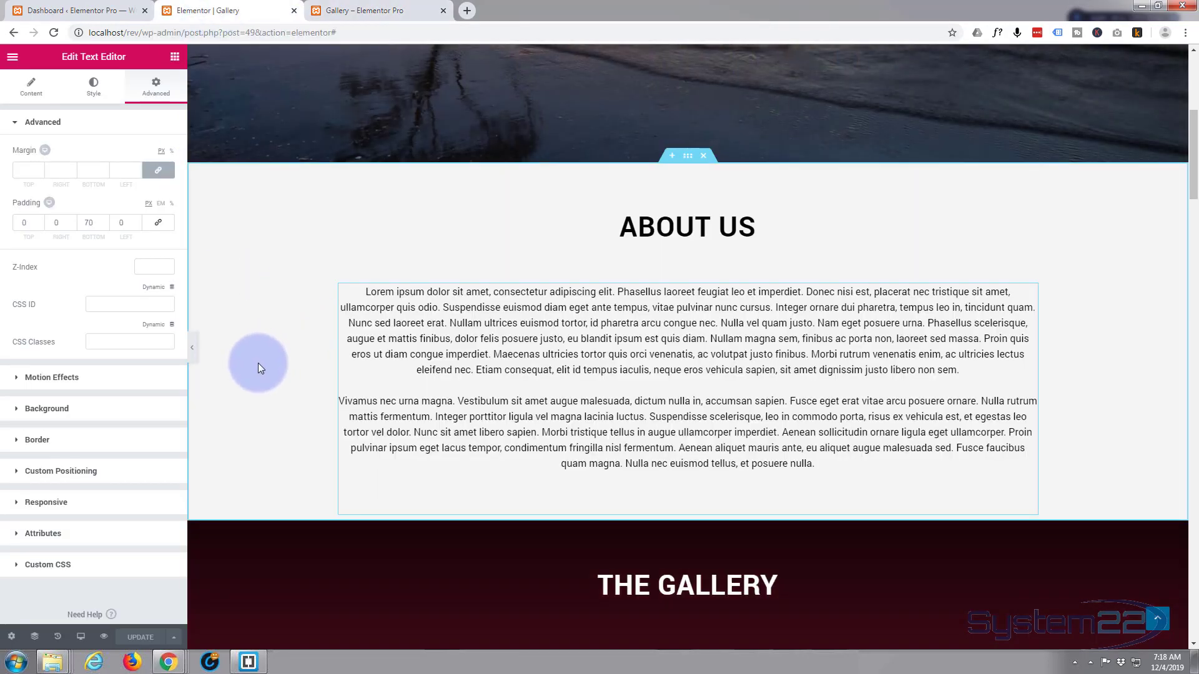
{"action": "scroll", "scroll_direction": "up", "scroll_amount": 3}
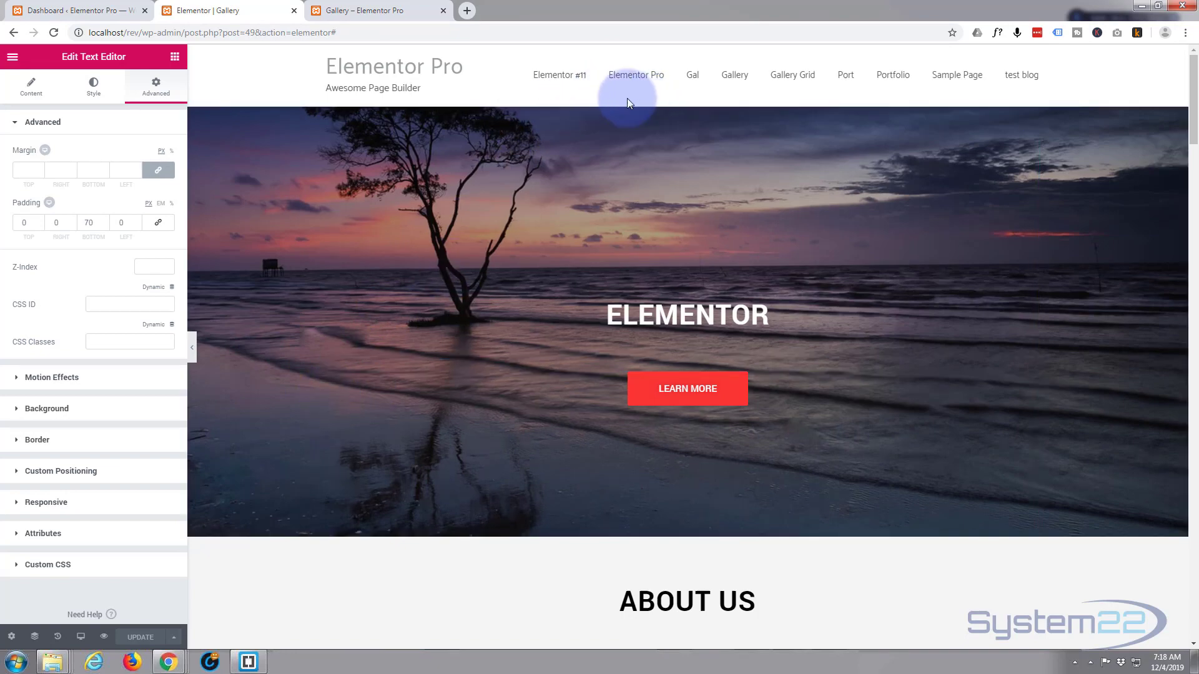
{"action": "scroll", "scroll_direction": "down", "scroll_amount": 3}
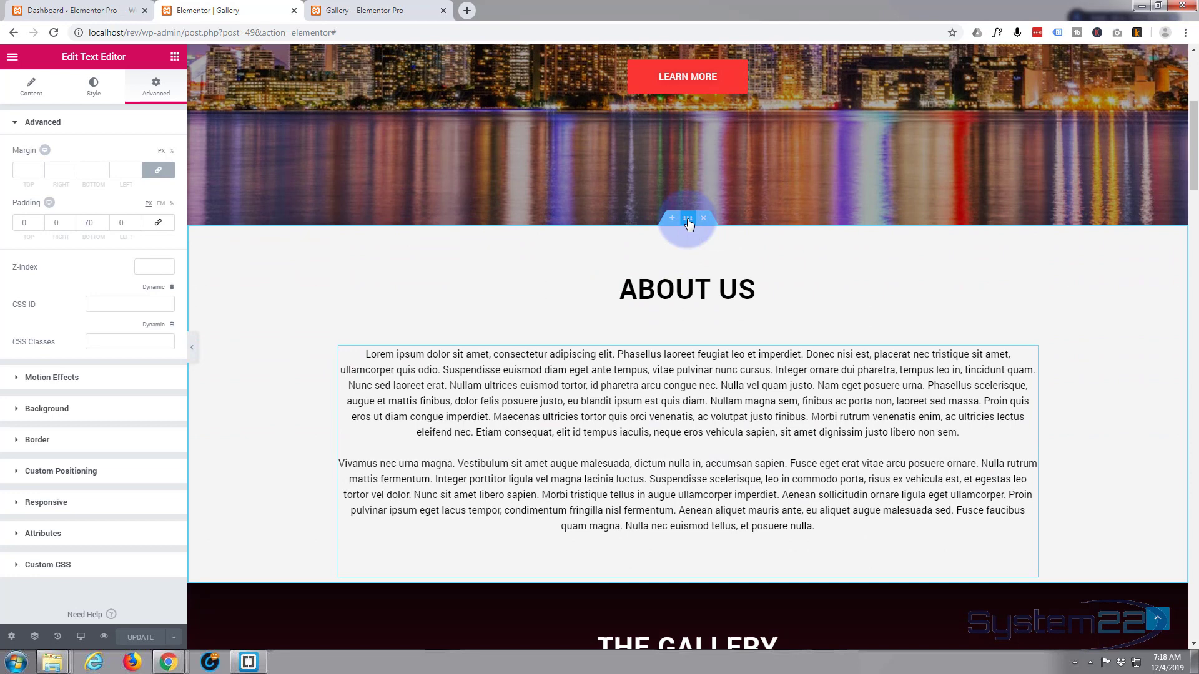
- Give the About Us section the CSS ID 'about' in its Advanced settings
{"action": "left_click", "coordinate": [687, 217]}
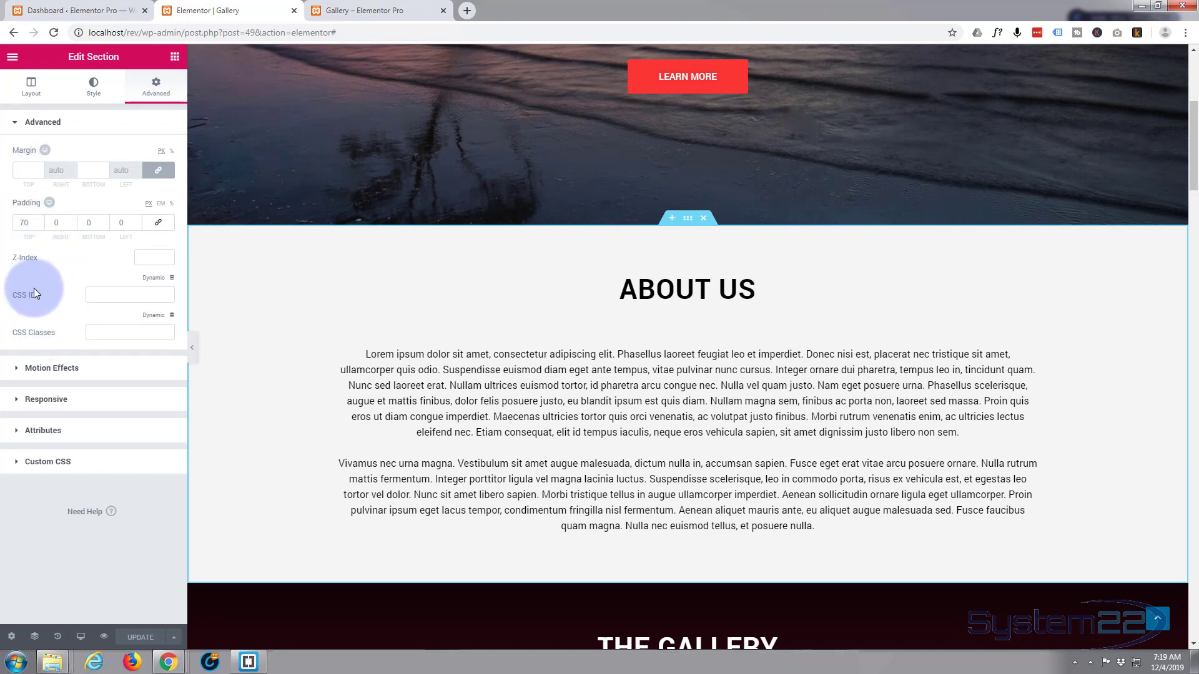
{"action": "left_click", "coordinate": [129, 294]}
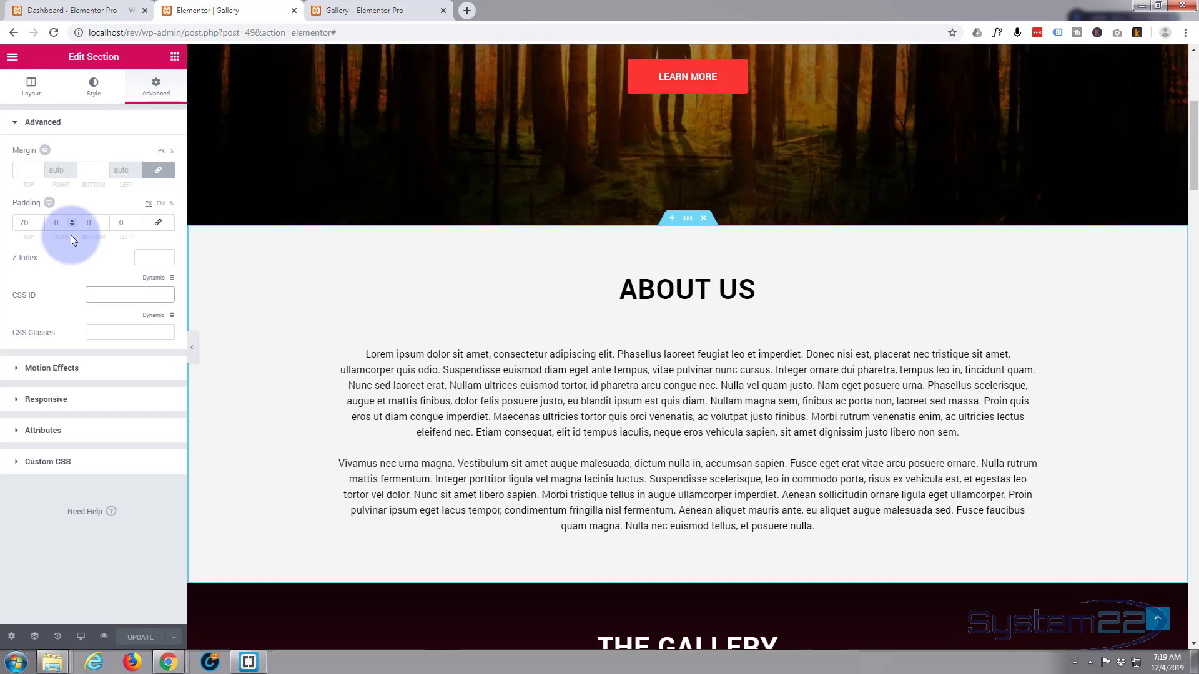
{"action": "type", "text": "about"}
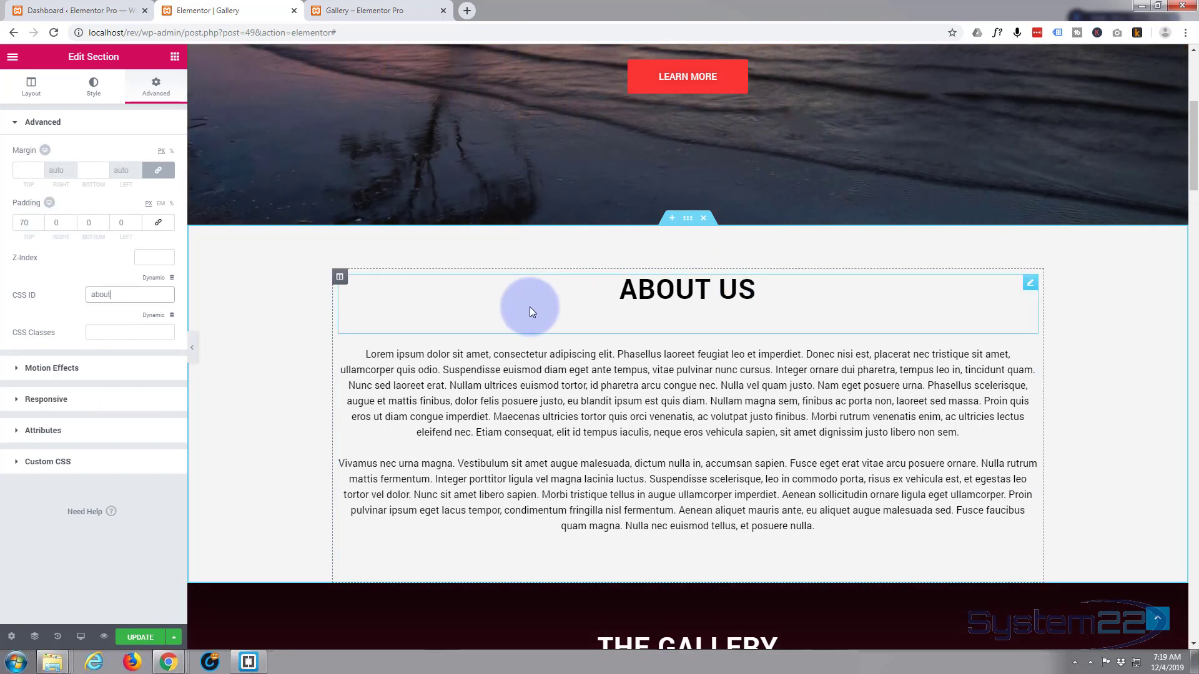
{"action": "scroll", "scroll_direction": "down", "scroll_amount": 3}
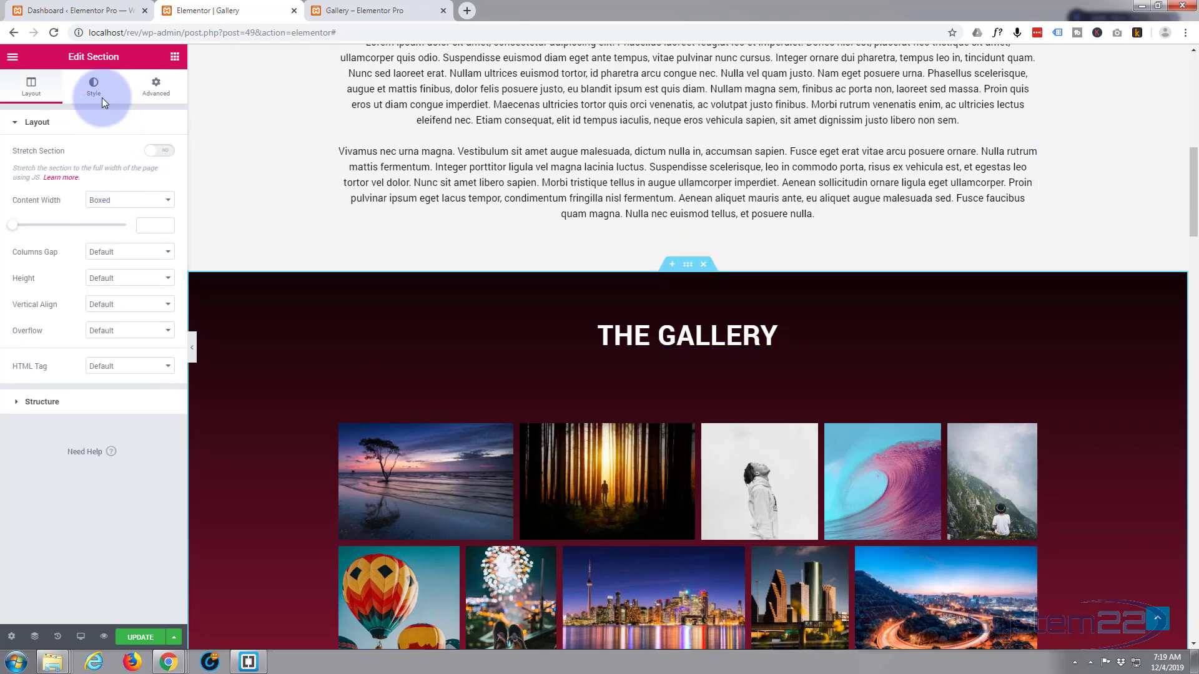
- Give the Our Blog section the CSS ID 'blog' in its Advanced settings
{"action": "left_click", "coordinate": [154, 84]}
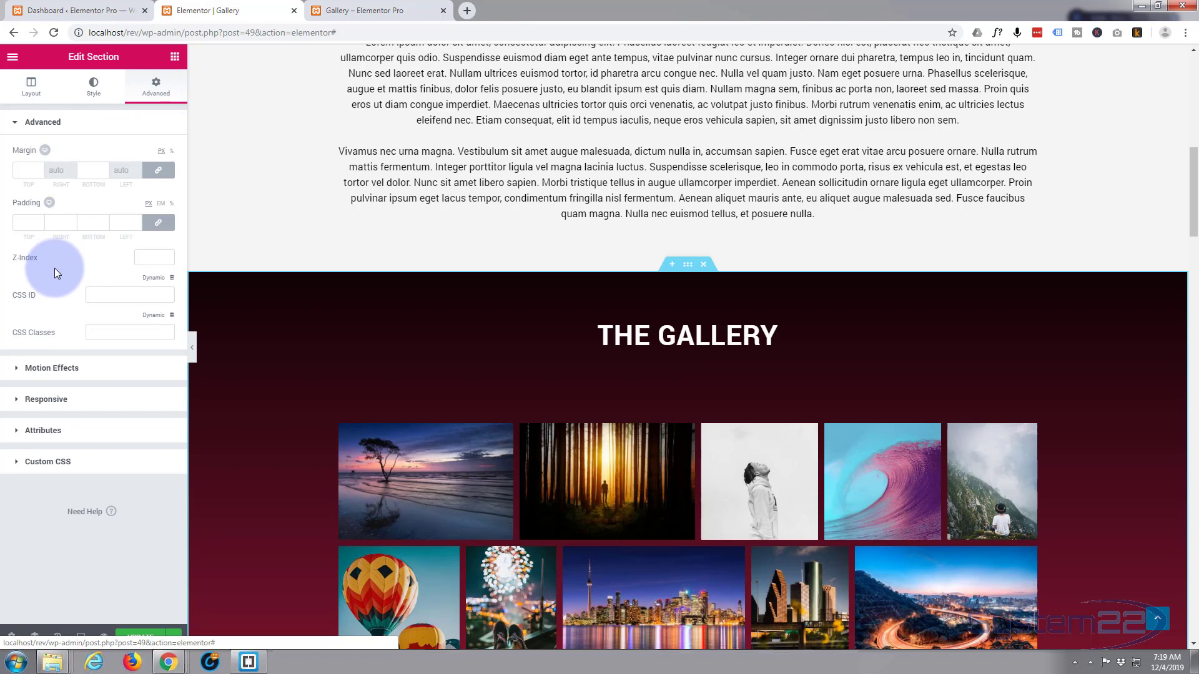
{"action": "left_click", "coordinate": [129, 294]}
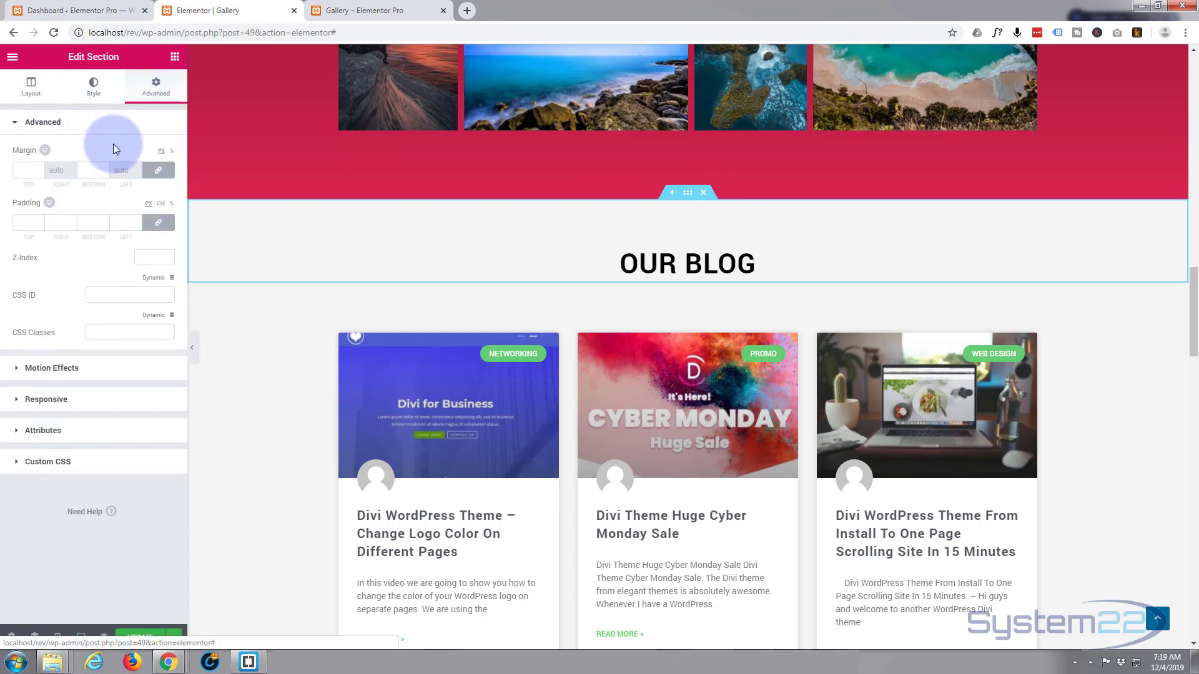
{"action": "left_click", "coordinate": [128, 295]}
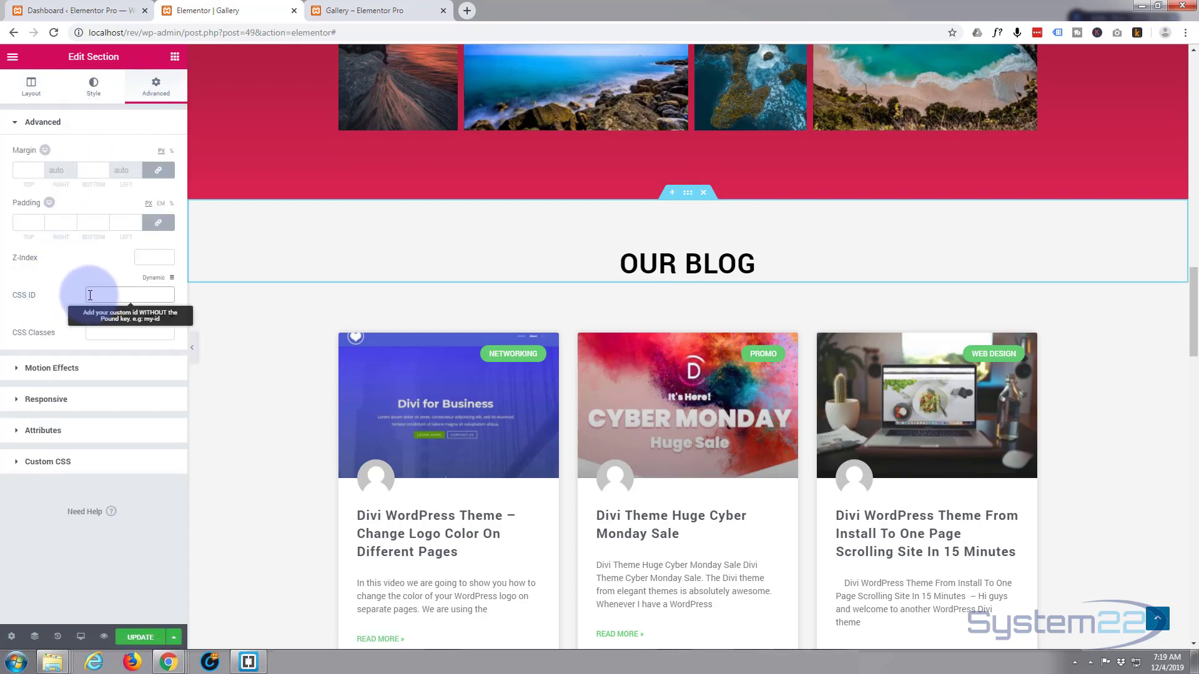
{"action": "type", "text": "blog"}
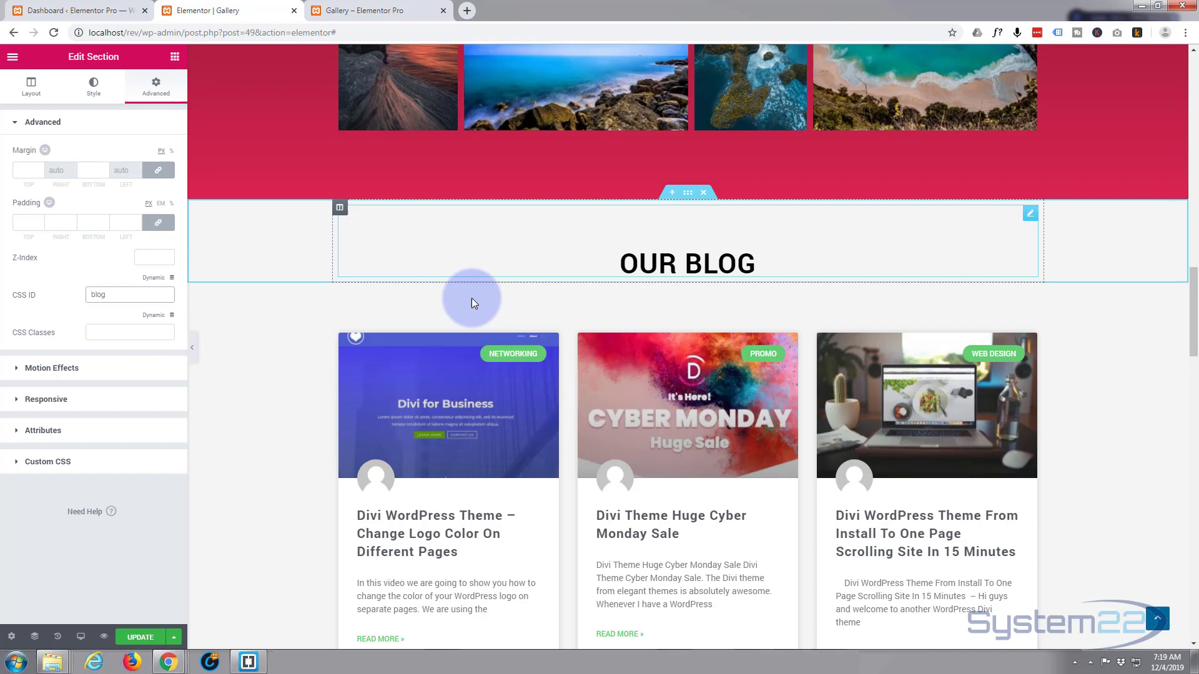
{"action": "scroll", "scroll_direction": "down", "scroll_amount": 3}
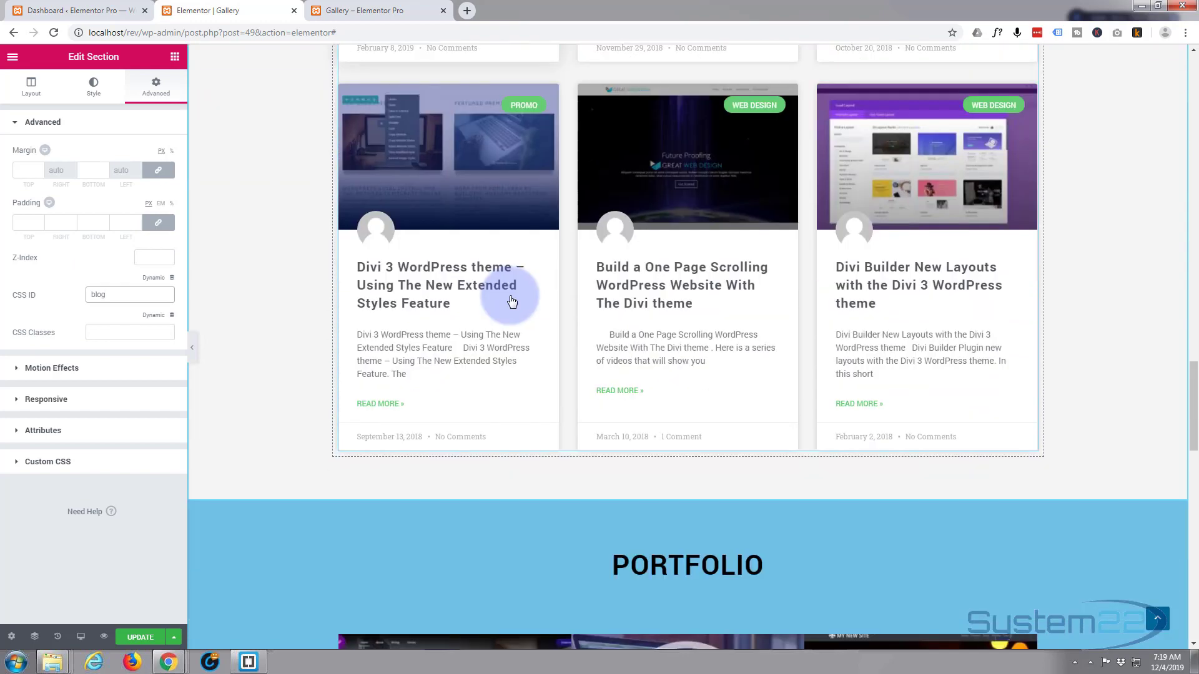
{"action": "scroll", "scroll_direction": "down", "scroll_amount": 3}
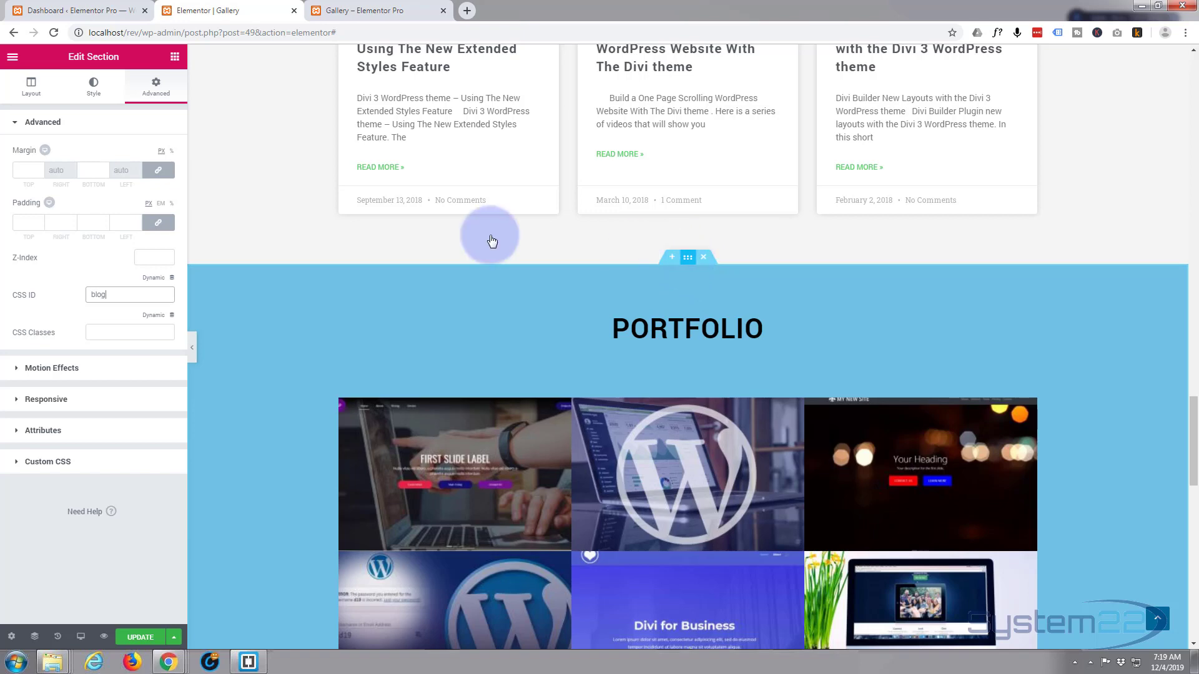
- Give the Portfolio section the CSS ID 'portfolio'
{"action": "left_click", "coordinate": [93, 86]}
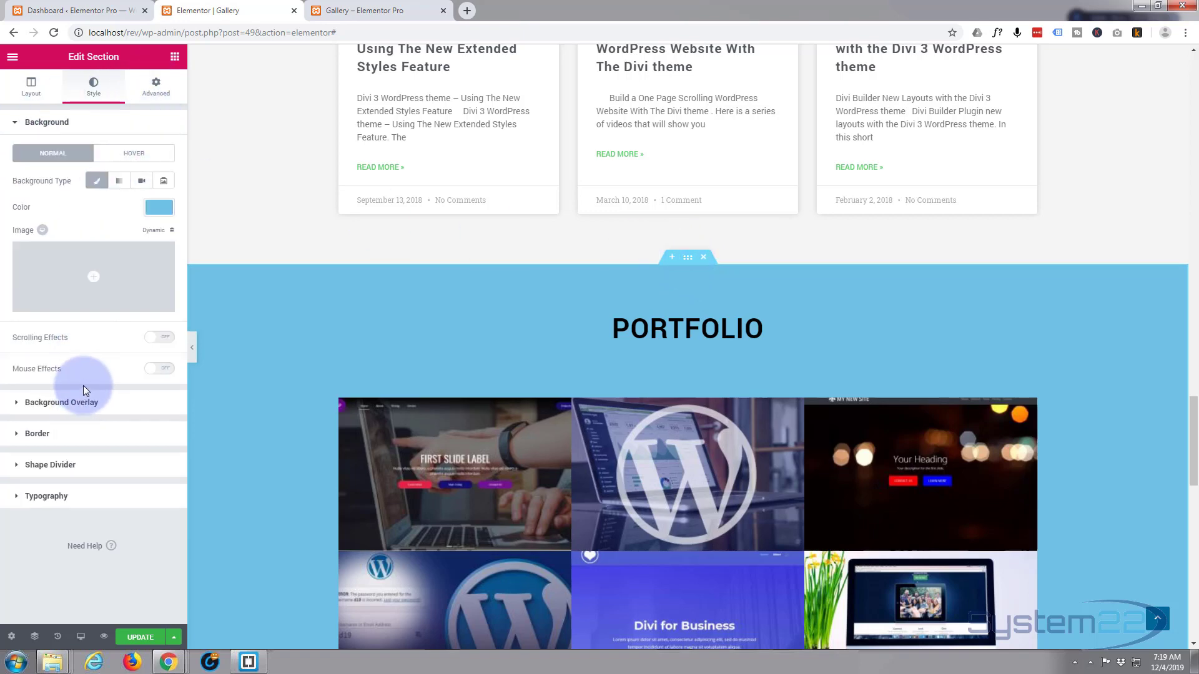
{"action": "left_click", "coordinate": [155, 86]}
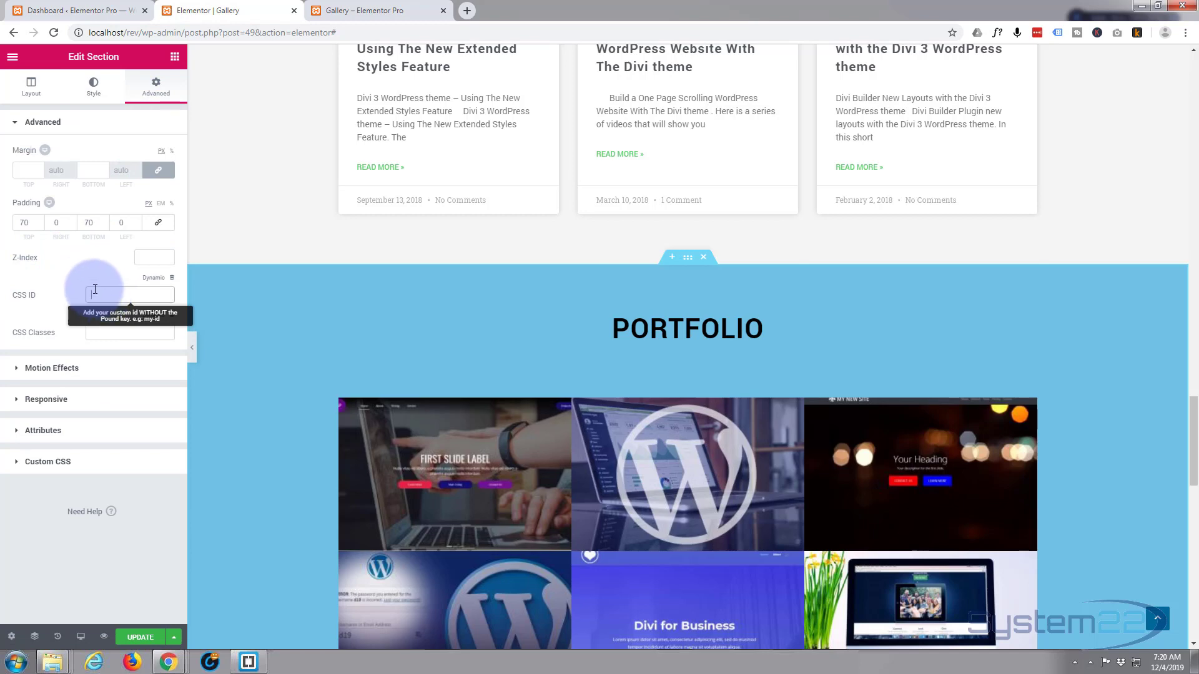
{"action": "type", "text": "portf"}
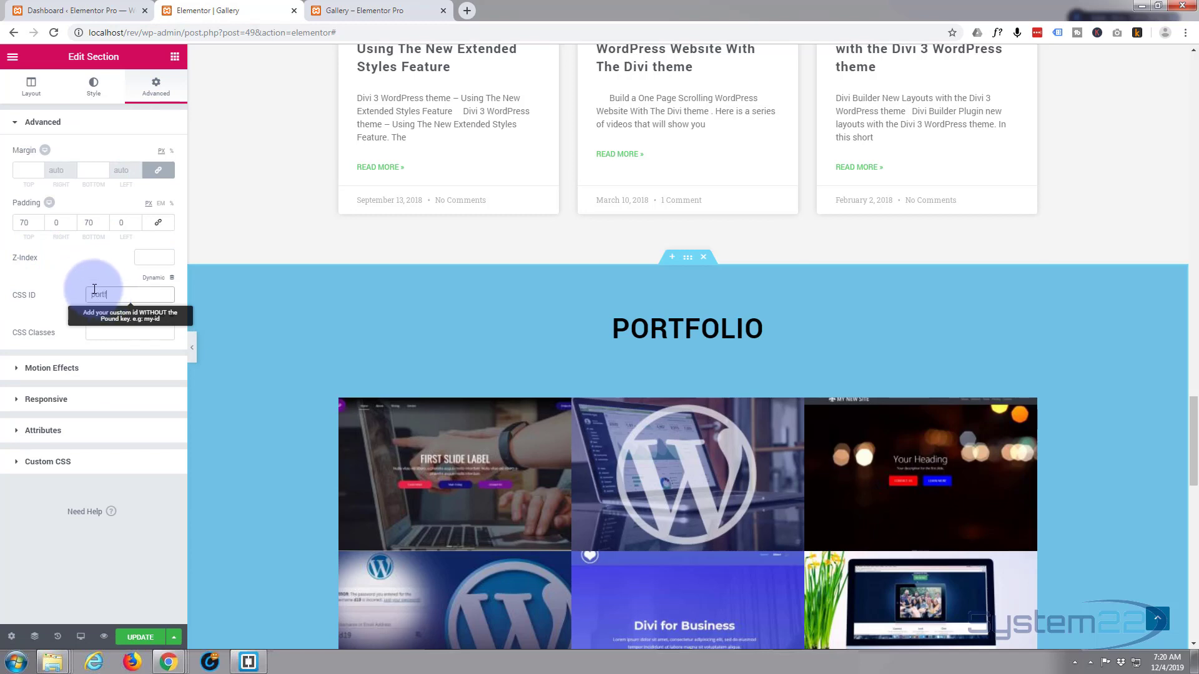
{"action": "type", "text": "portfolio"}
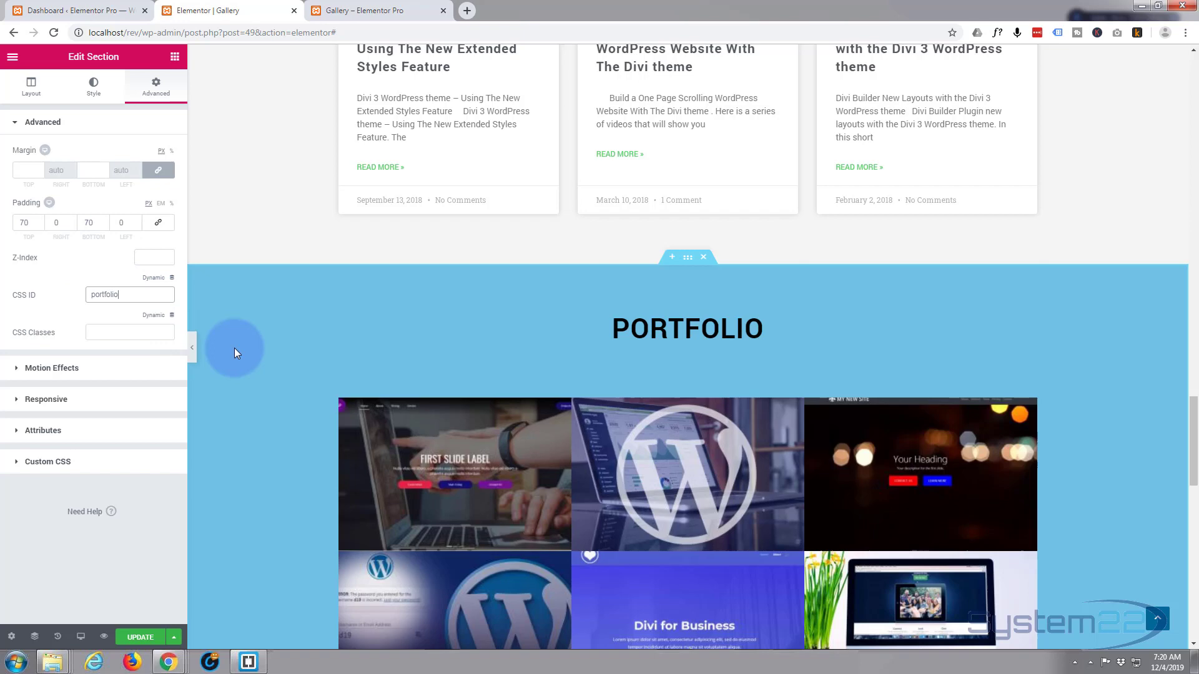
{"action": "scroll", "scroll_direction": "down", "scroll_amount": 3}
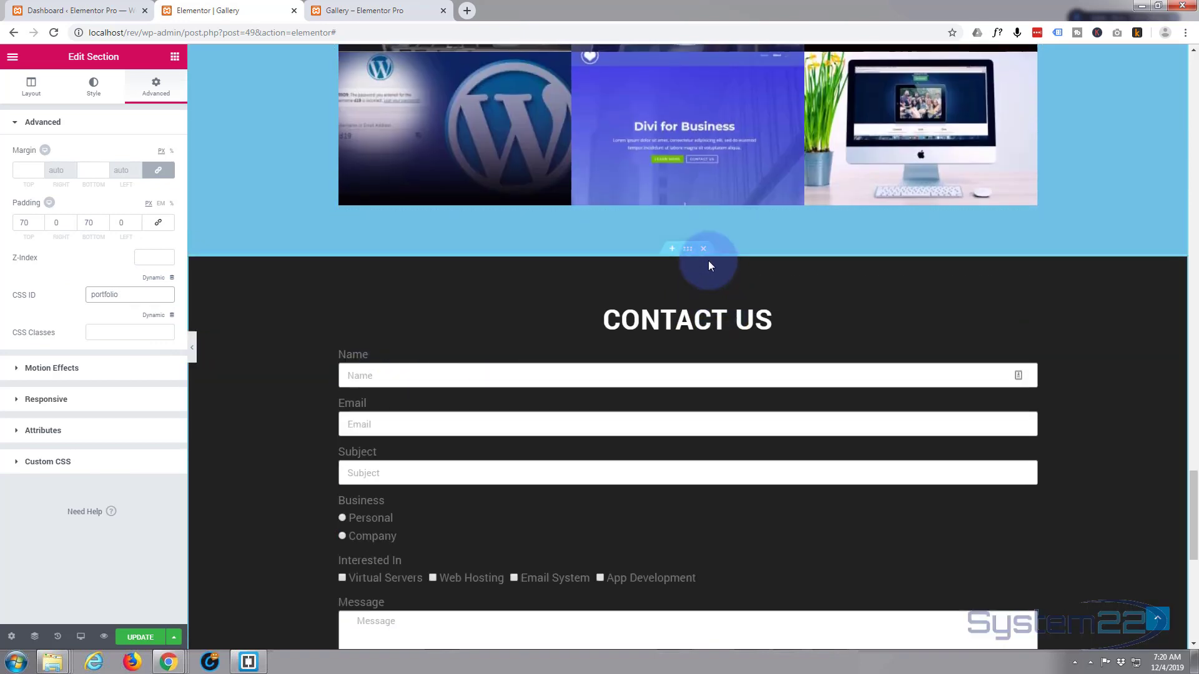
- Give the Contact Us section the CSS ID 'contact' and update the page
{"action": "left_click", "coordinate": [30, 86]}
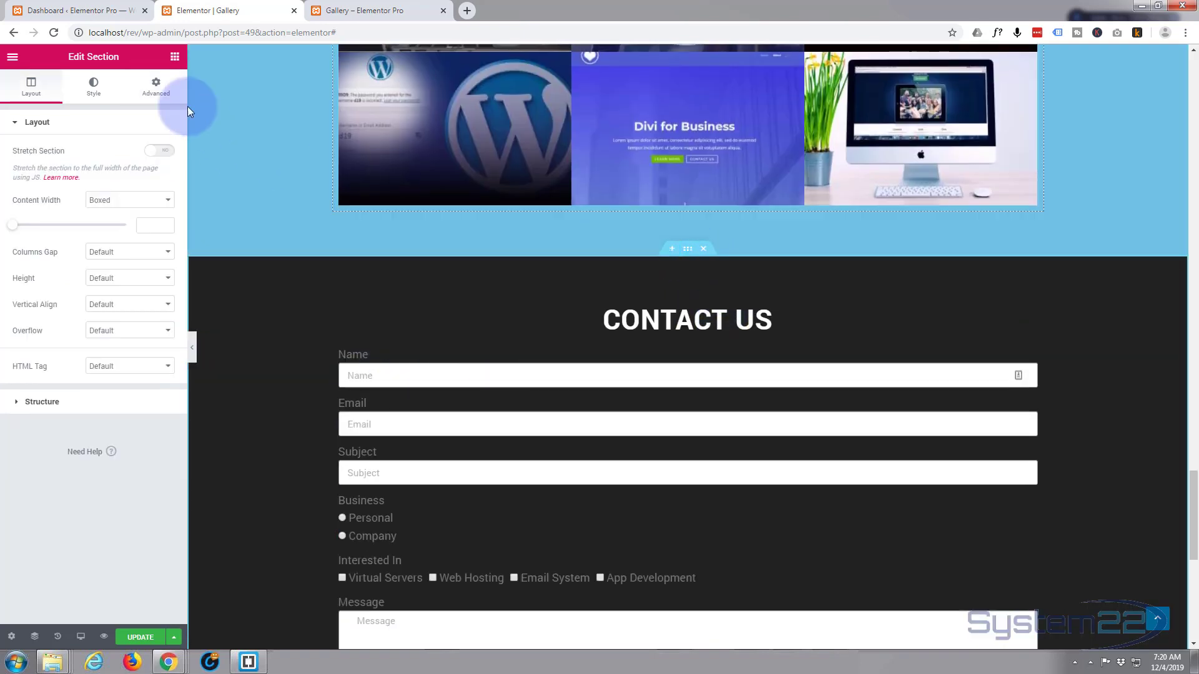
{"action": "left_click", "coordinate": [155, 85]}
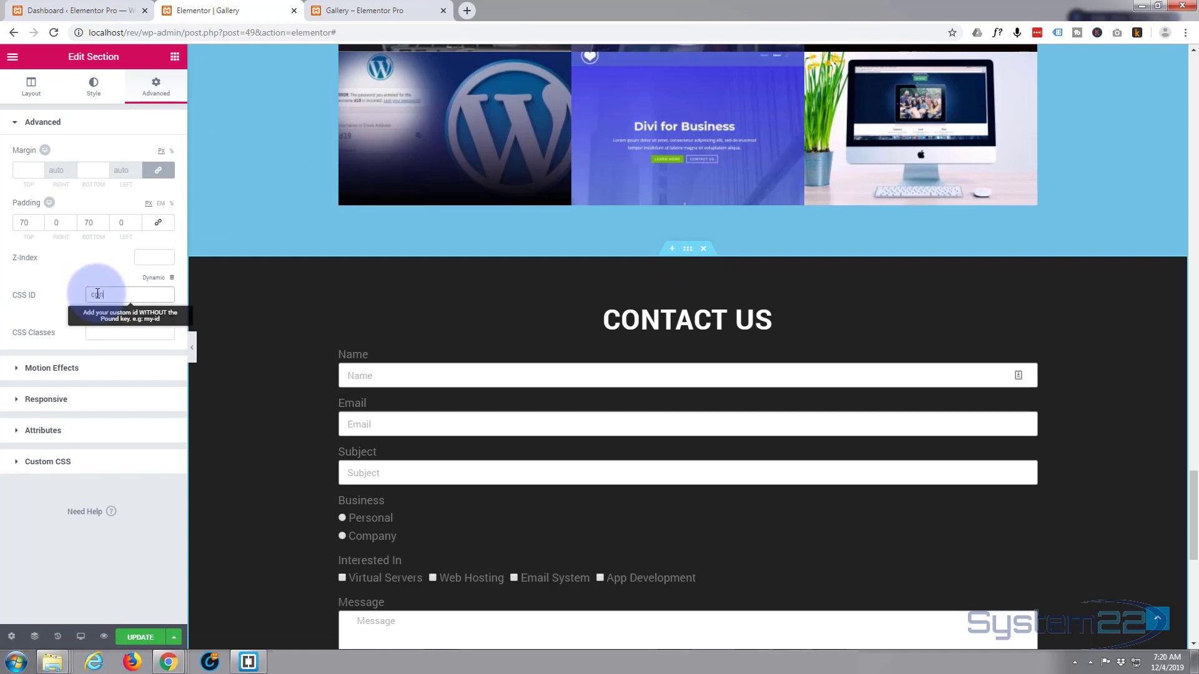
{"action": "type", "text": "ontact"}
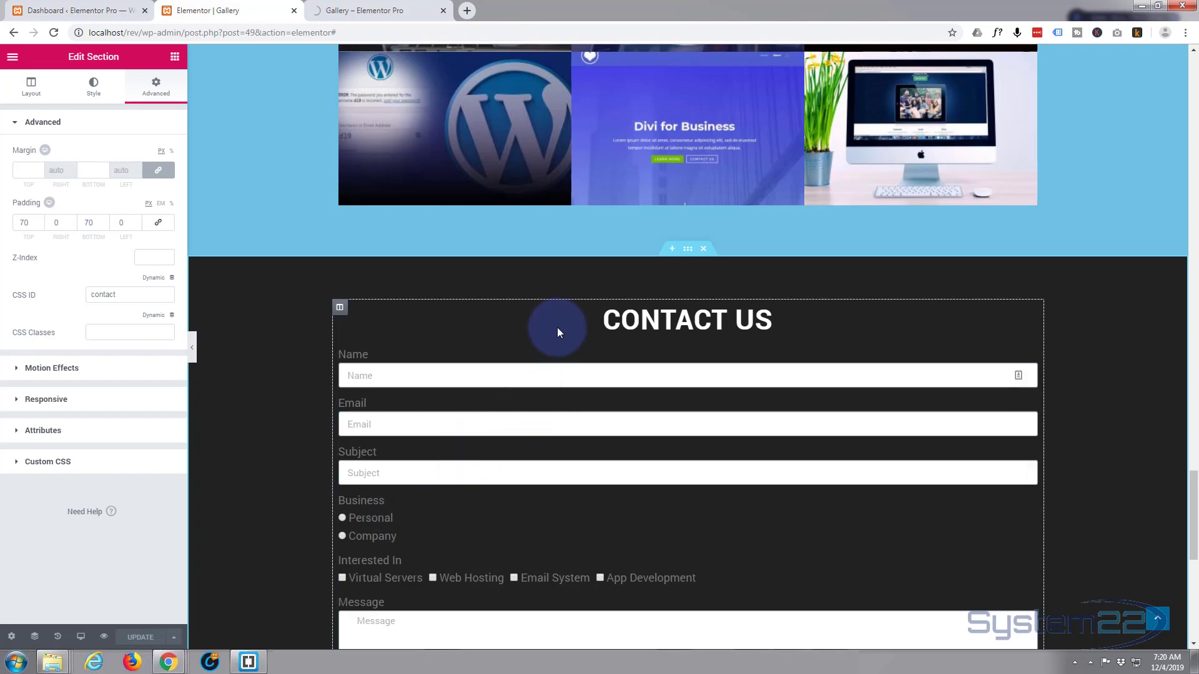
{"action": "scroll", "scroll_direction": "down", "scroll_amount": 3}
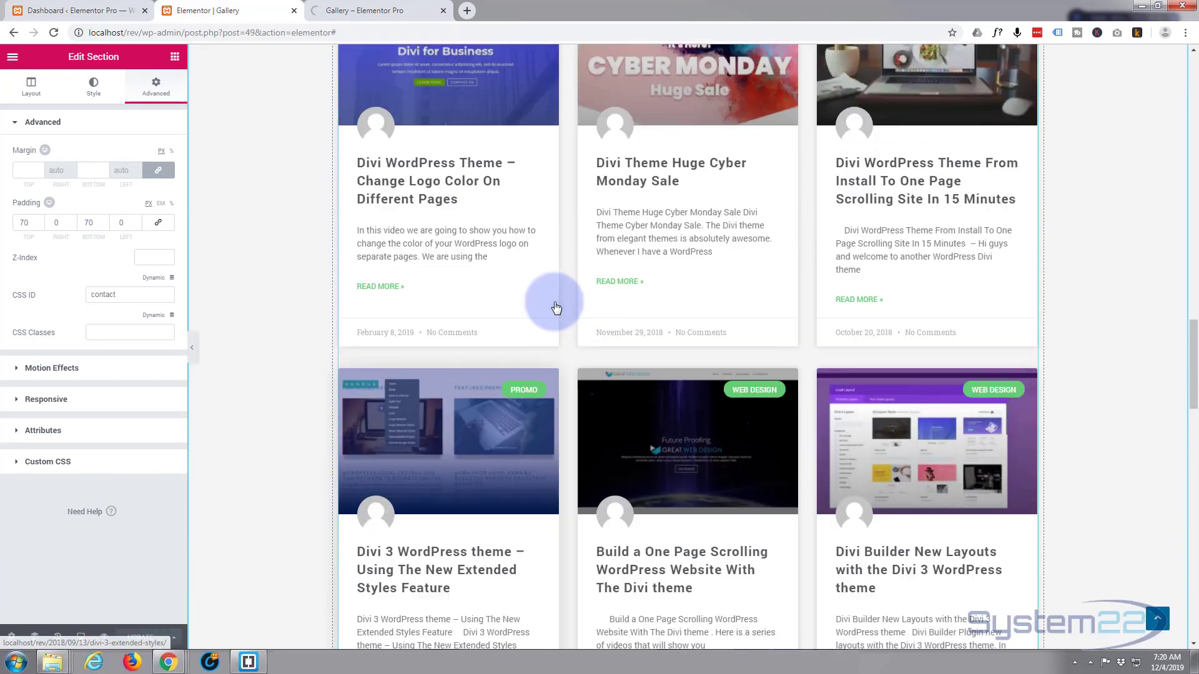
{"action": "left_click", "coordinate": [375, 10]}
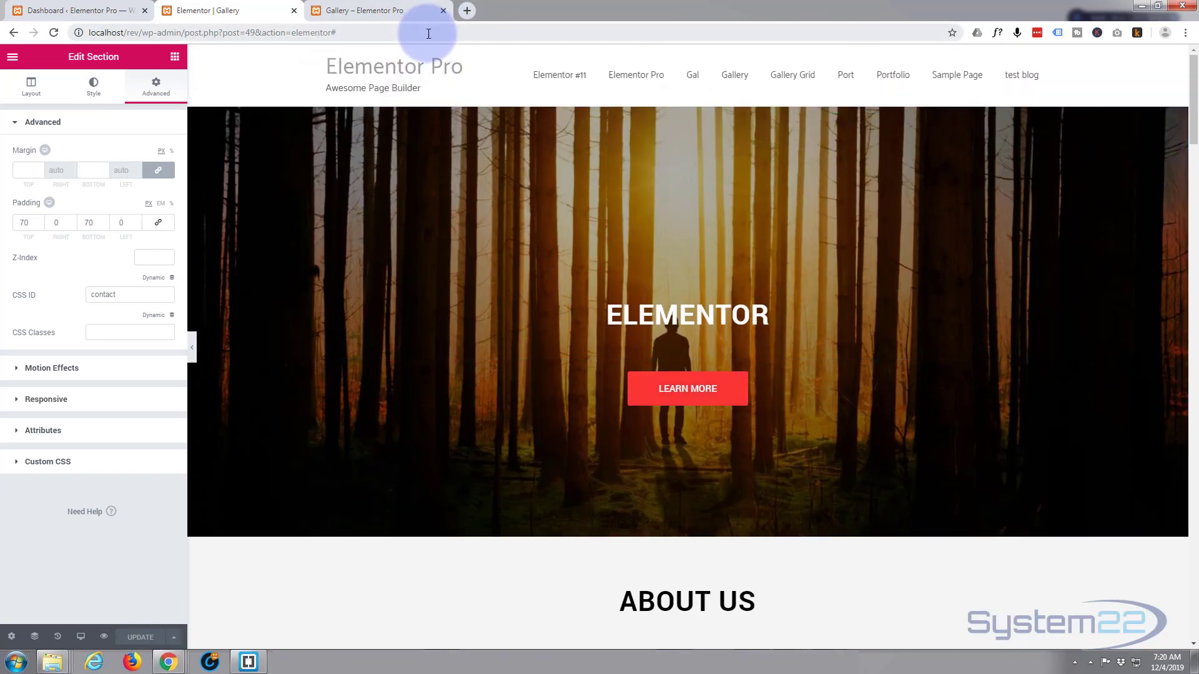
- Return to the dashboard, go to Appearance > Menus and start creating a new menu
{"action": "left_click", "coordinate": [72, 11]}
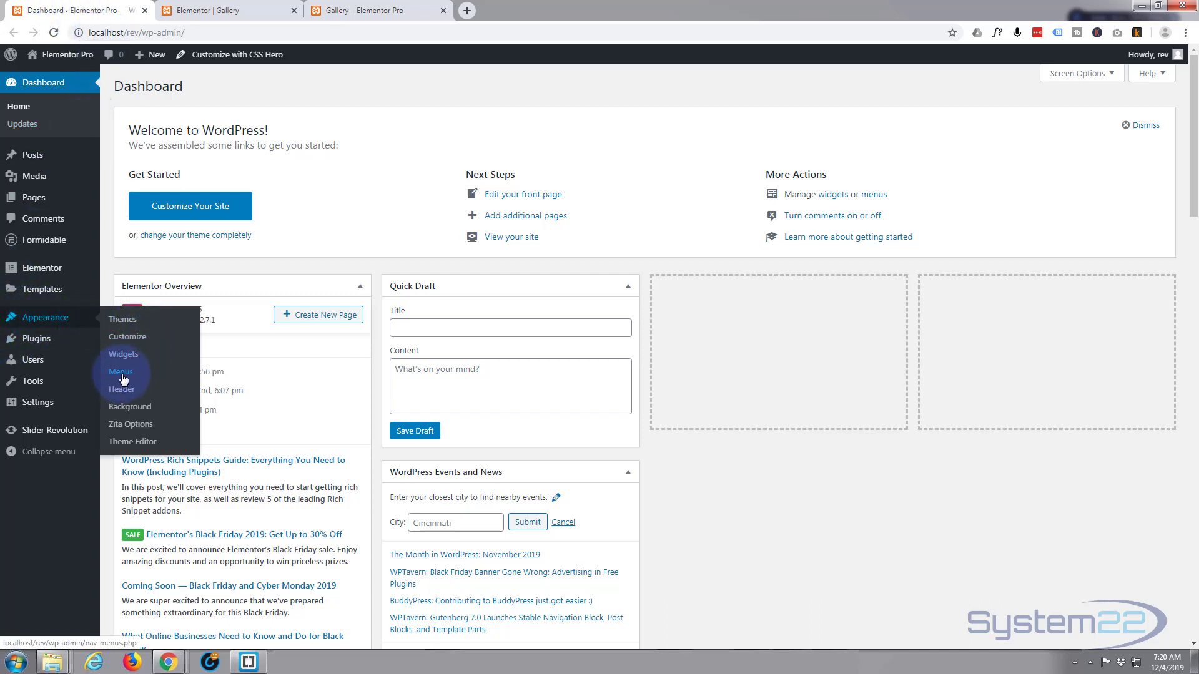
{"action": "left_click", "coordinate": [120, 372]}
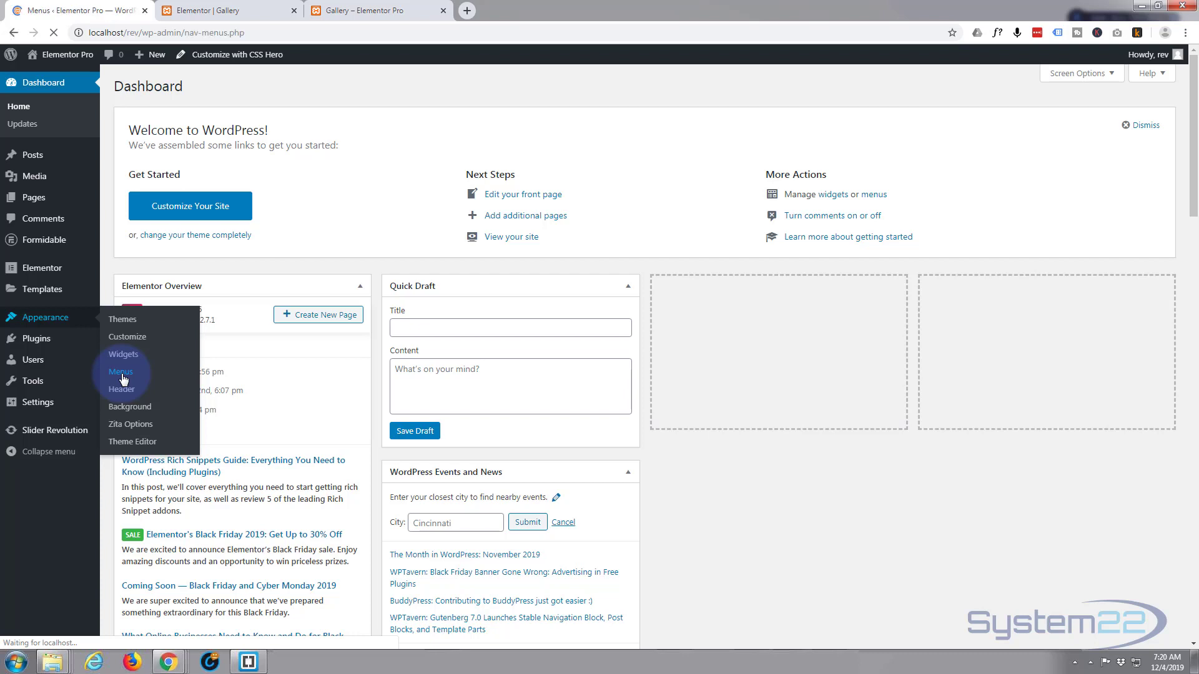
{"action": "left_click", "coordinate": [120, 373]}
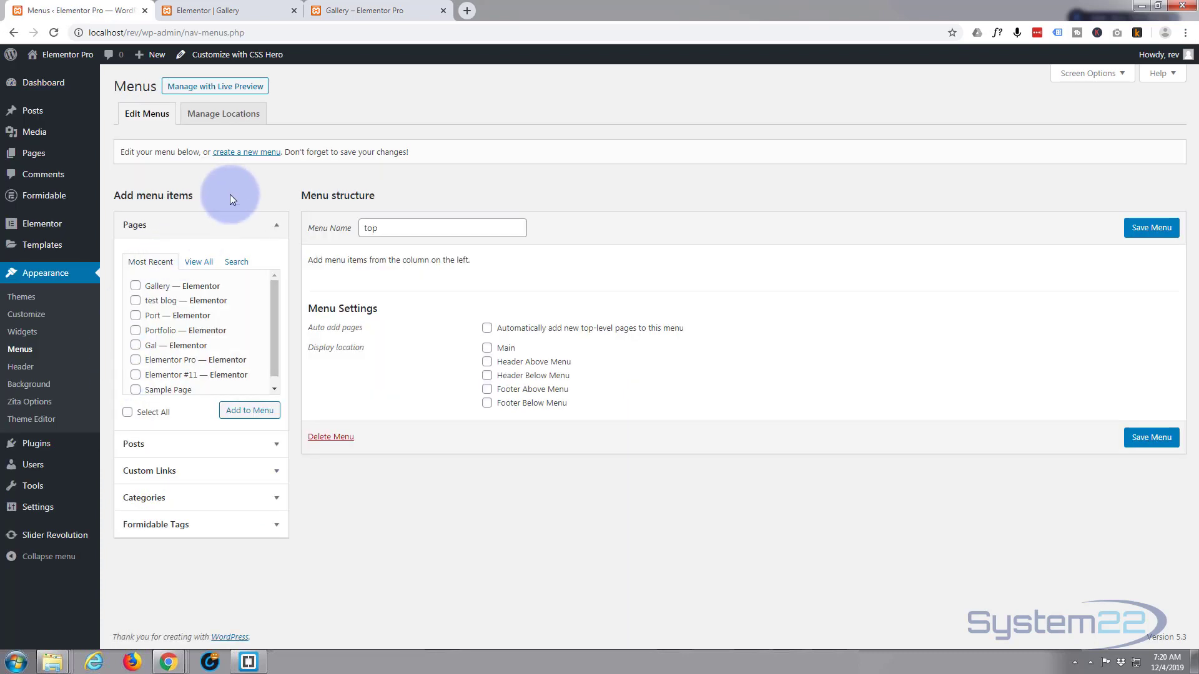
{"action": "mouse_move", "coordinate": [237, 157]}
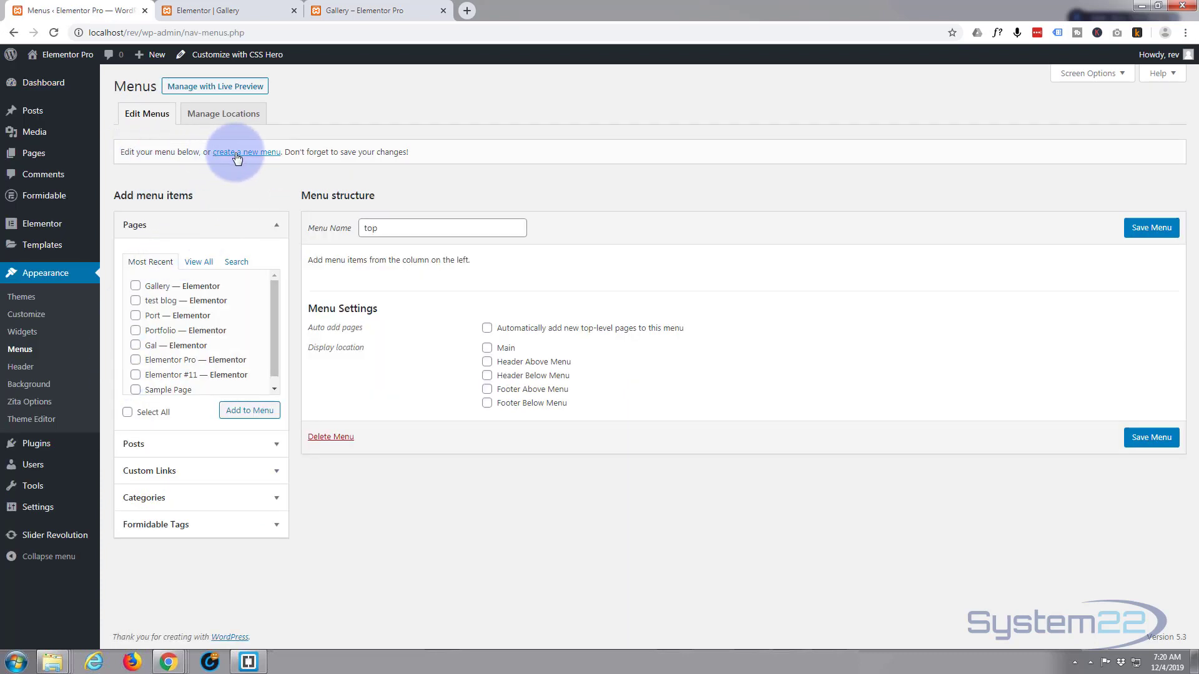
{"action": "left_click", "coordinate": [246, 153]}
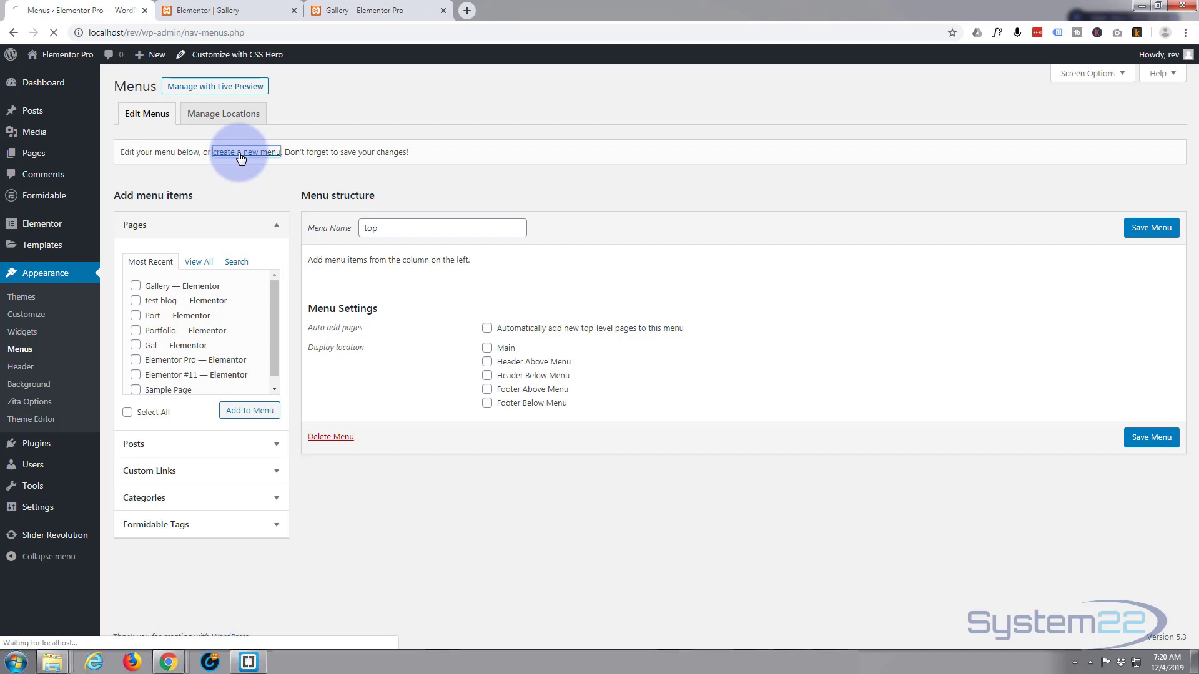
- Enter 'one page' as the new menu's name
{"action": "left_click", "coordinate": [246, 151]}
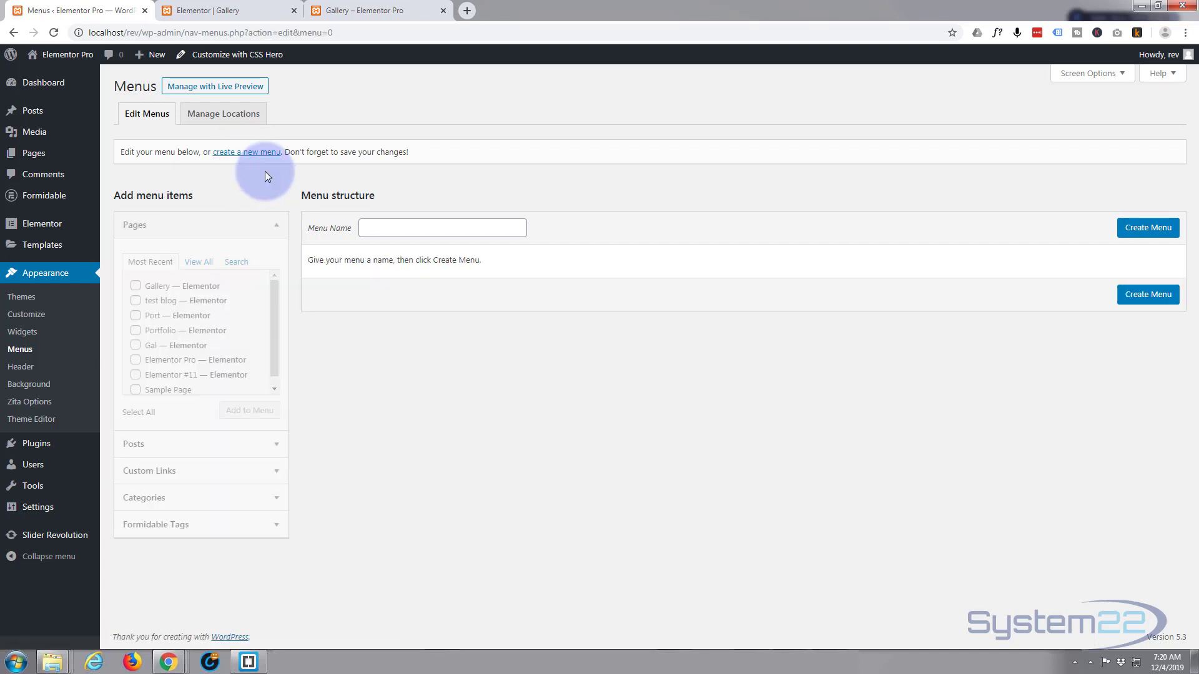
{"action": "left_click", "coordinate": [442, 227]}
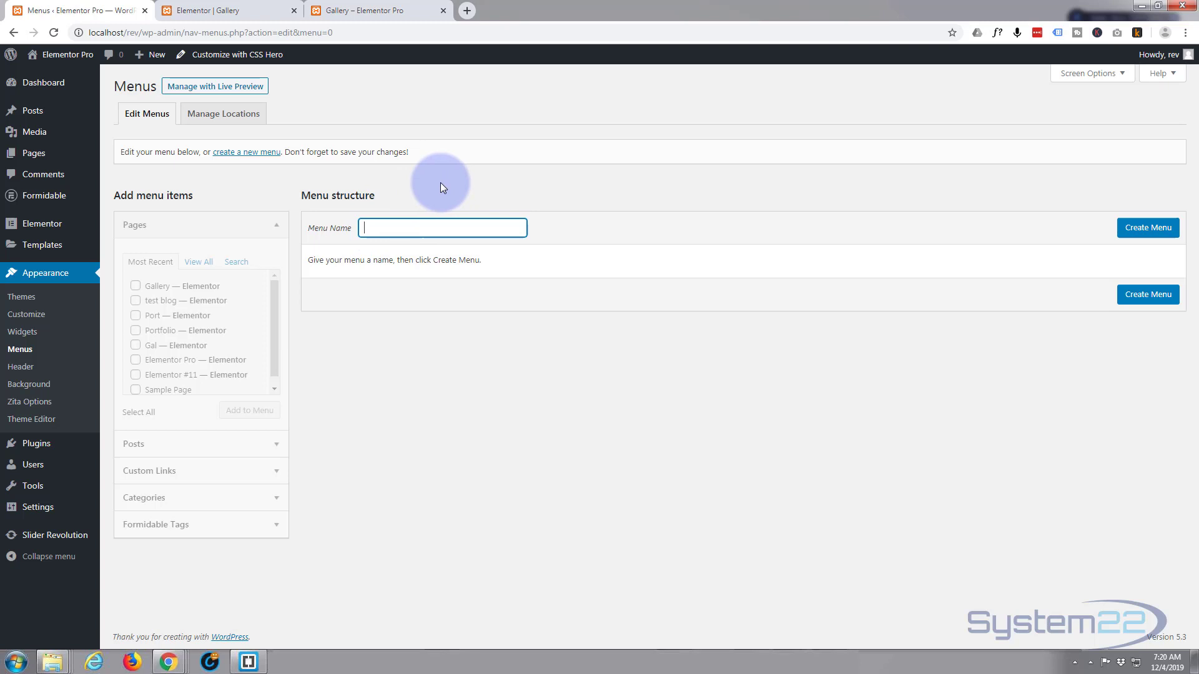
{"action": "type", "text": "one page"}
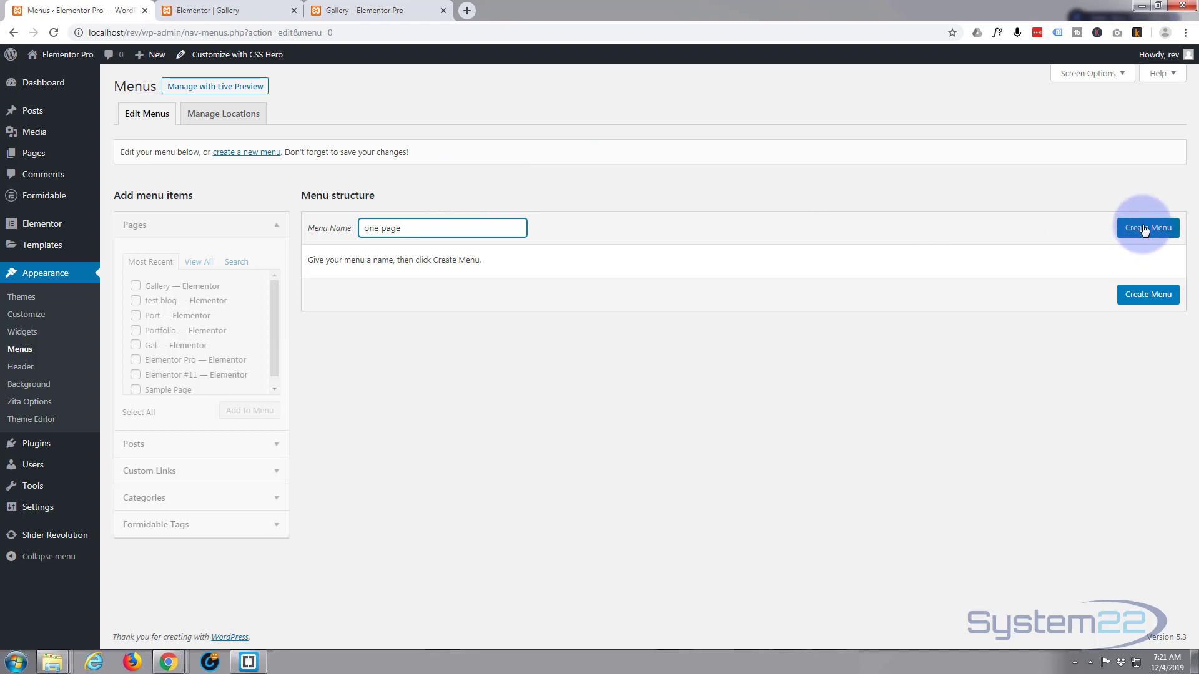
- Create the empty menu named 'one page'
{"action": "left_click", "coordinate": [1146, 227]}
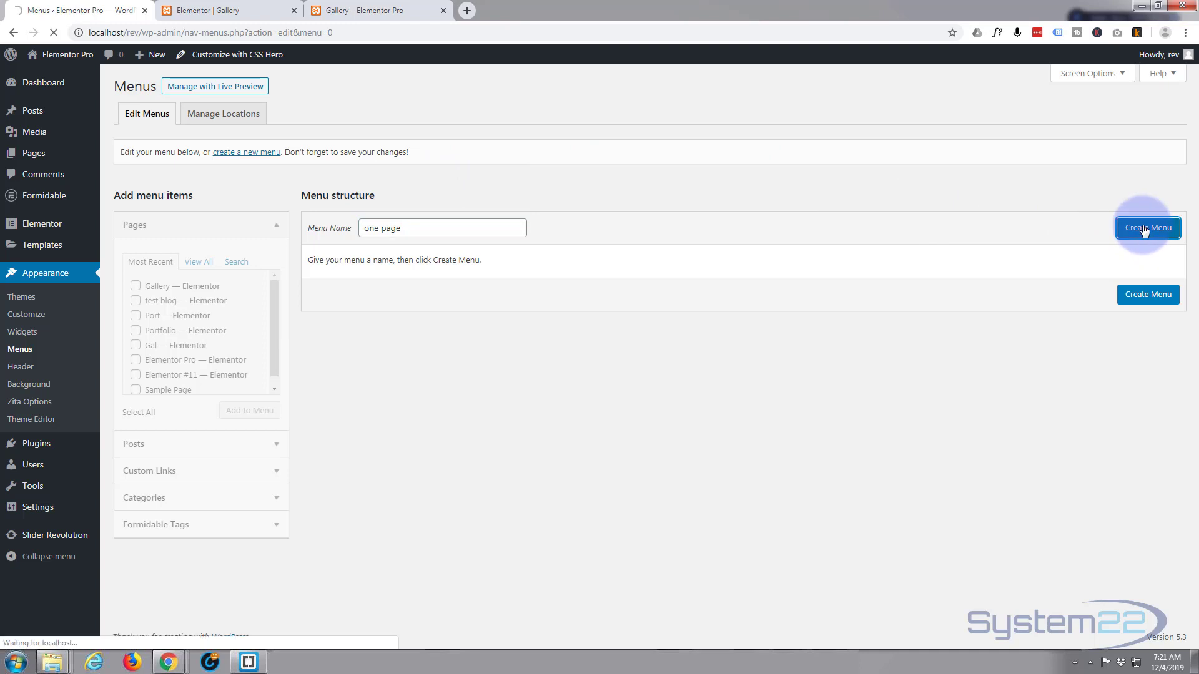
{"action": "left_click", "coordinate": [1146, 227]}
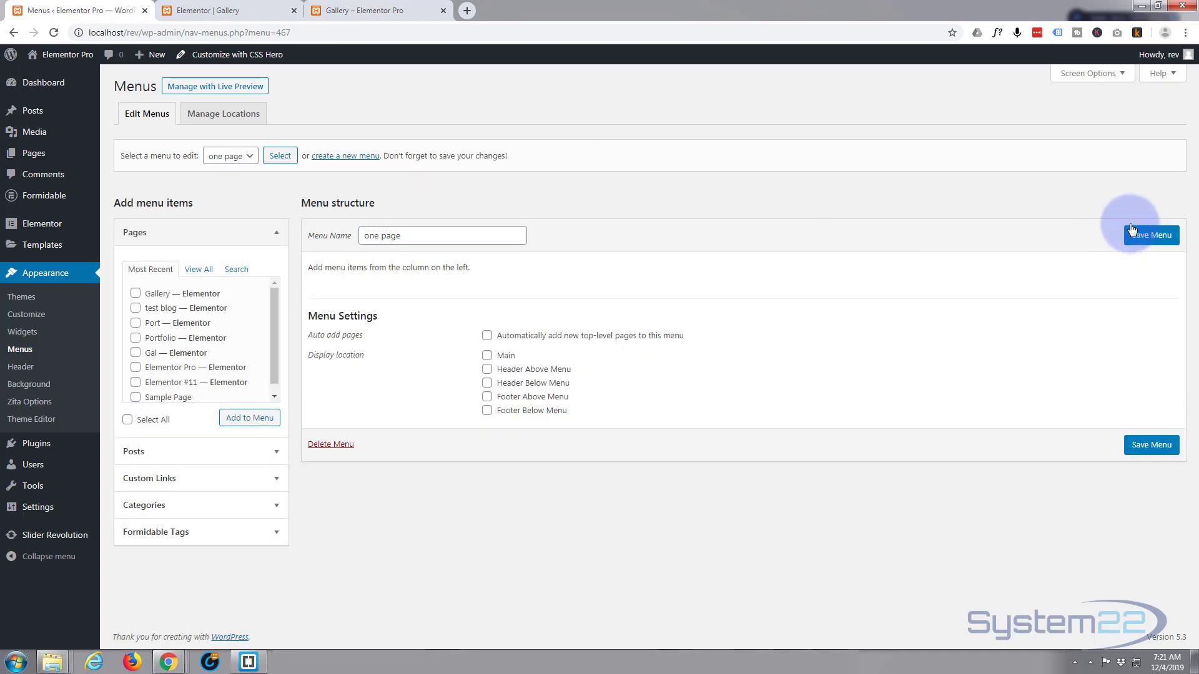
{"action": "mouse_move", "coordinate": [199, 313]}
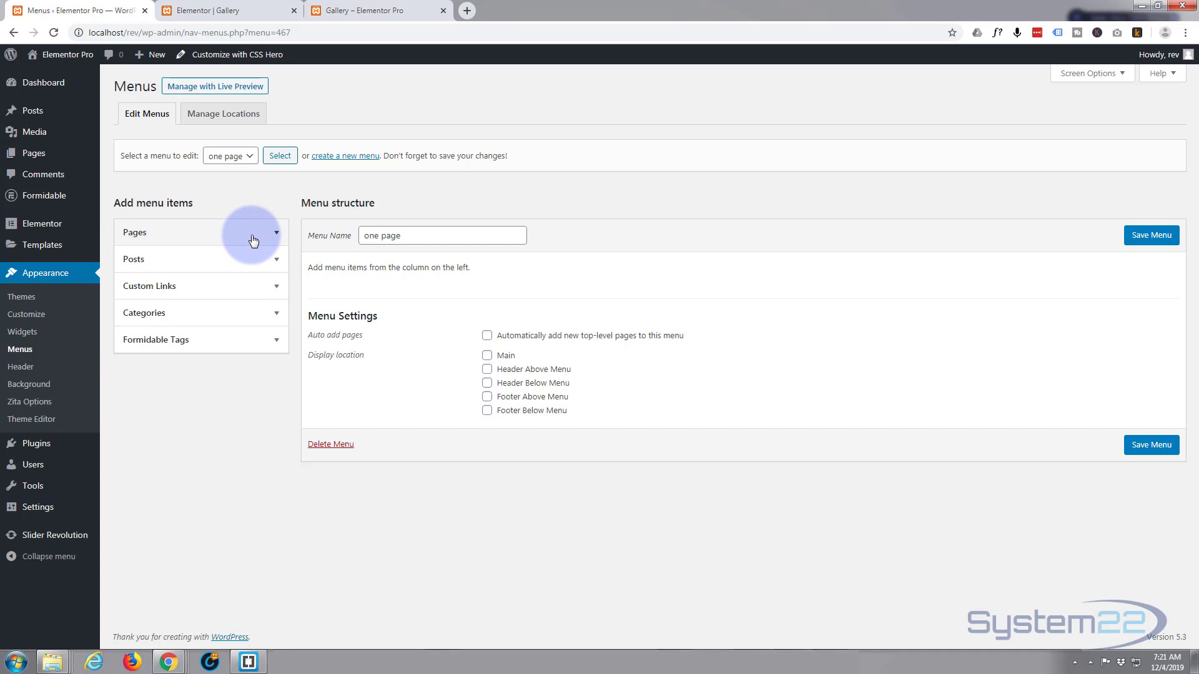
{"action": "mouse_move", "coordinate": [216, 294]}
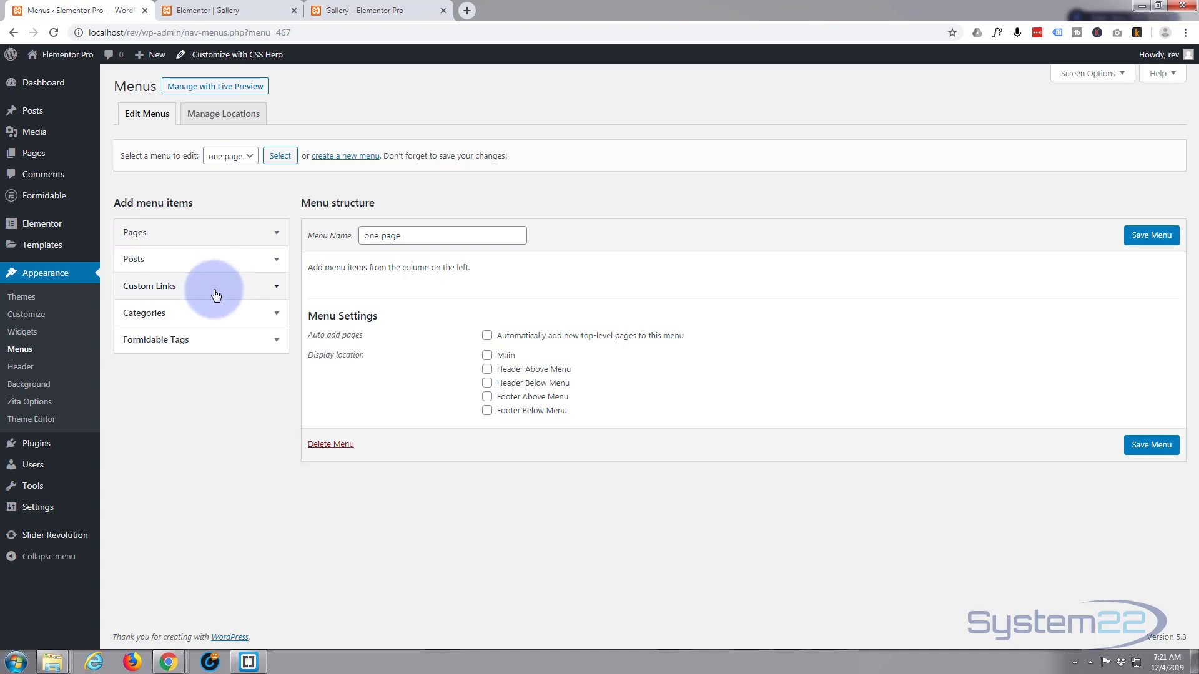
{"action": "mouse_move", "coordinate": [209, 291]}
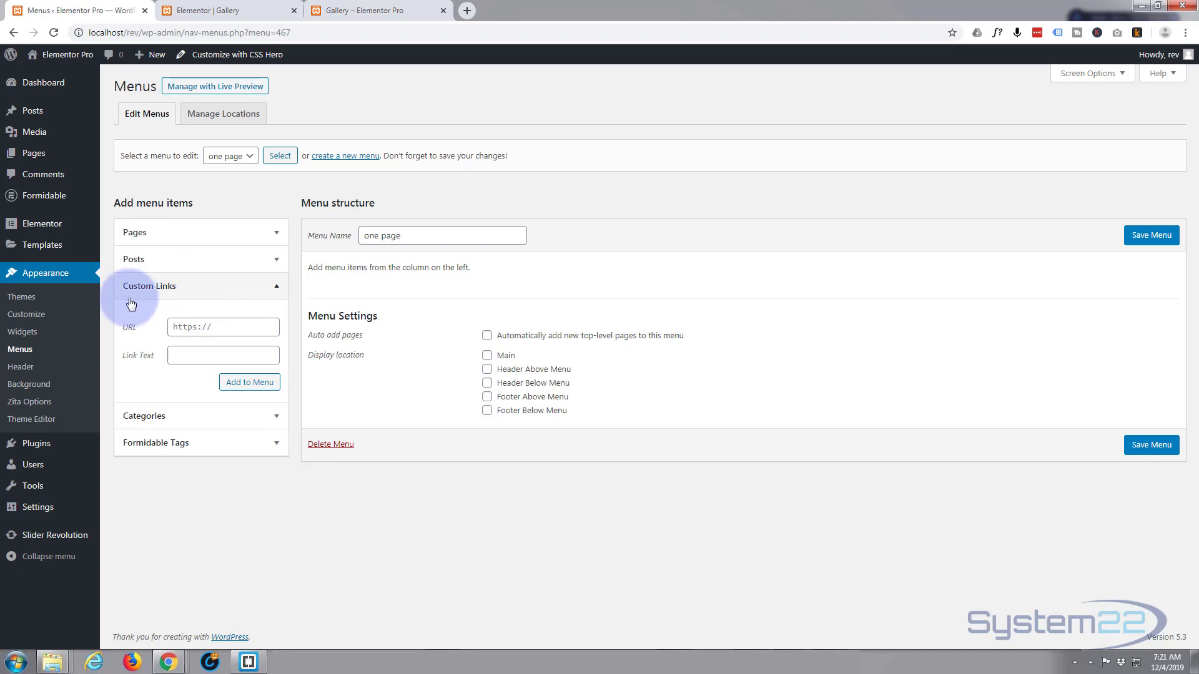
- Add a custom link 'About Us' pointing to #about to the menu
{"action": "left_click", "coordinate": [222, 326]}
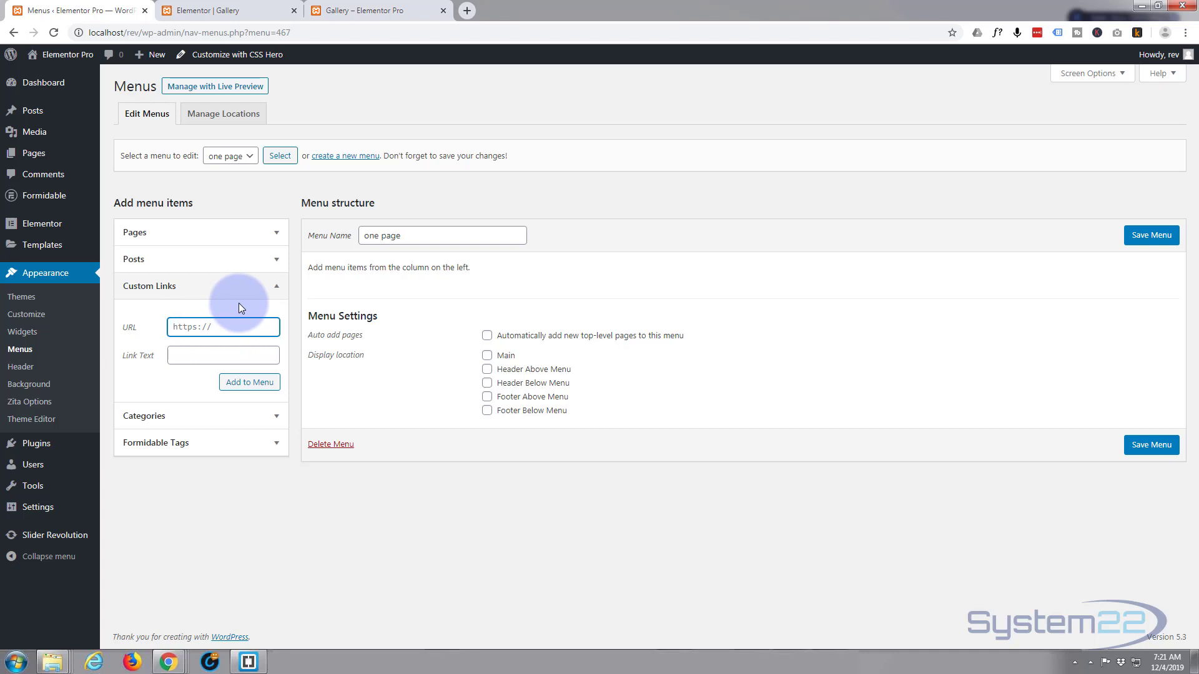
{"action": "type", "text": "#"}
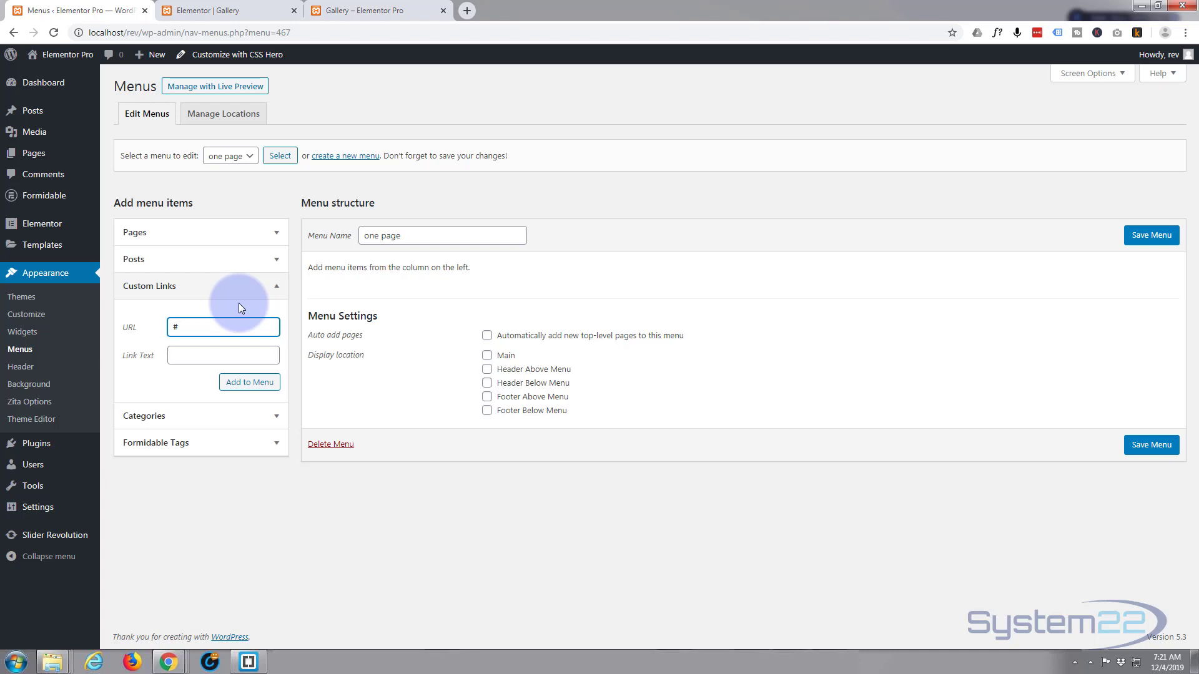
{"action": "type", "text": "about"}
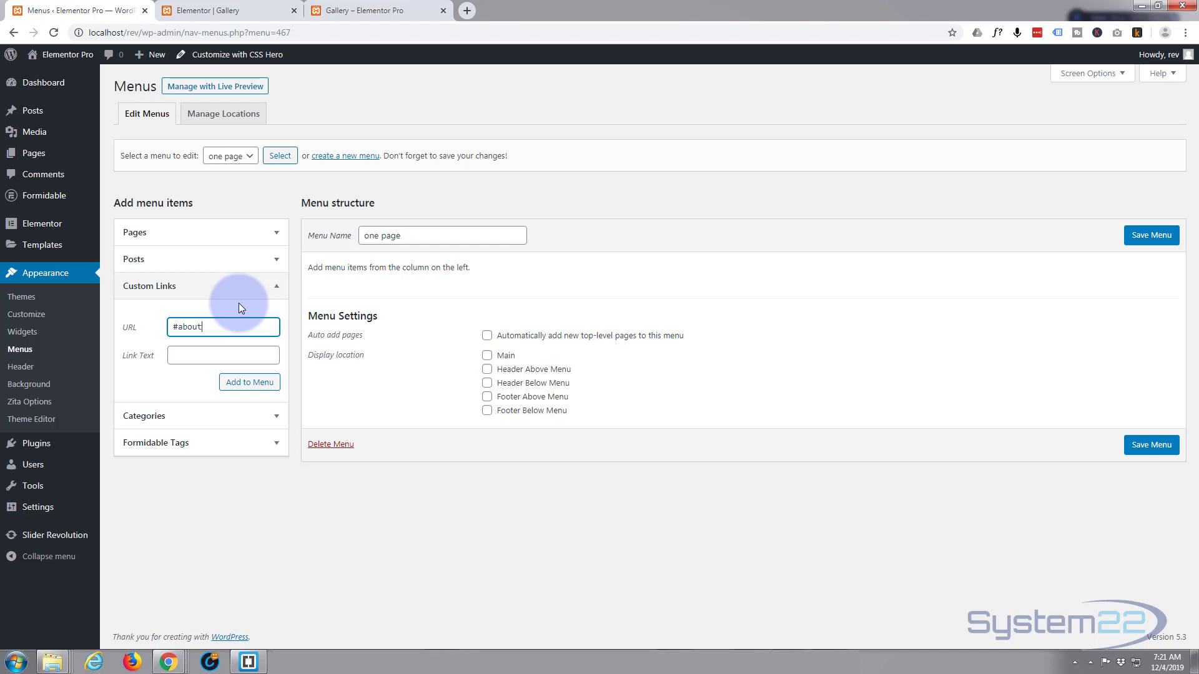
{"action": "left_click", "coordinate": [222, 355]}
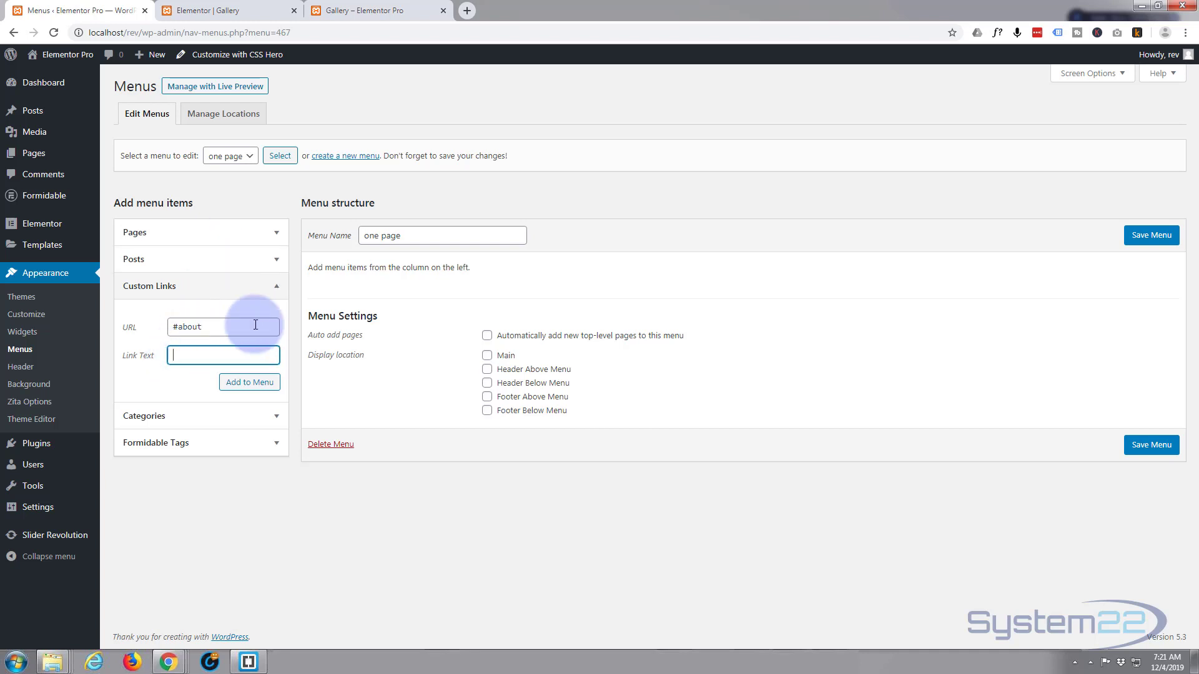
{"action": "type", "text": "Abo"}
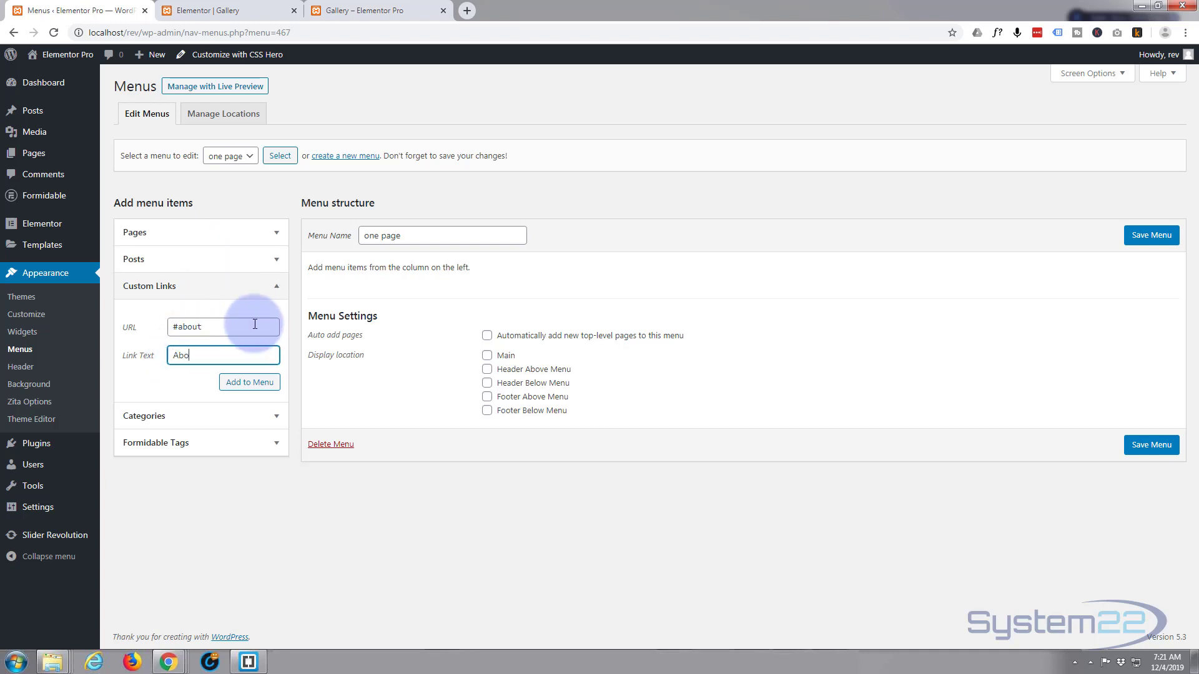
{"action": "type", "text": "About Us"}
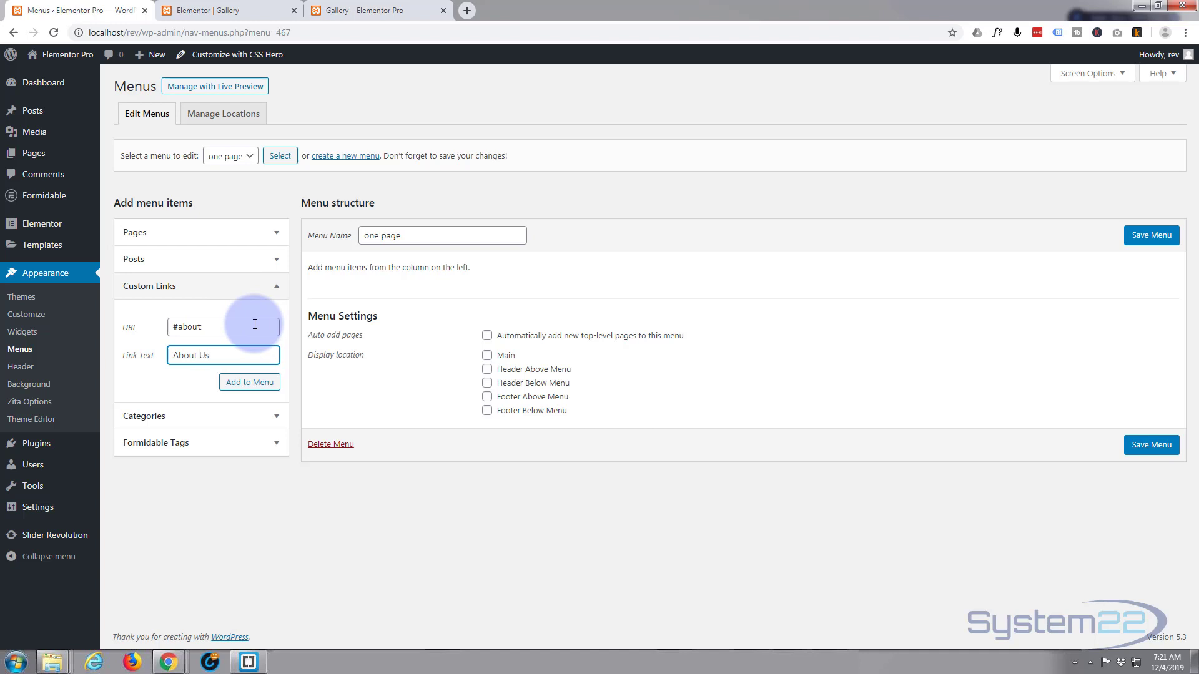
{"action": "left_click", "coordinate": [250, 382]}
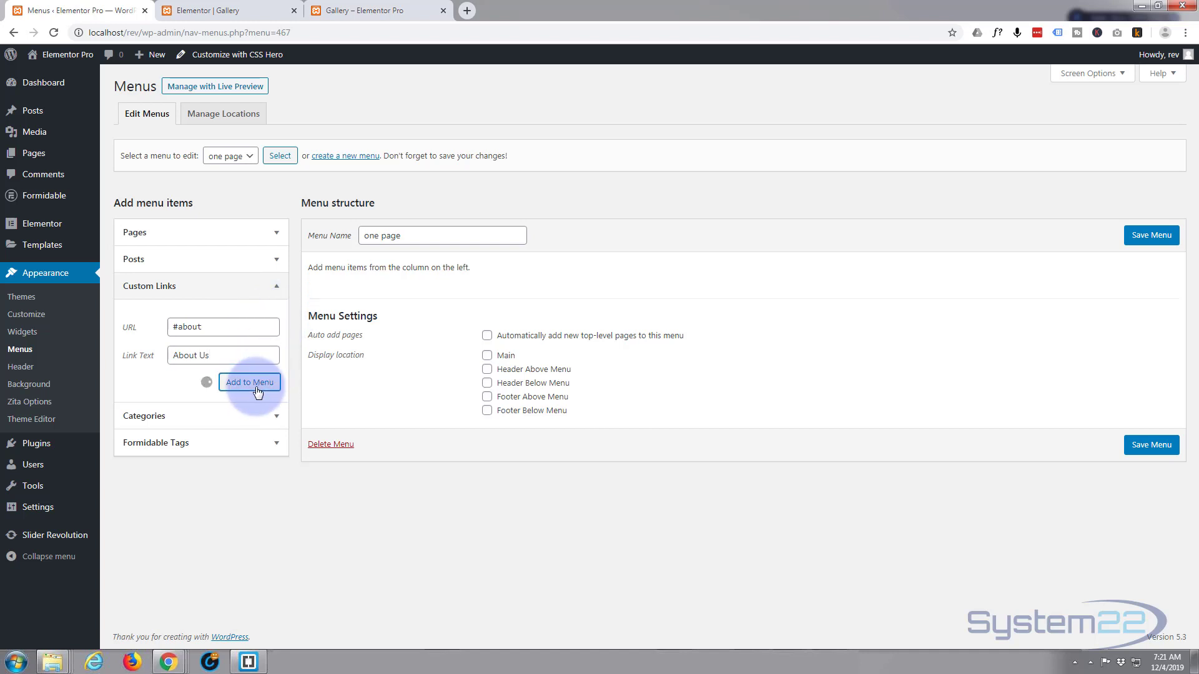
{"action": "left_click", "coordinate": [249, 382]}
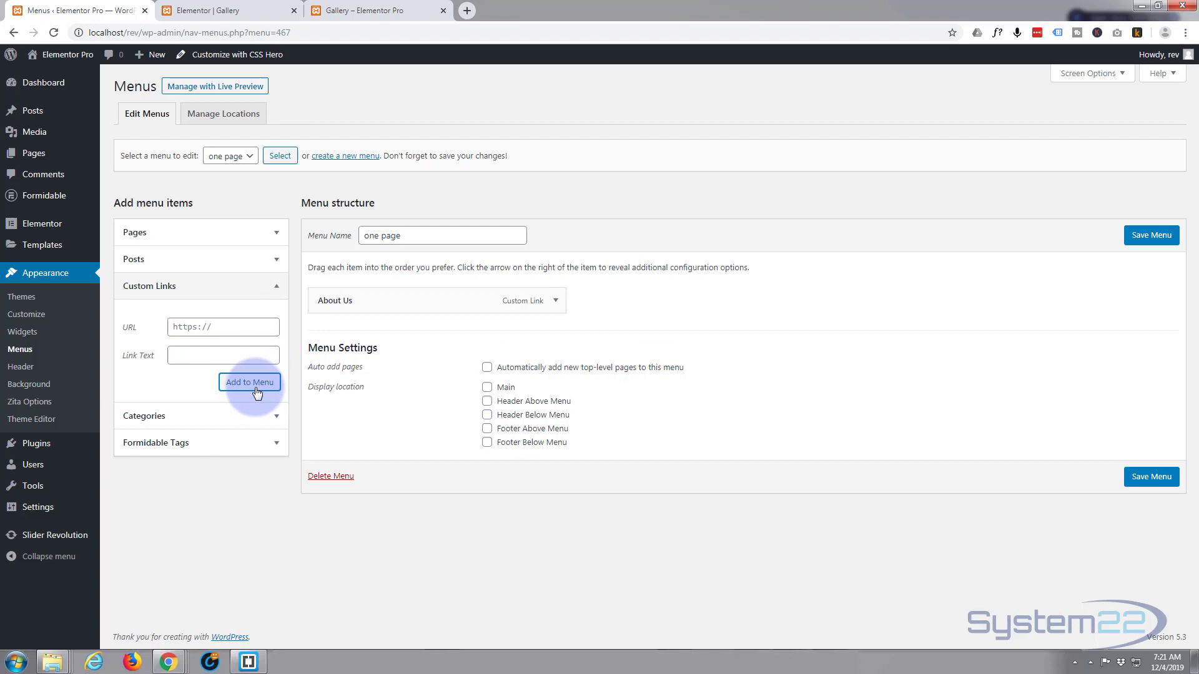
{"action": "mouse_move", "coordinate": [230, 10]}
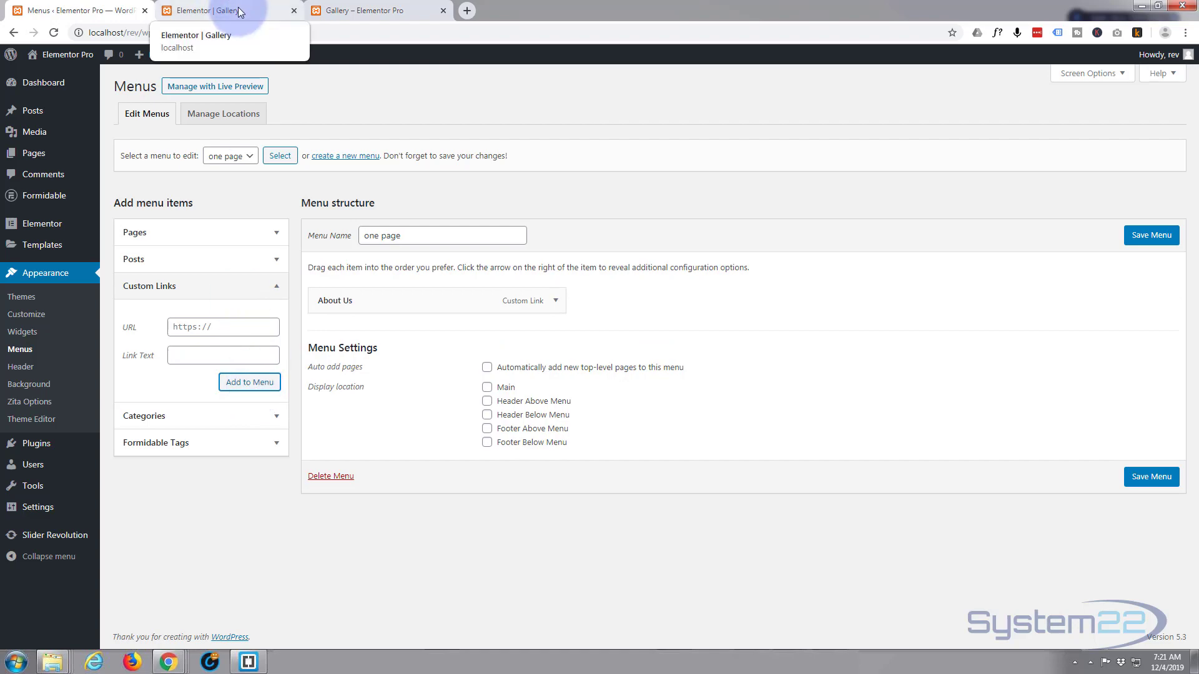
{"action": "left_click", "coordinate": [222, 10]}
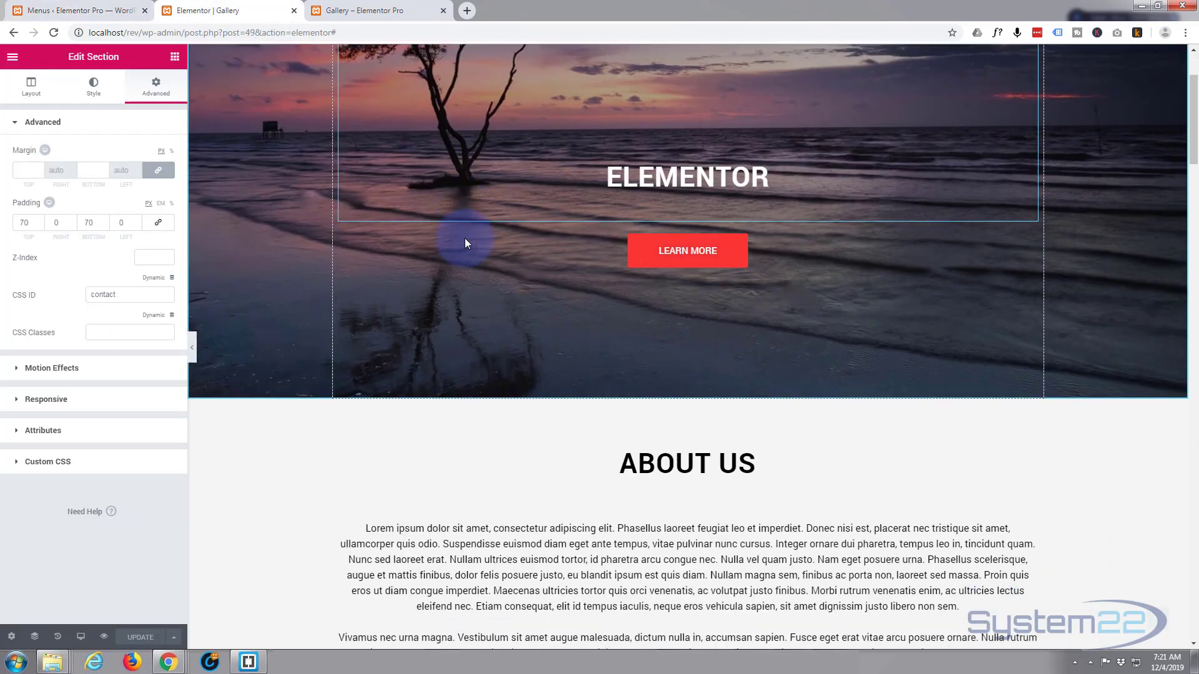
{"action": "scroll", "scroll_direction": "down", "scroll_amount": 3}
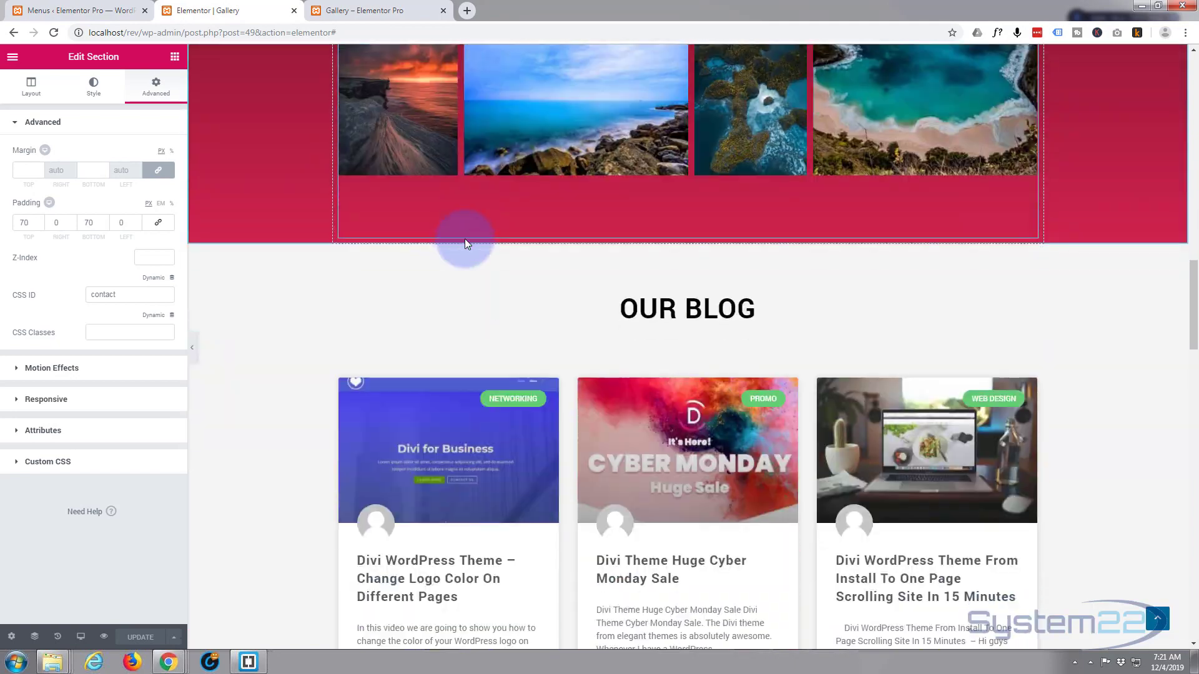
{"action": "scroll", "scroll_direction": "down", "scroll_amount": 3}
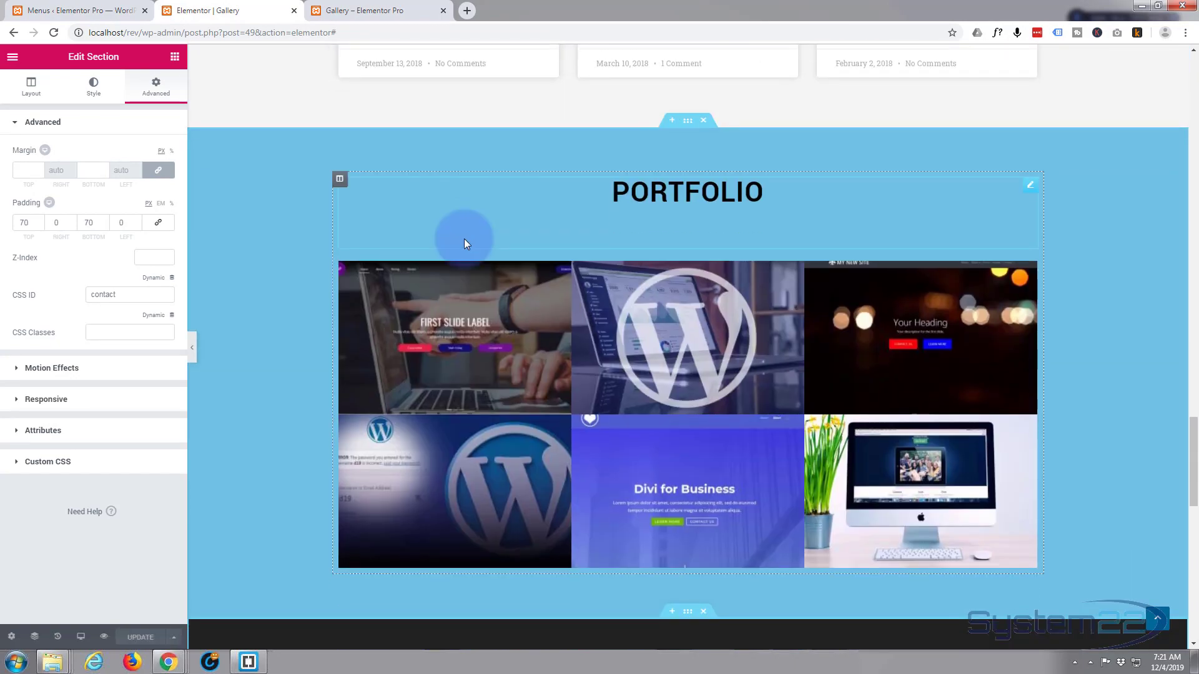
{"action": "scroll", "scroll_direction": "down", "scroll_amount": 3}
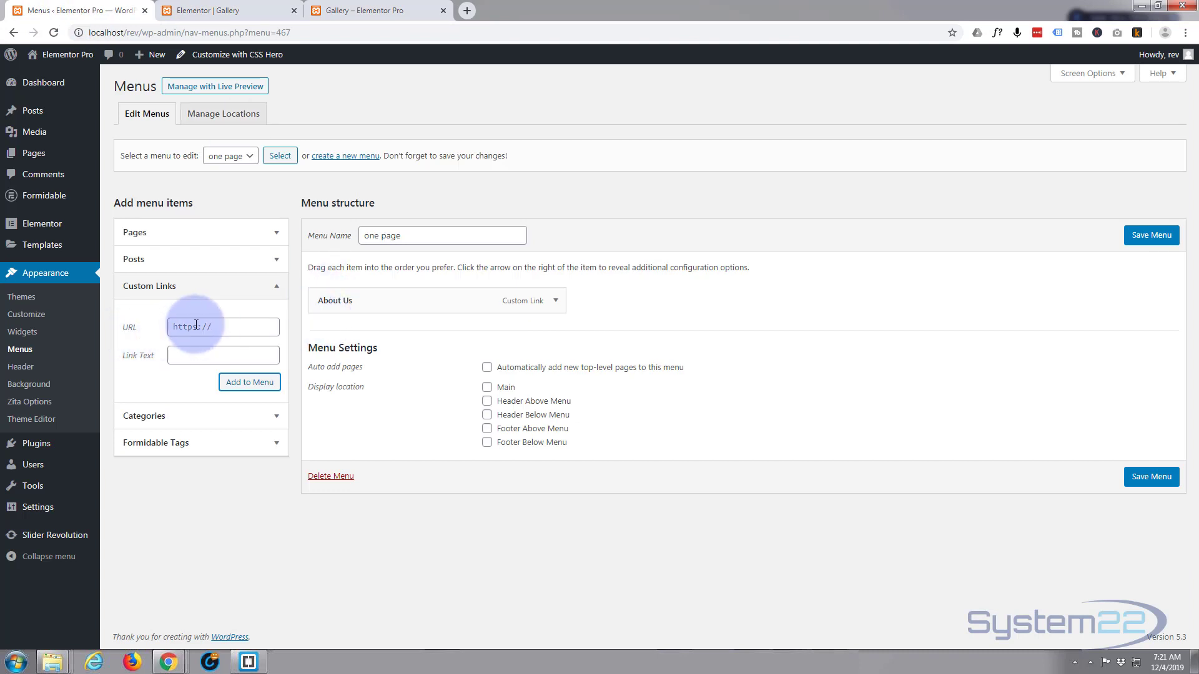
- Add a custom link 'Gallery' pointing to #gallery to the menu
{"action": "type", "text": "#gallery"}
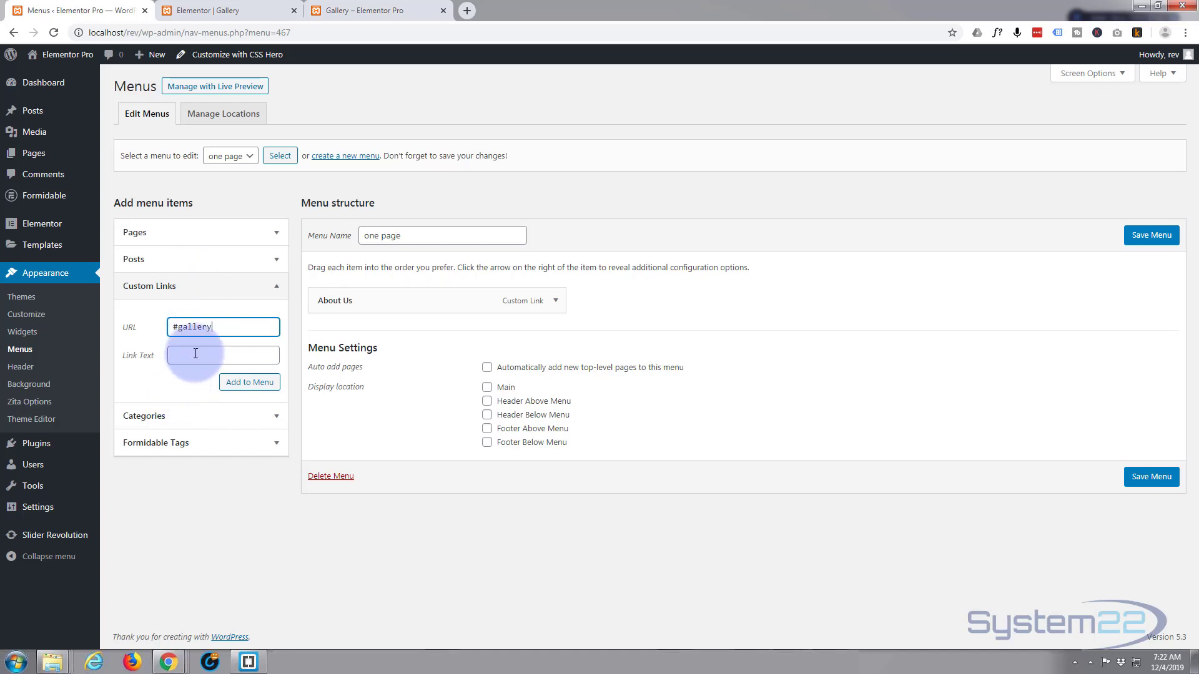
{"action": "type", "text": "Gallery"}
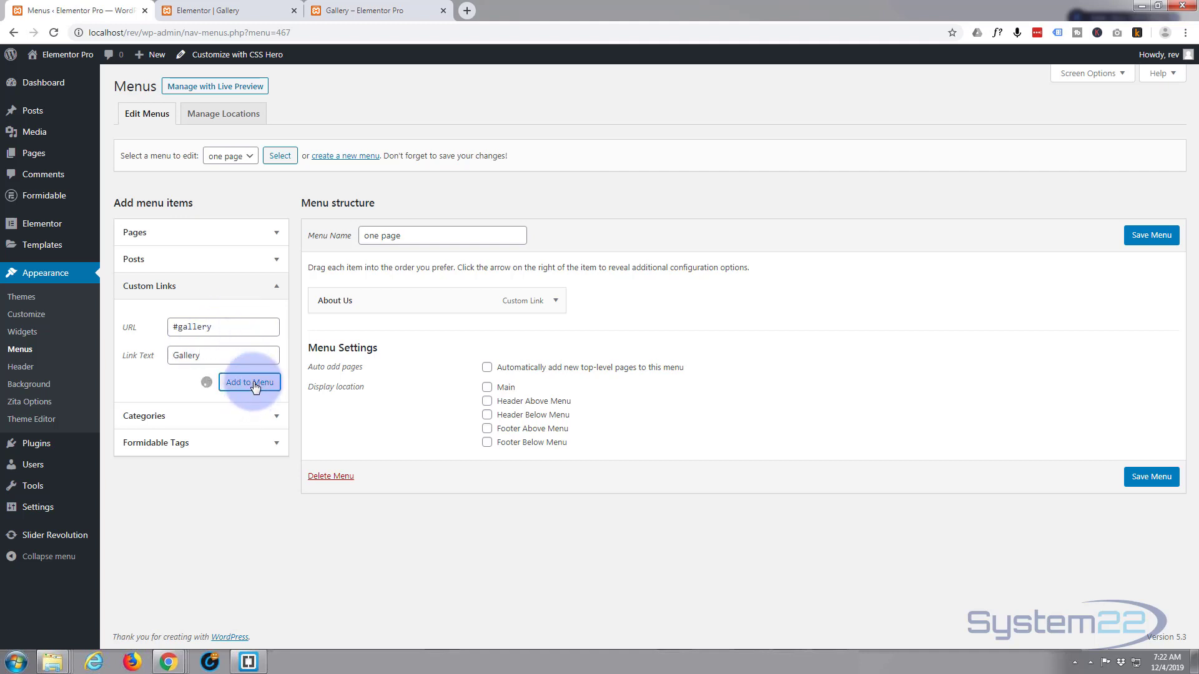
{"action": "left_click", "coordinate": [250, 382]}
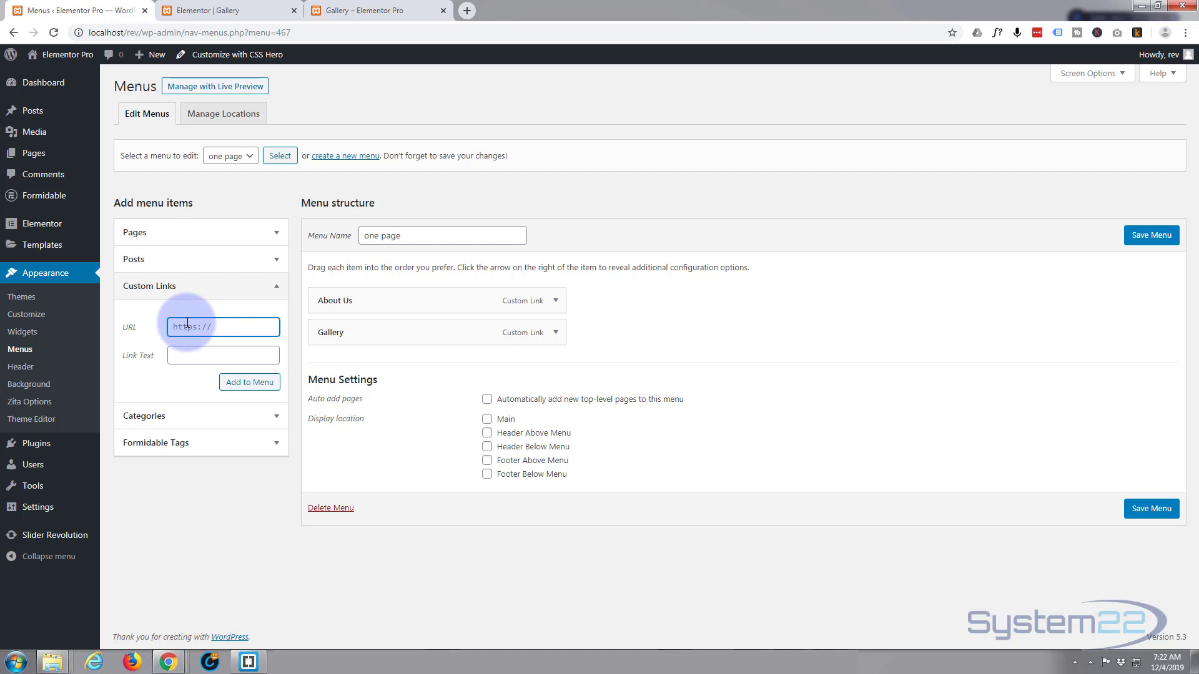
- Add a custom link 'Portfolio' pointing to #portfolio to the menu
{"action": "type", "text": "#portfolio"}
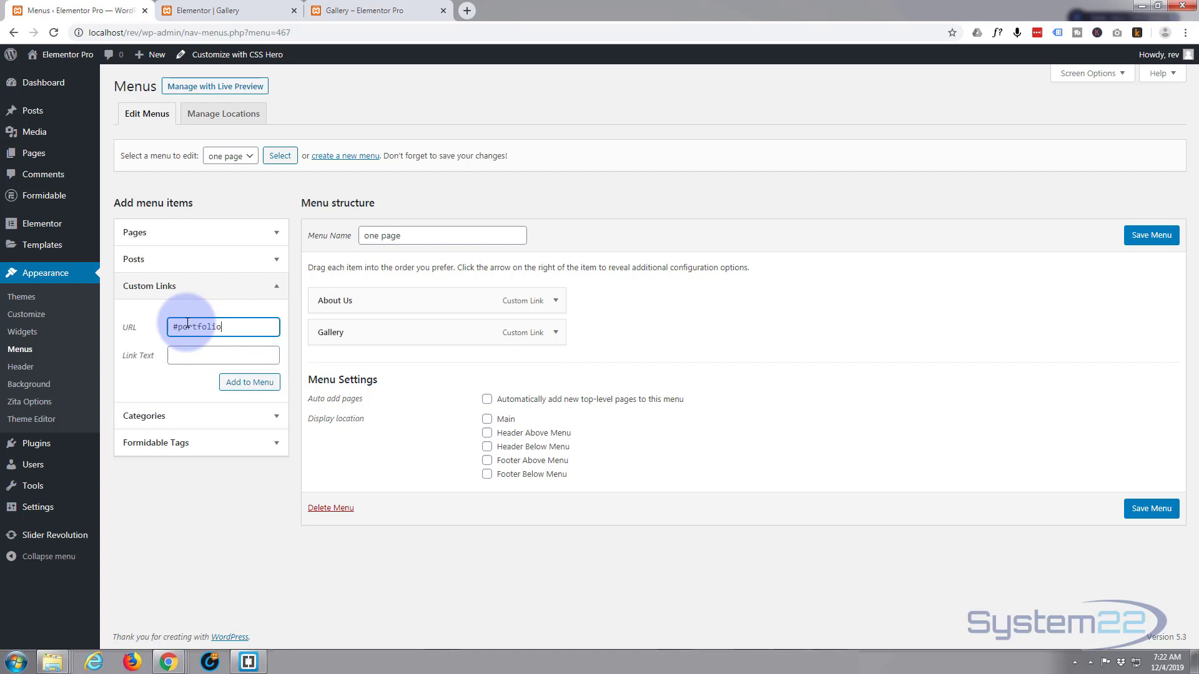
{"action": "left_click", "coordinate": [222, 355]}
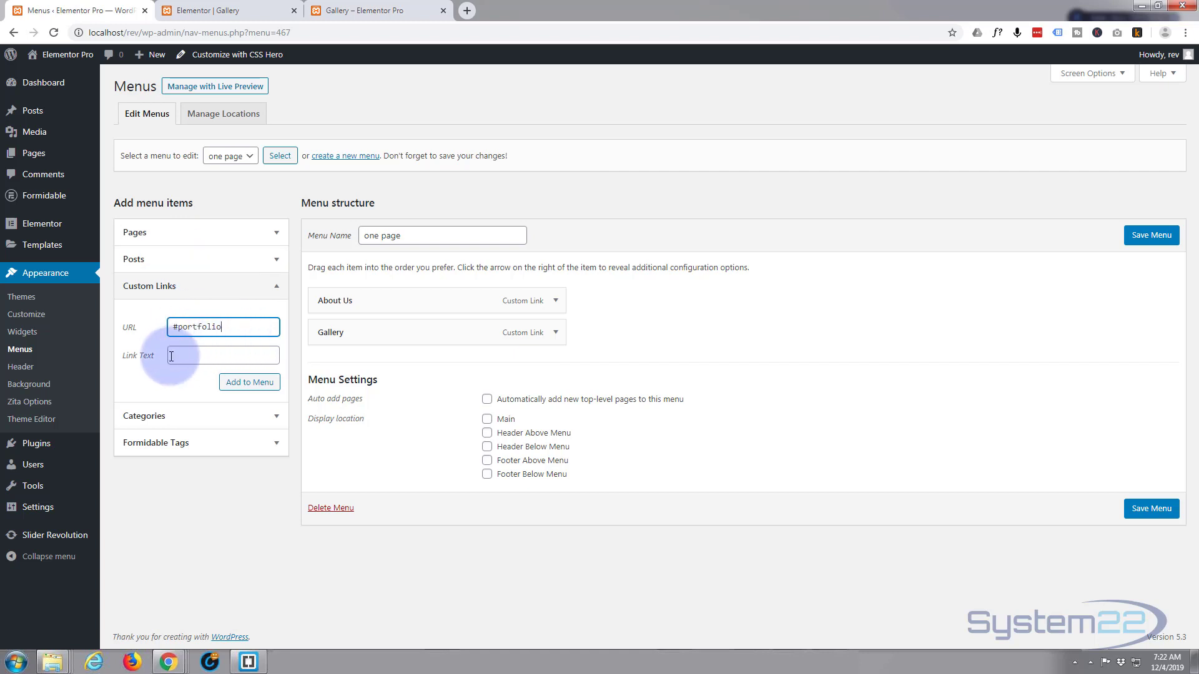
{"action": "type", "text": "P"}
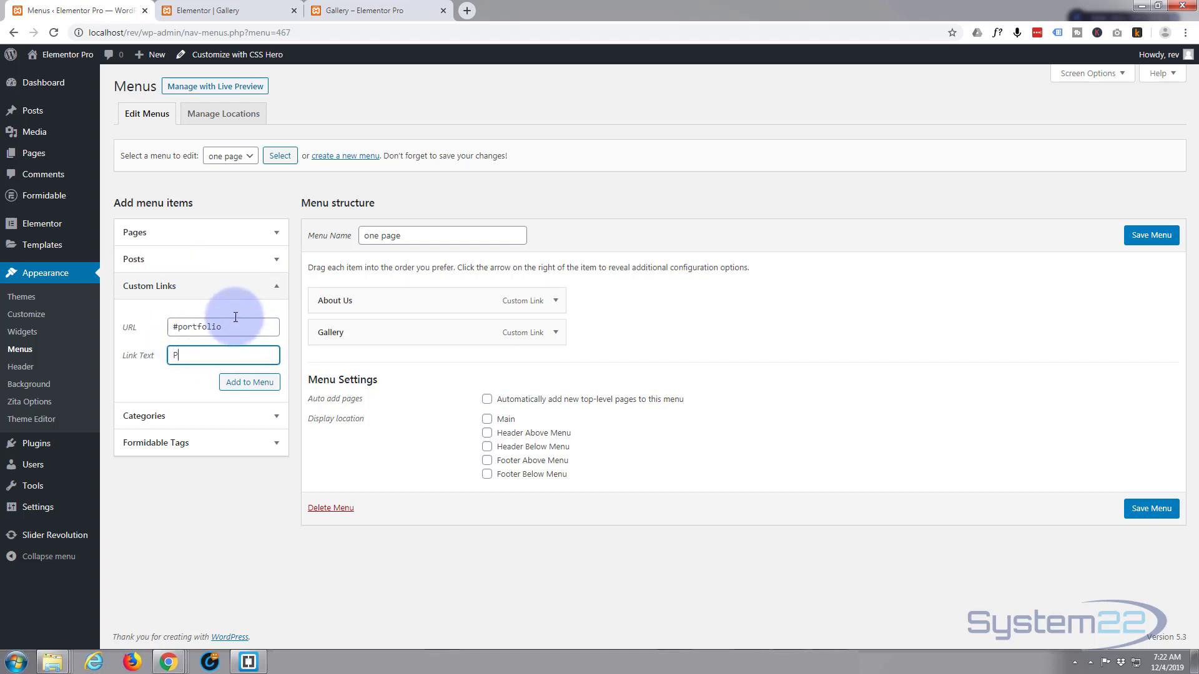
{"action": "type", "text": "ortfoli"}
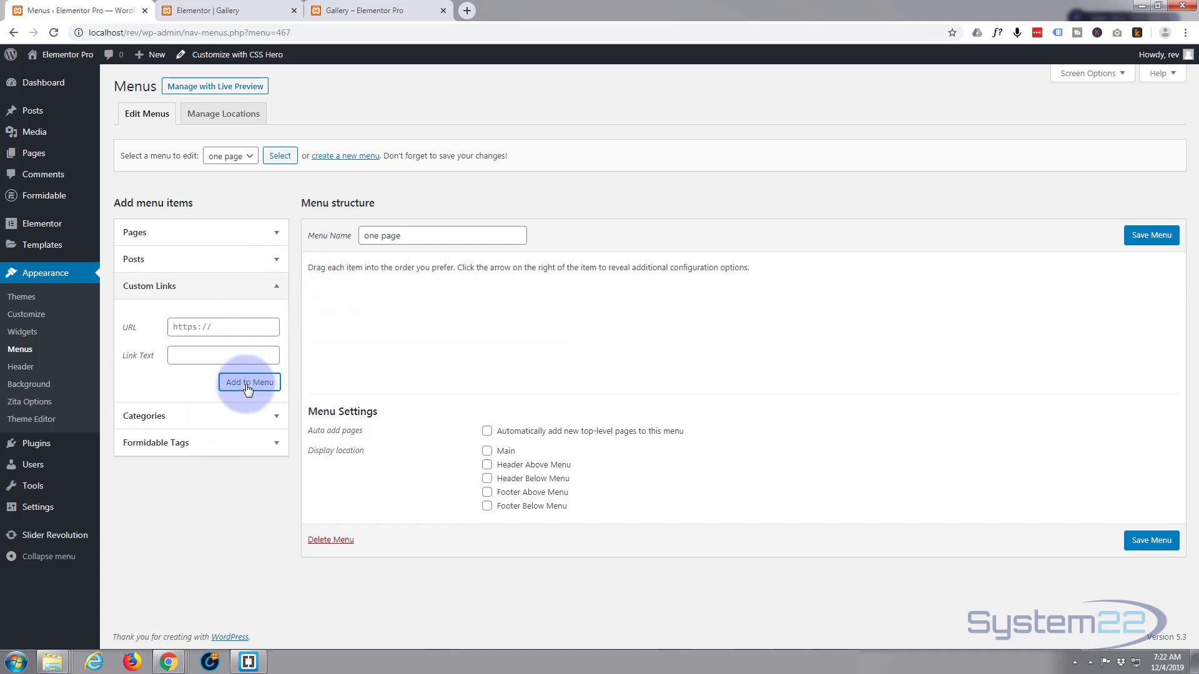
{"action": "left_click", "coordinate": [249, 382]}
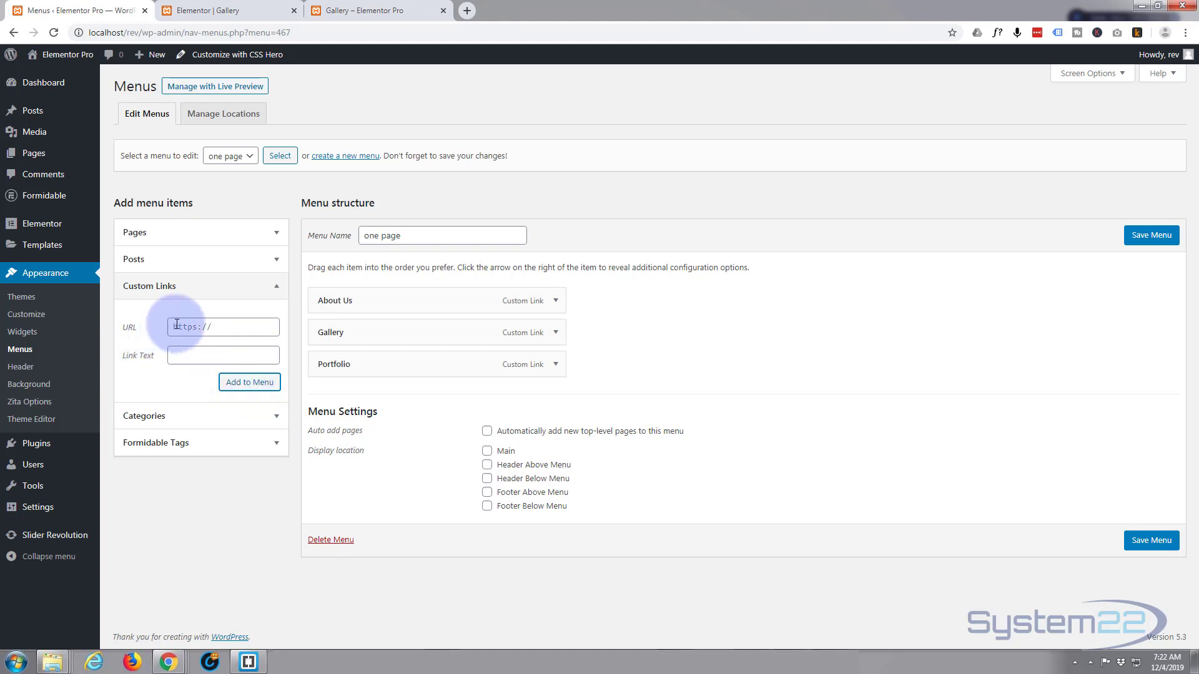
- Add a custom link 'Our Blog' pointing to #blog to the menu
{"action": "left_click", "coordinate": [223, 326]}
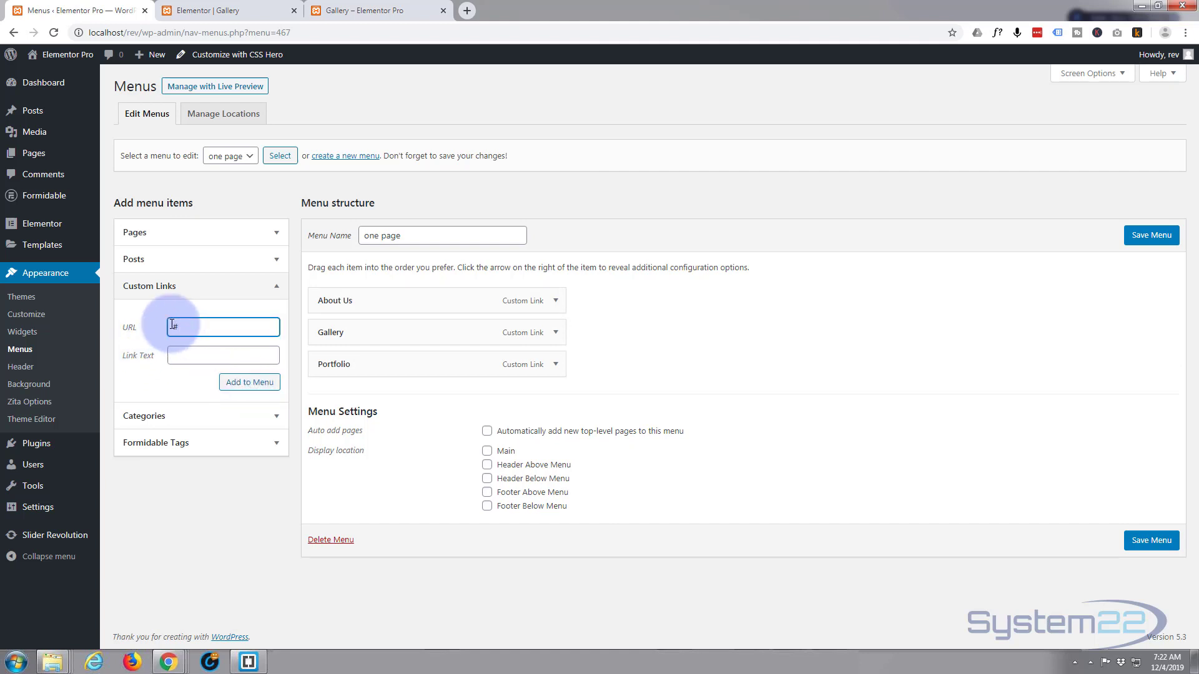
{"action": "type", "text": "blog"}
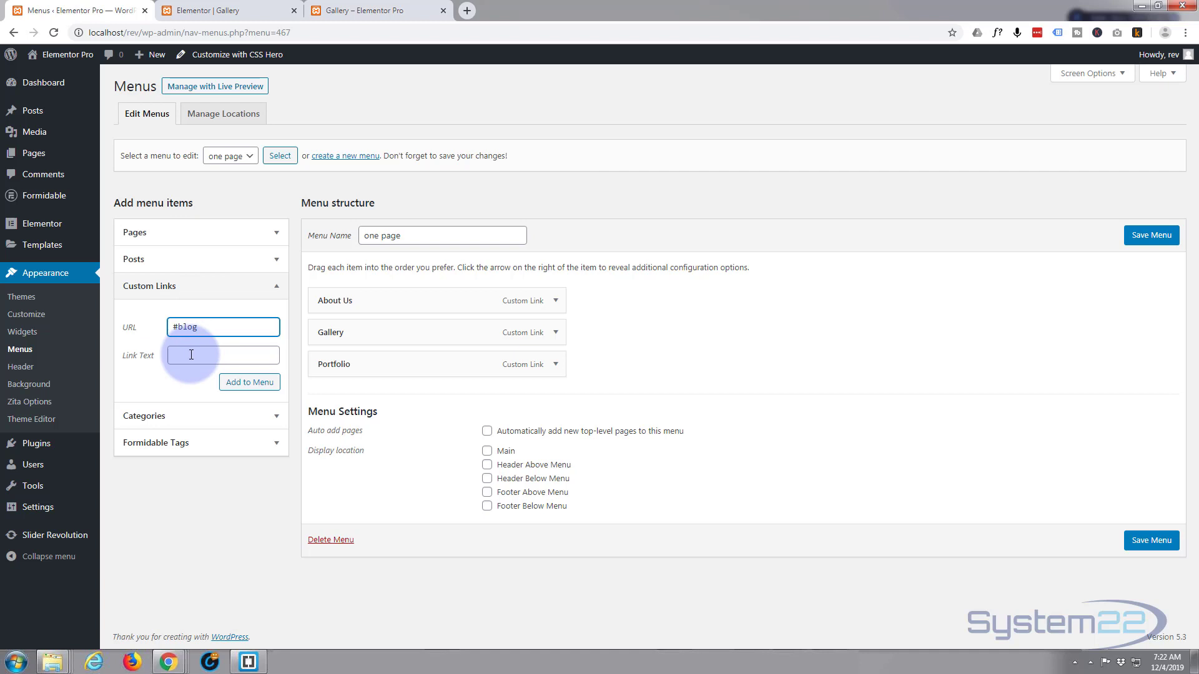
{"action": "type", "text": "O"}
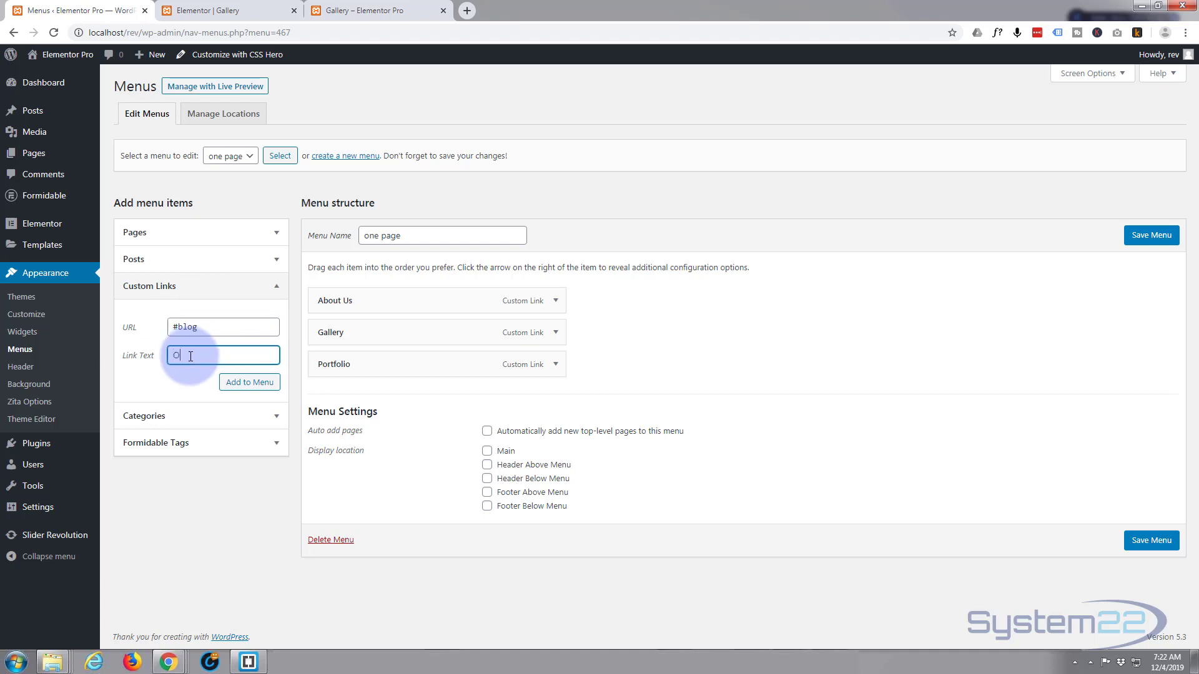
{"action": "type", "text": "ur Blog"}
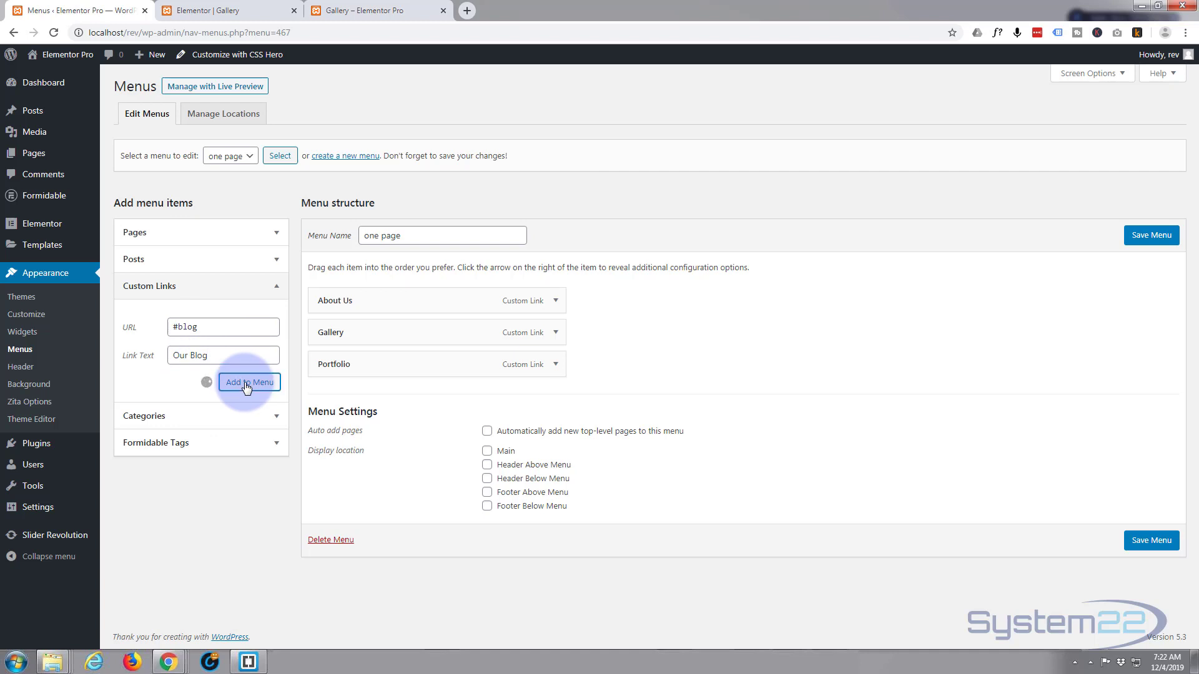
{"action": "left_click", "coordinate": [247, 382]}
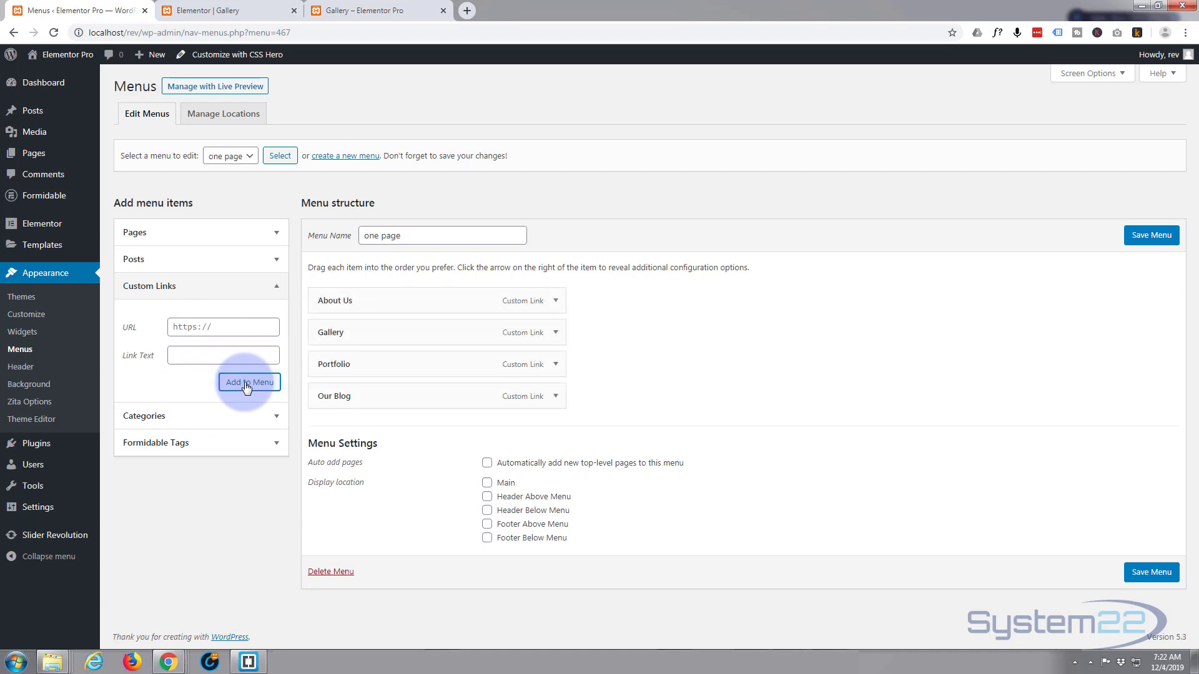
- Add a custom link 'Contact Us' pointing to #contact to the menu
{"action": "left_click", "coordinate": [222, 326]}
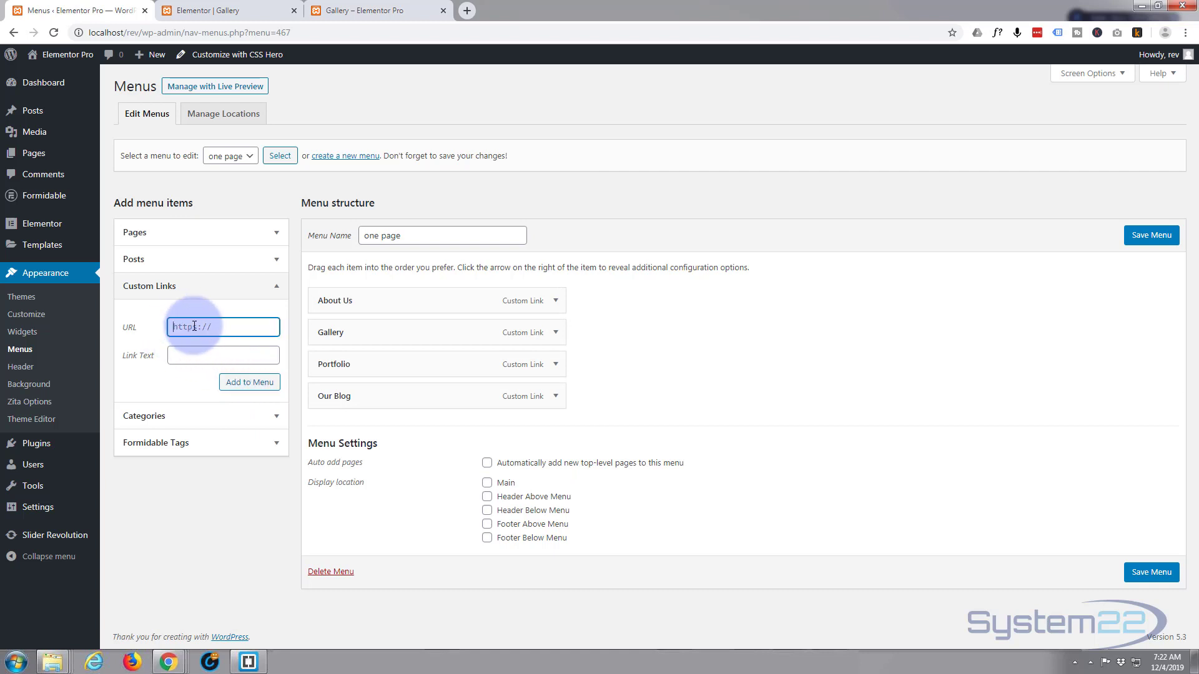
{"action": "type", "text": "#"}
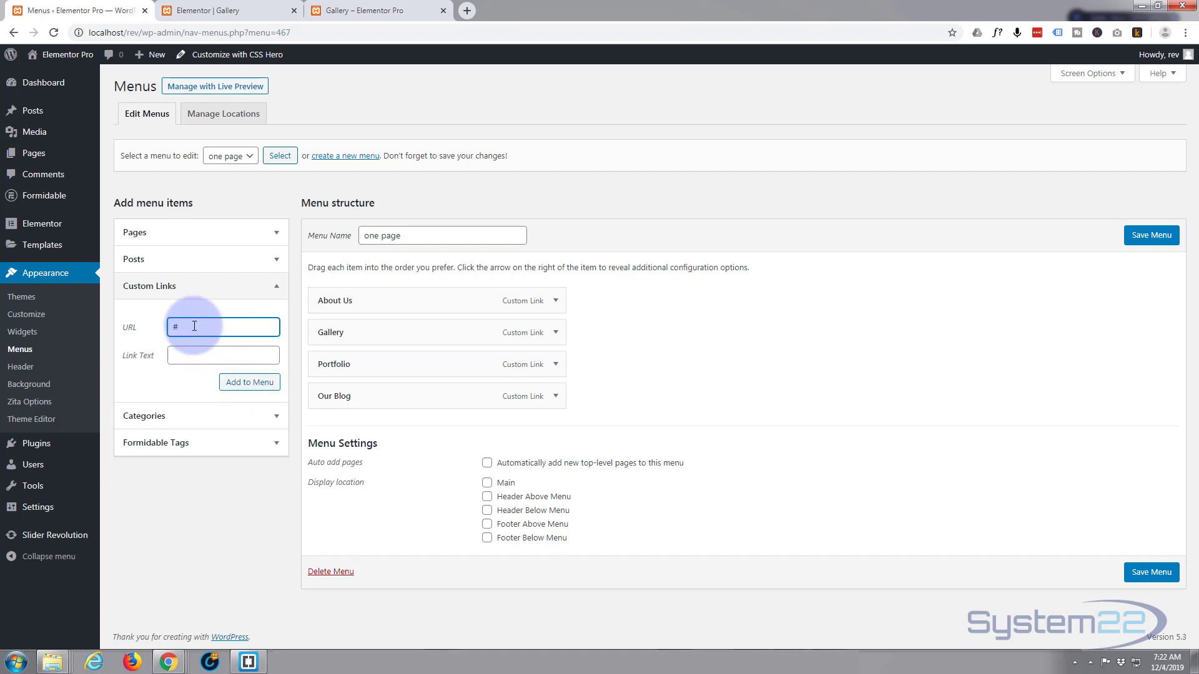
{"action": "type", "text": "contact"}
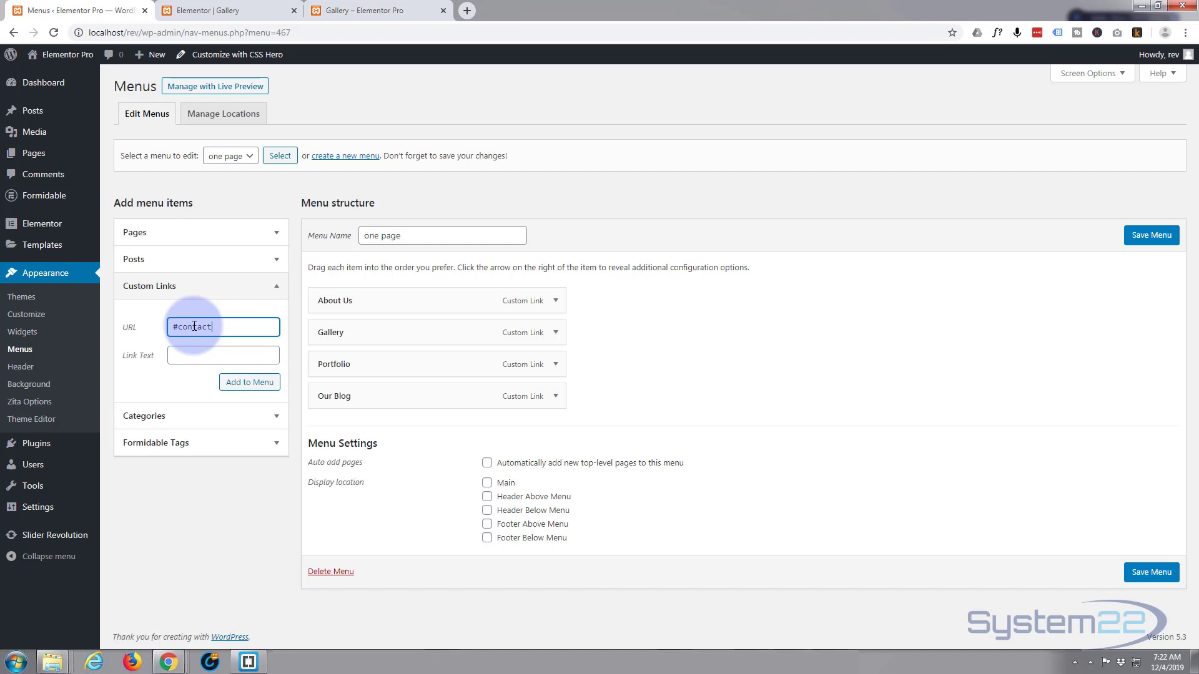
{"action": "left_click", "coordinate": [222, 354]}
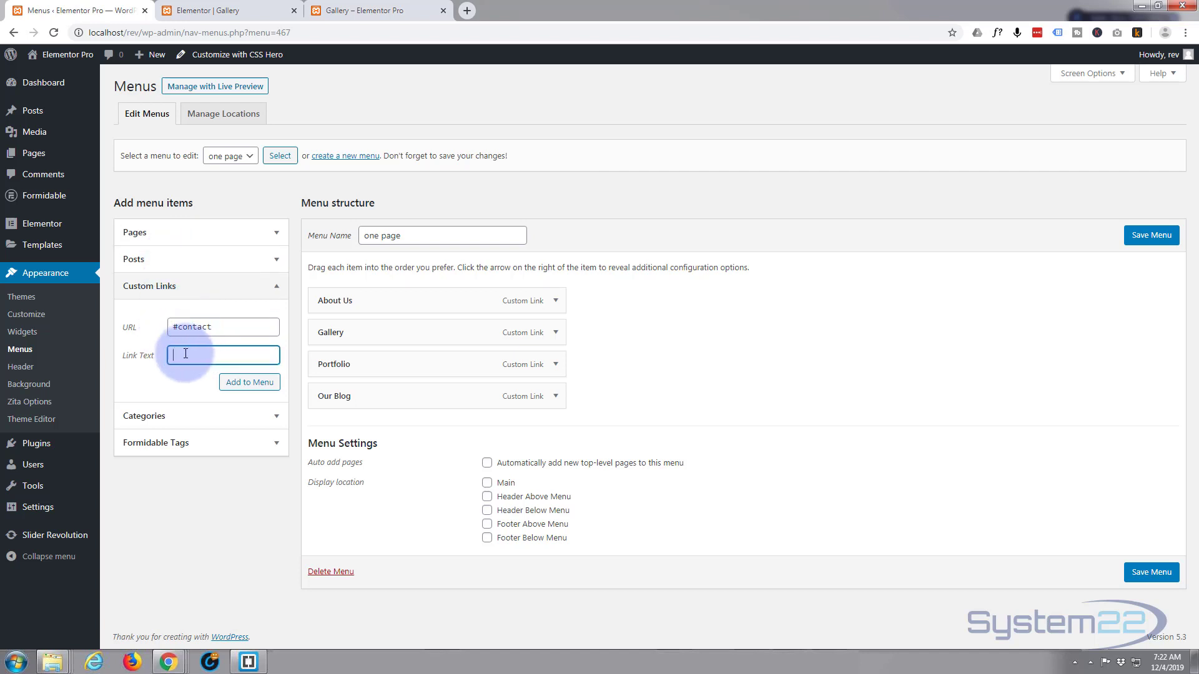
{"action": "type", "text": "Contact Us"}
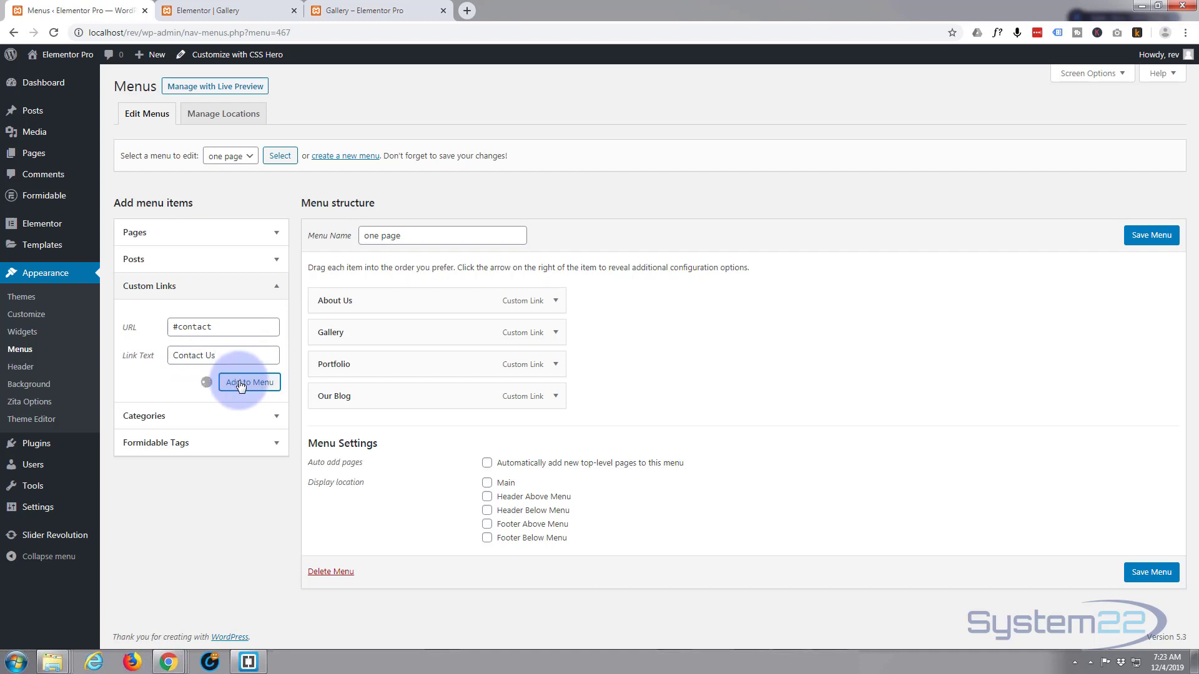
{"action": "left_click", "coordinate": [248, 382]}
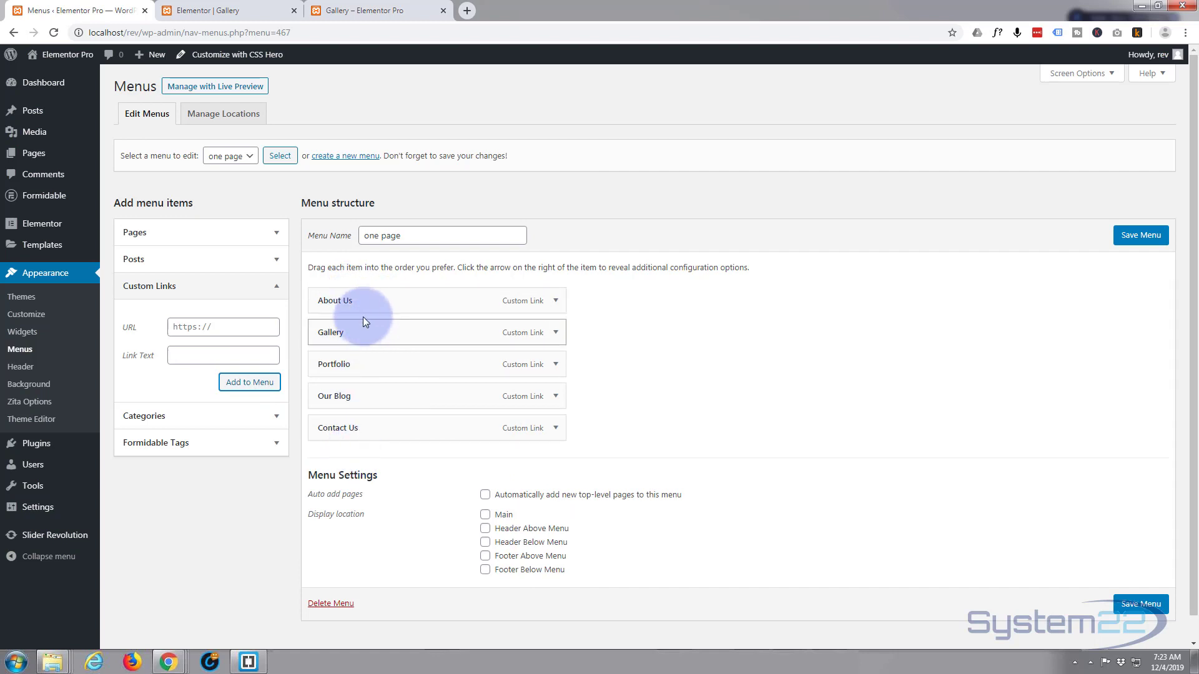
{"action": "mouse_move", "coordinate": [462, 285]}
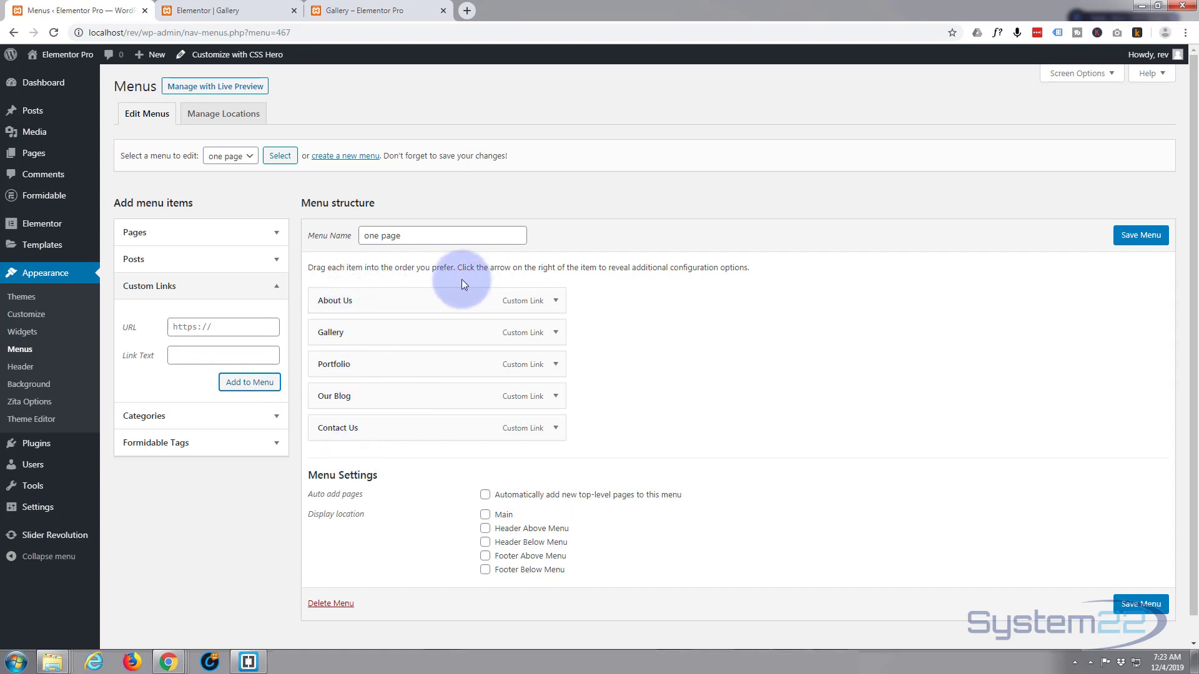
- Add a home custom link labelled 'Hame' with address # to the menu
{"action": "left_click", "coordinate": [223, 326]}
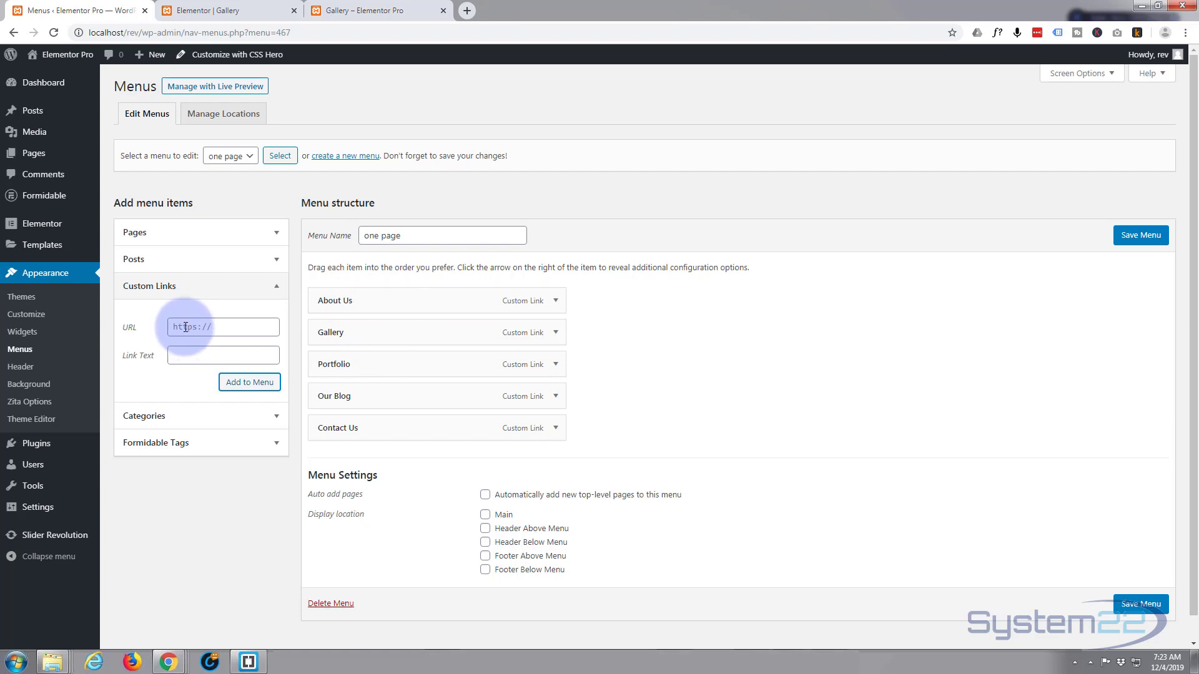
{"action": "left_click", "coordinate": [222, 326]}
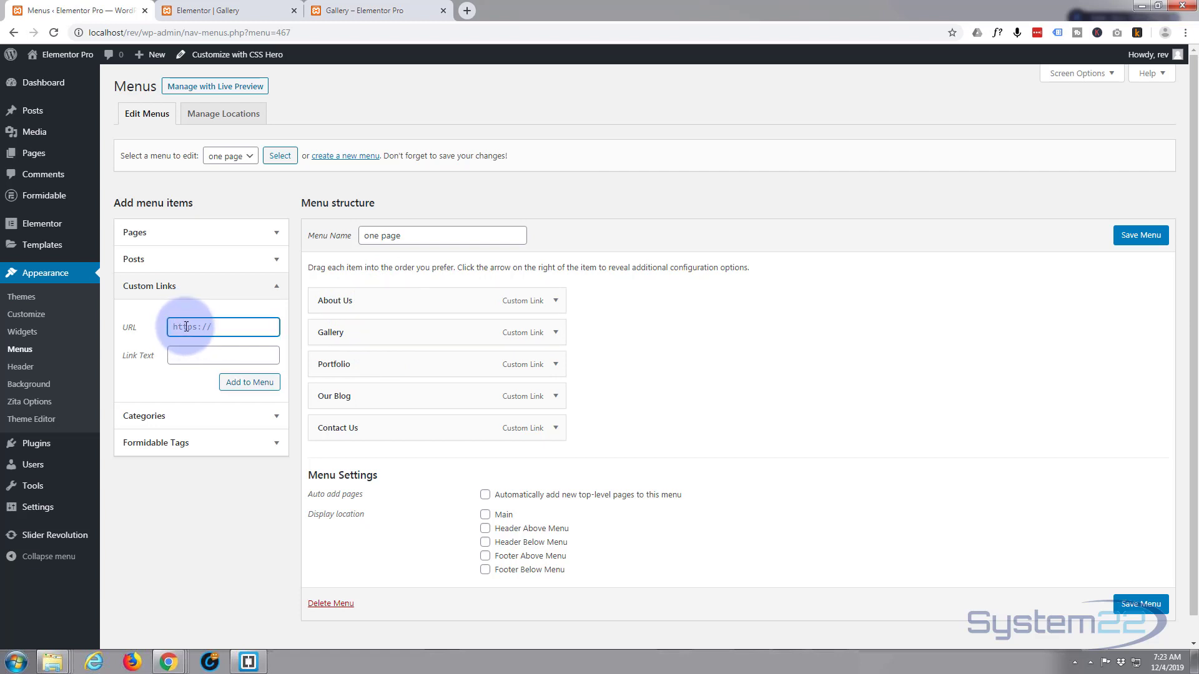
{"action": "type", "text": "#"}
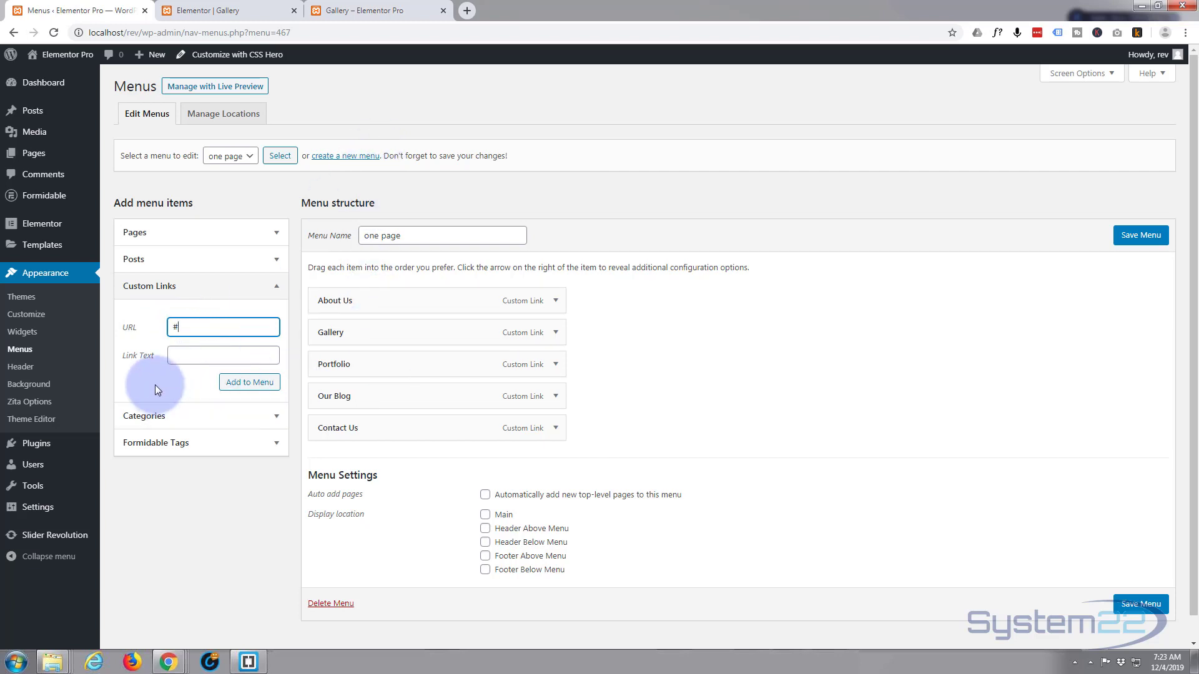
{"action": "left_click", "coordinate": [223, 354]}
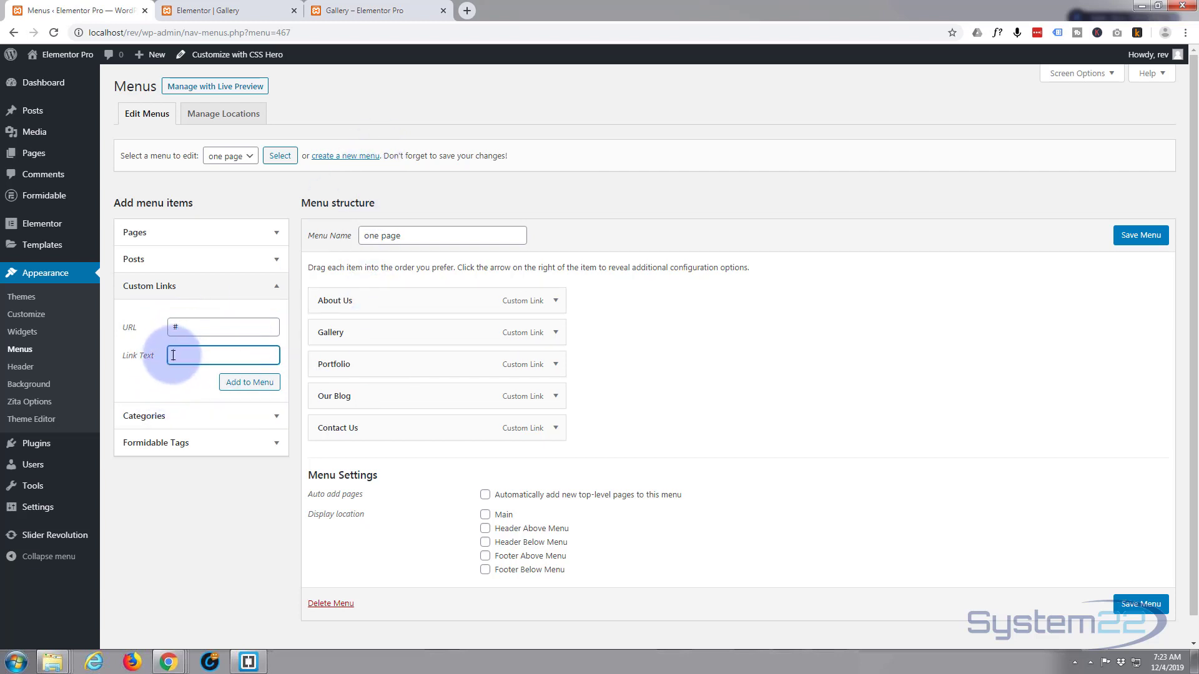
{"action": "type", "text": "Hame"}
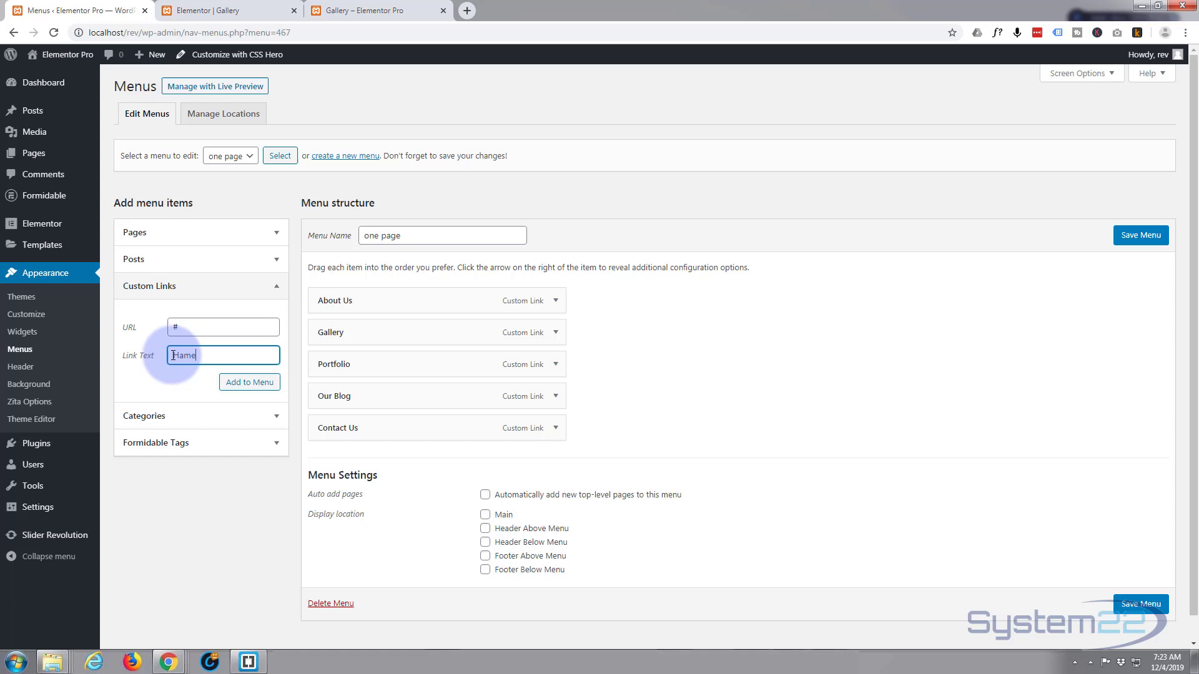
{"action": "left_click", "coordinate": [250, 382]}
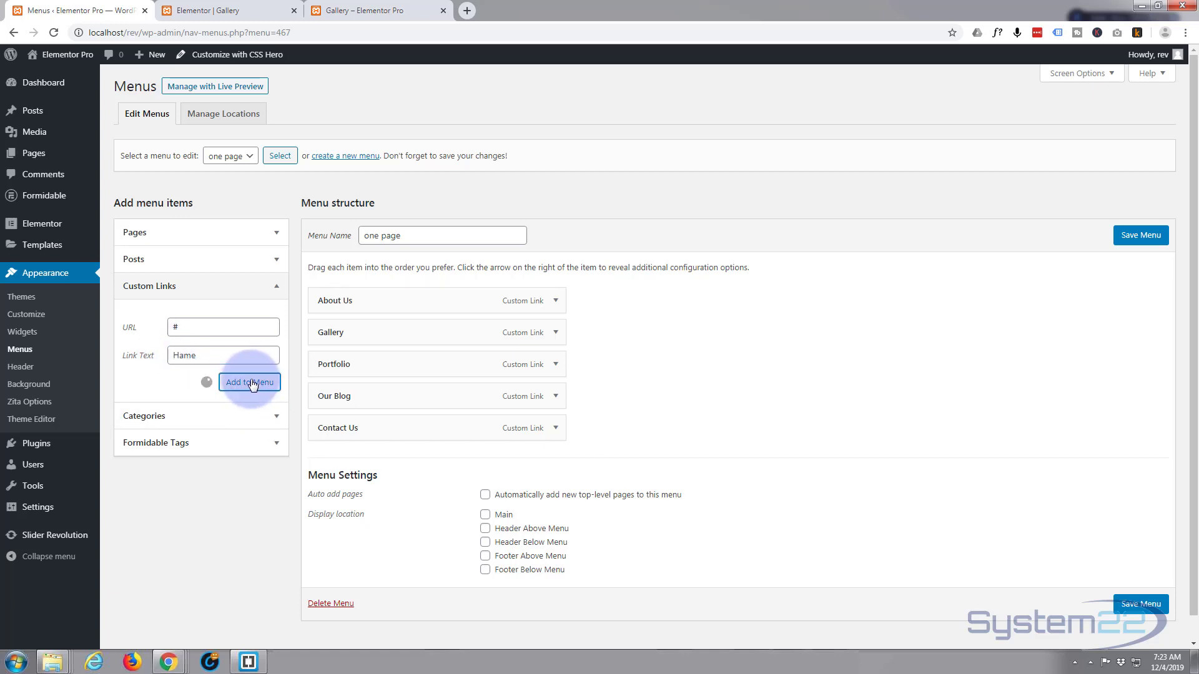
{"action": "left_click", "coordinate": [249, 382]}
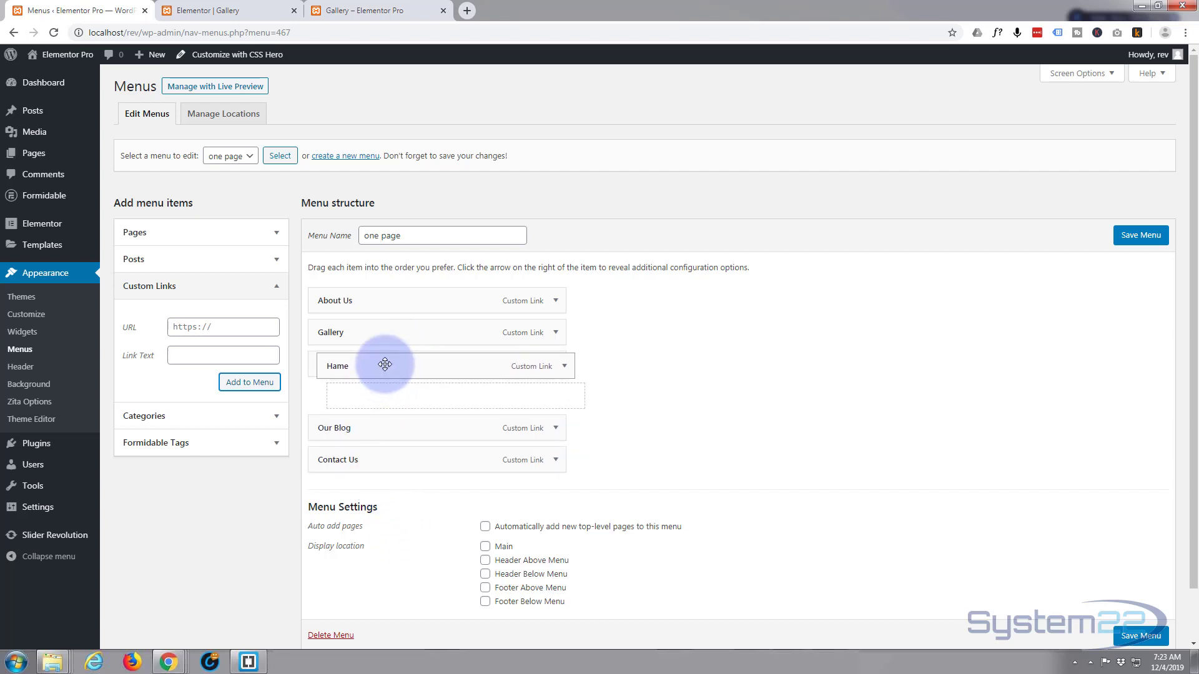
- Drag Hame above About Us to head the menu, then try nesting Gallery under About Us
{"action": "left_click_drag", "start_coordinate": [384, 365], "coordinate": [374, 302]}
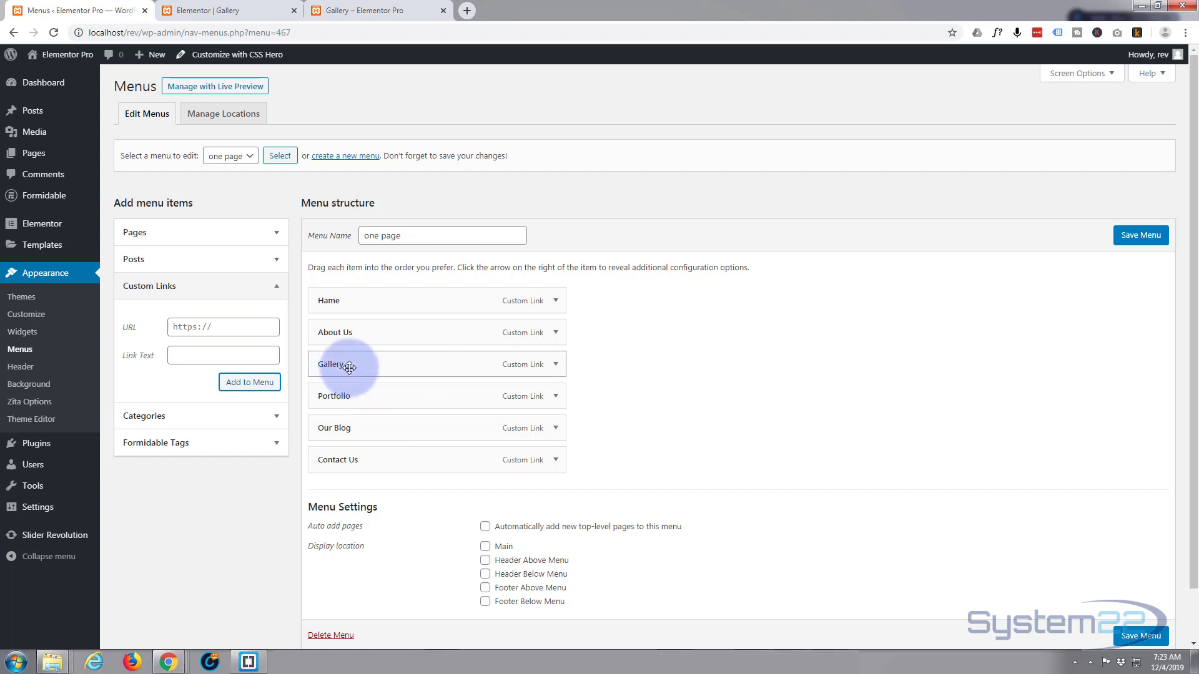
{"action": "left_click_drag", "start_coordinate": [345, 366], "coordinate": [426, 352]}
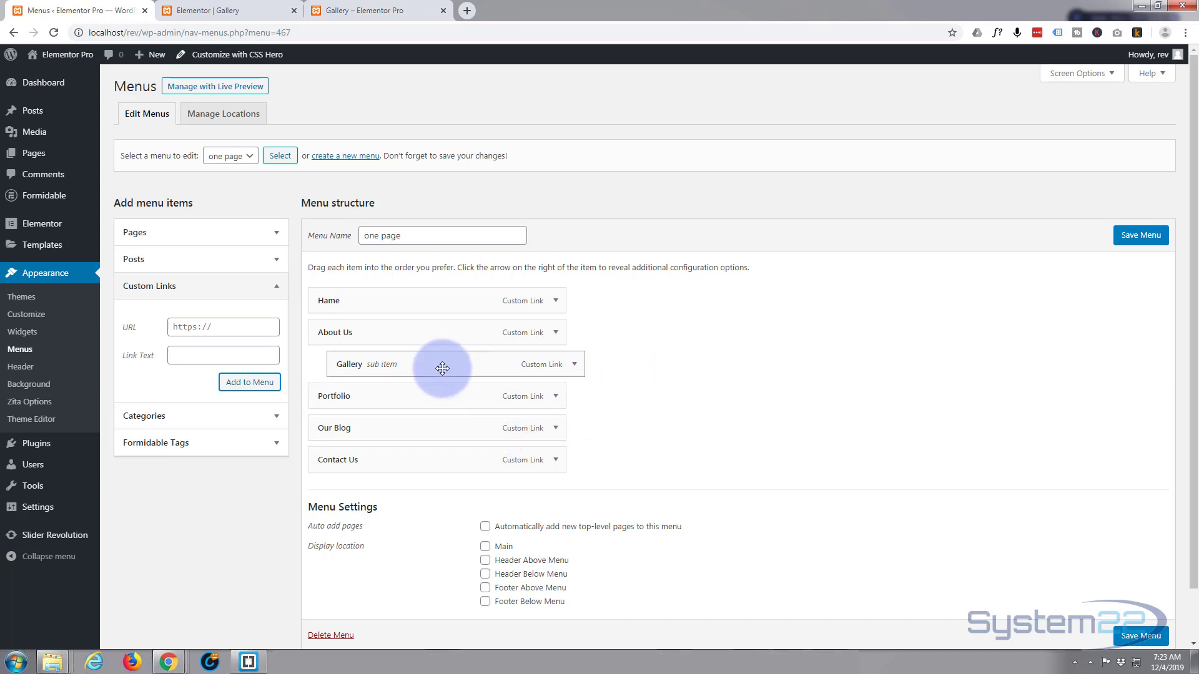
{"action": "left_click_drag", "start_coordinate": [441, 368], "coordinate": [422, 363]}
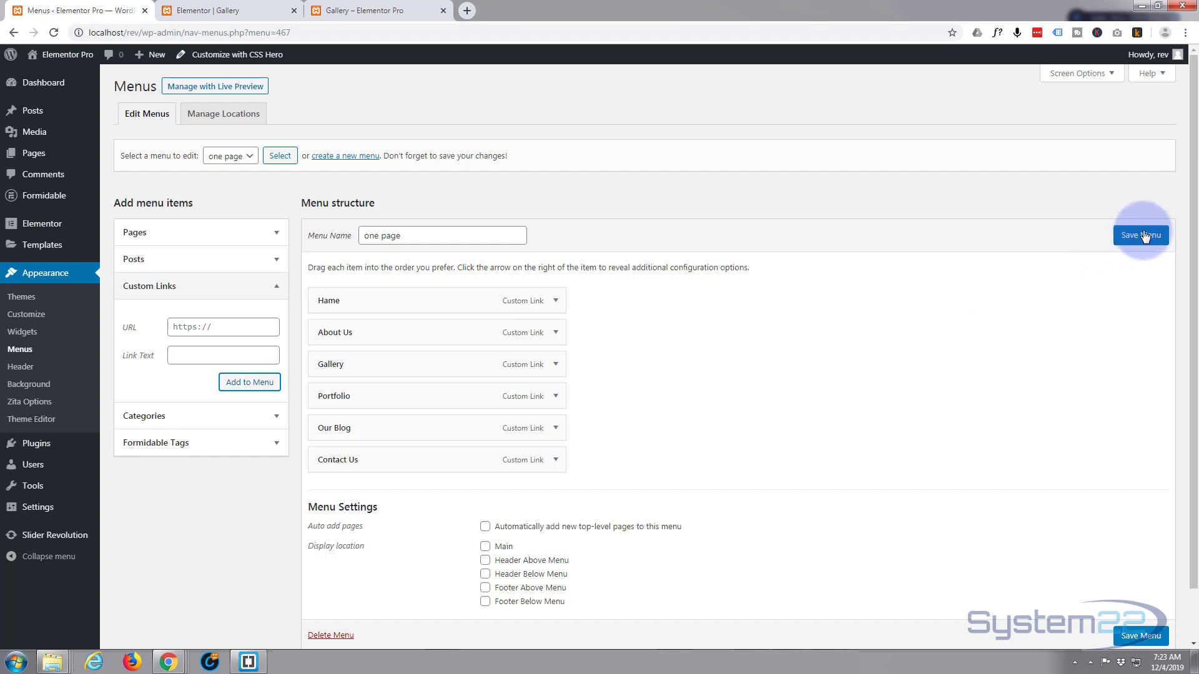
- Save the 'one page' menu so the 'has been updated' notice appears
{"action": "left_click", "coordinate": [1140, 235]}
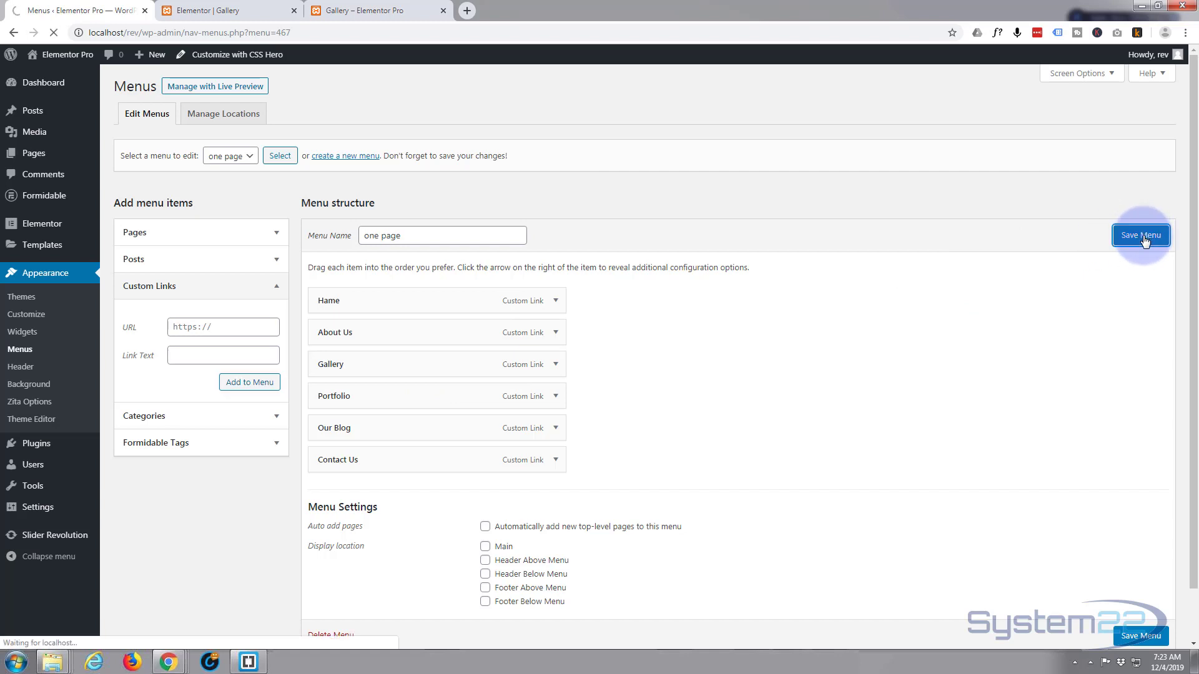
{"action": "left_click", "coordinate": [1140, 235]}
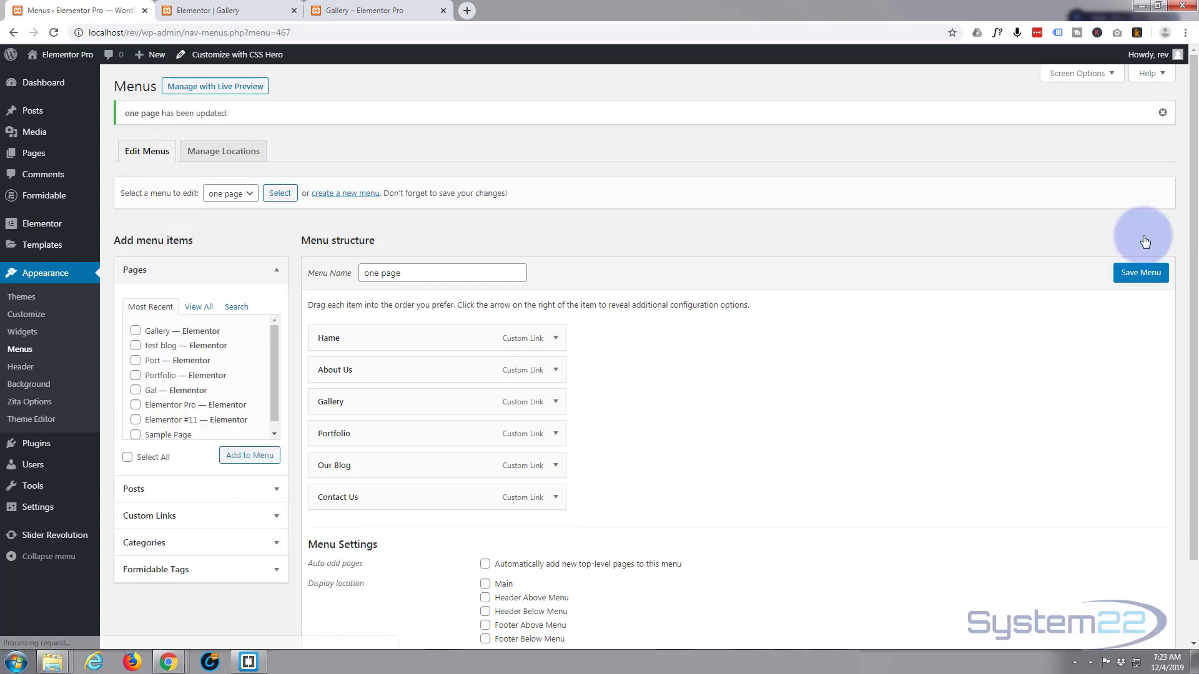
{"action": "mouse_move", "coordinate": [795, 232]}
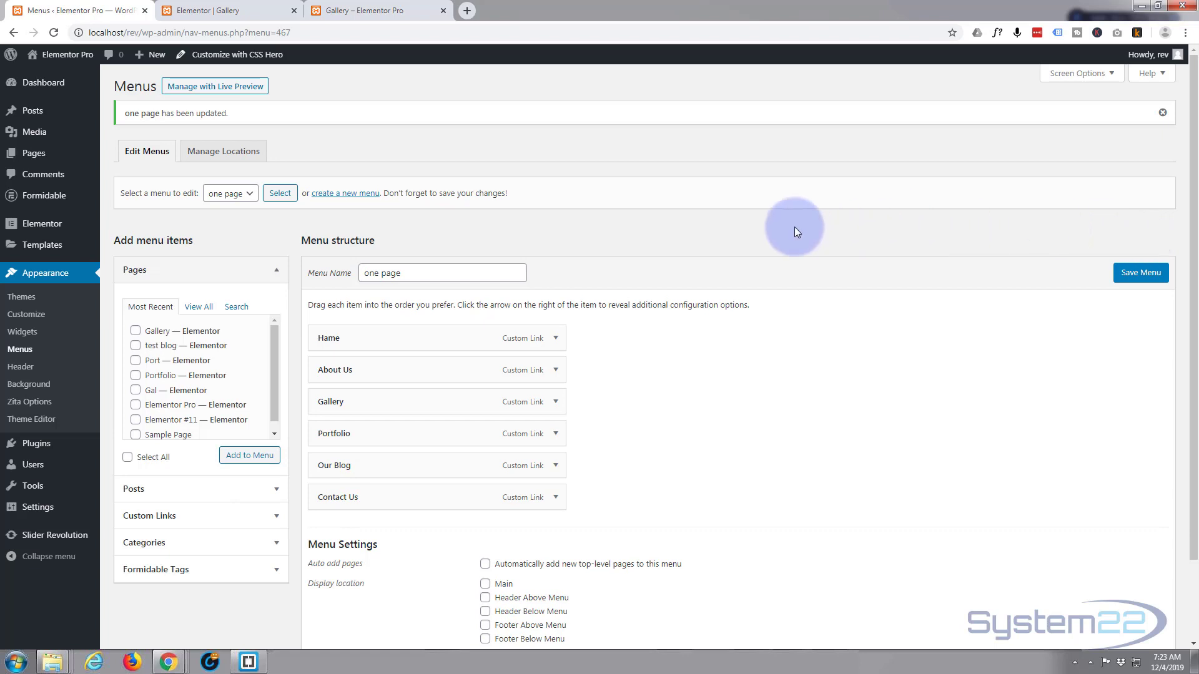
{"action": "mouse_move", "coordinate": [228, 10]}
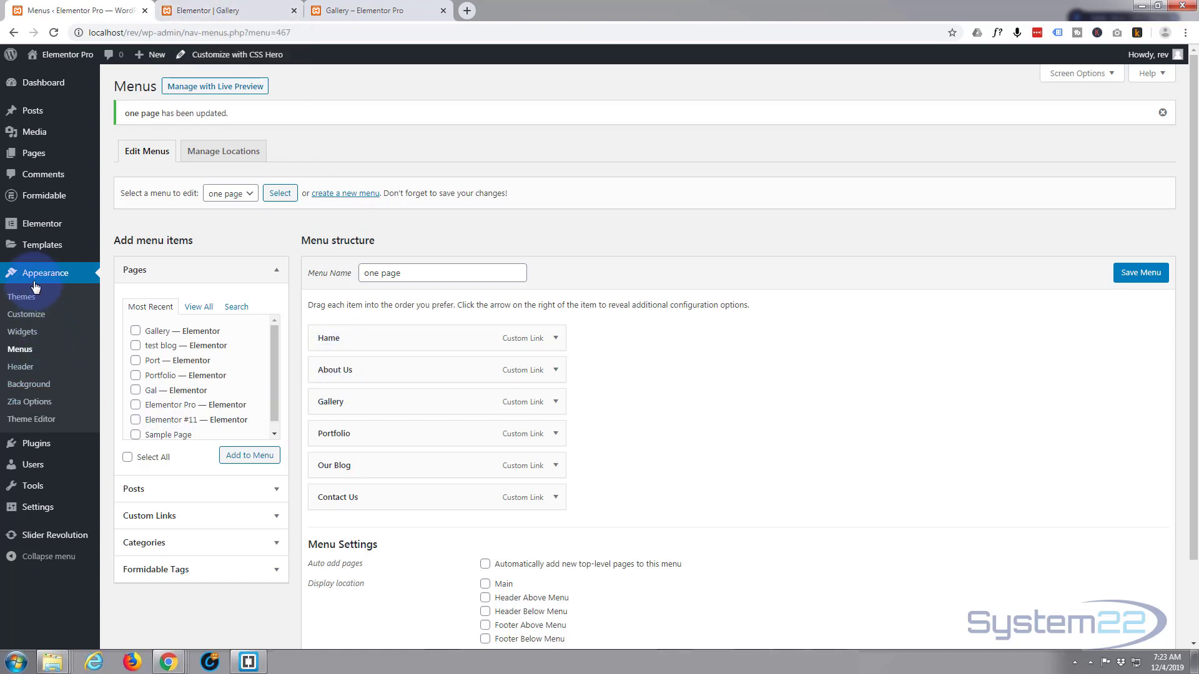
{"action": "mouse_move", "coordinate": [26, 314]}
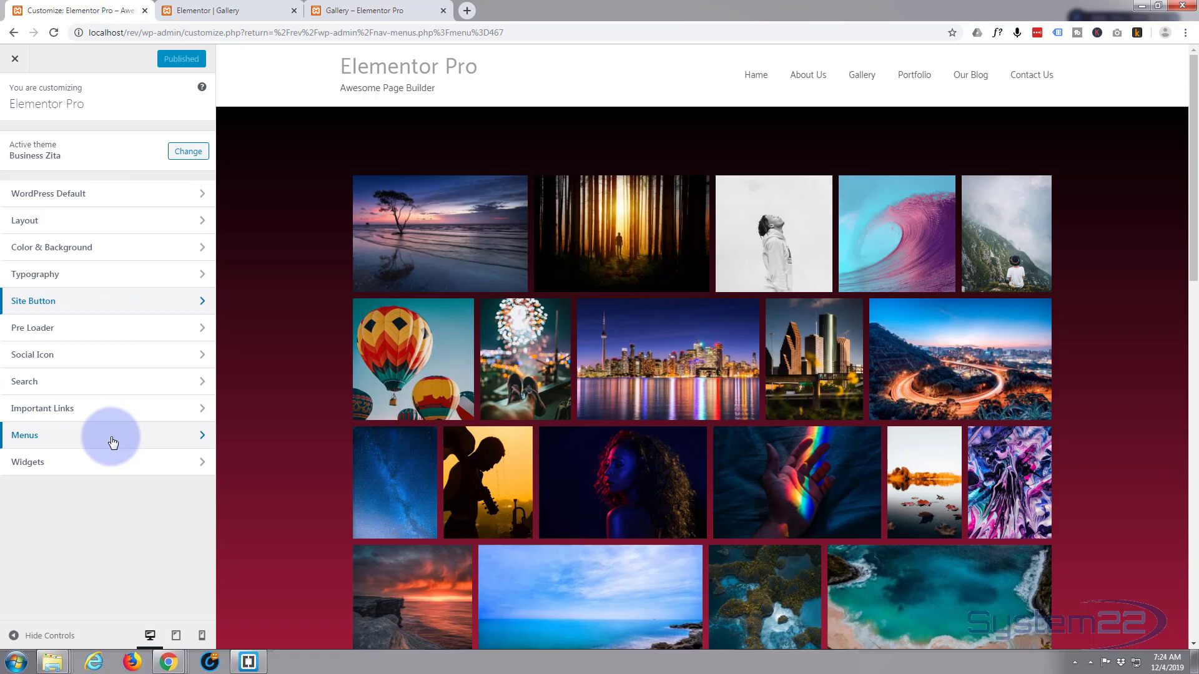
- In the Customizer's Menu Locations, assign the 'one page' menu to the Main location
{"action": "left_click", "coordinate": [108, 434]}
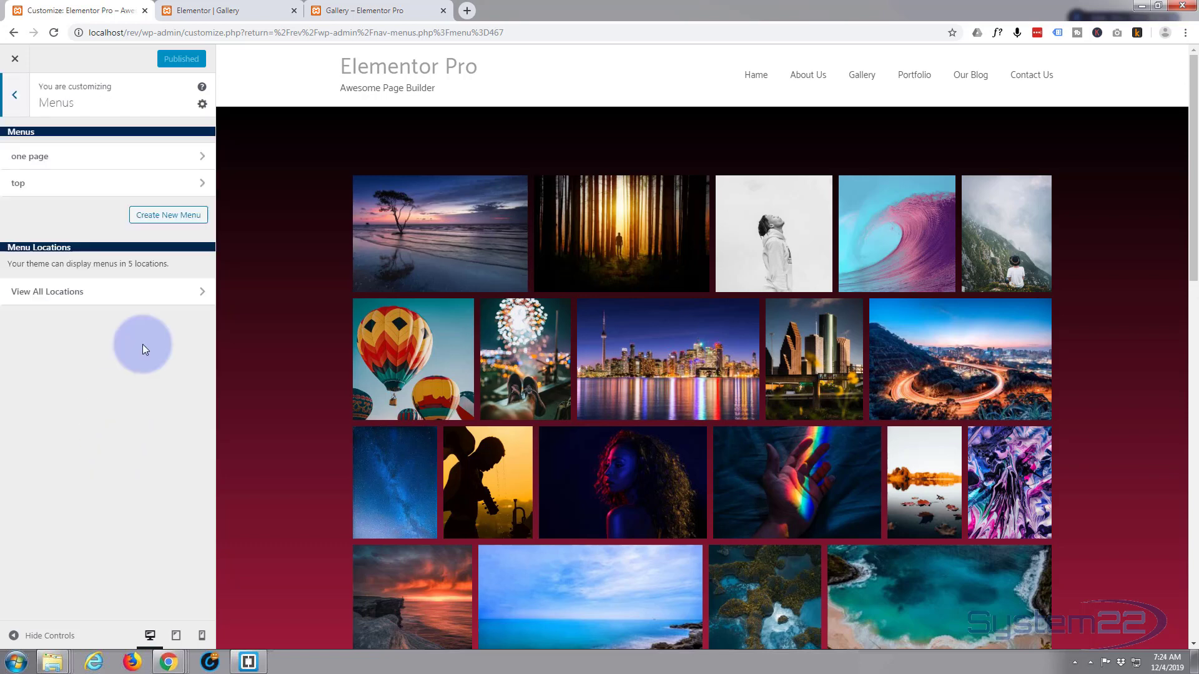
{"action": "left_click", "coordinate": [46, 291]}
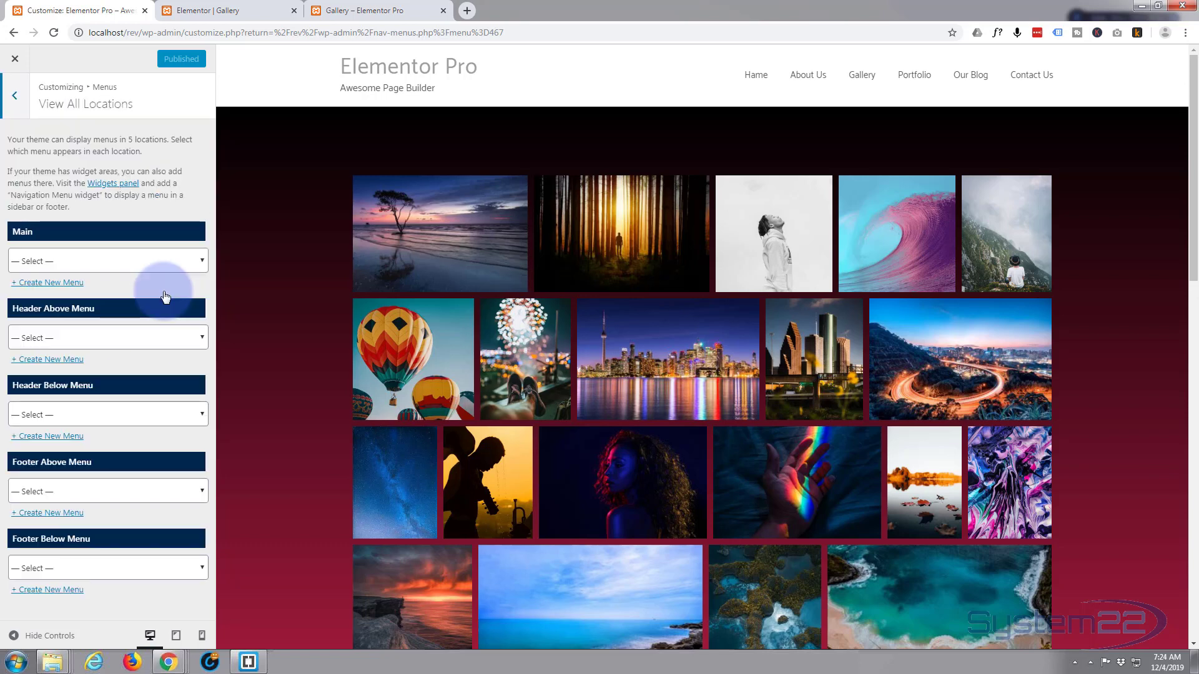
{"action": "mouse_move", "coordinate": [612, 63]}
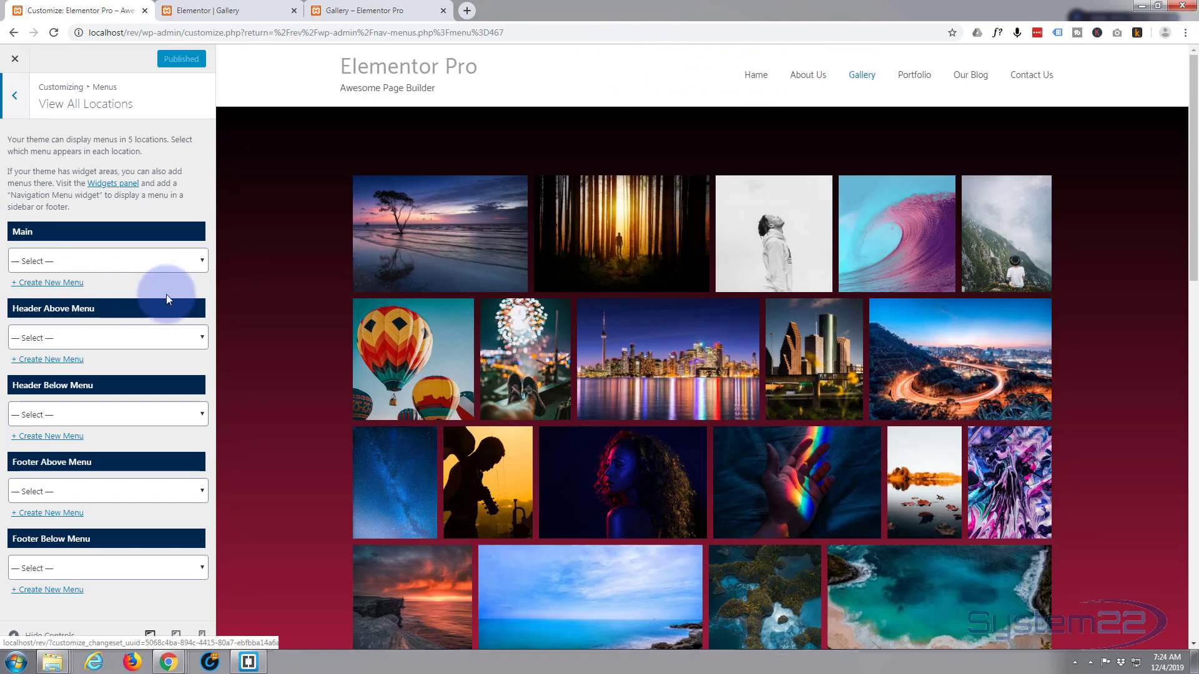
{"action": "left_click", "coordinate": [106, 261]}
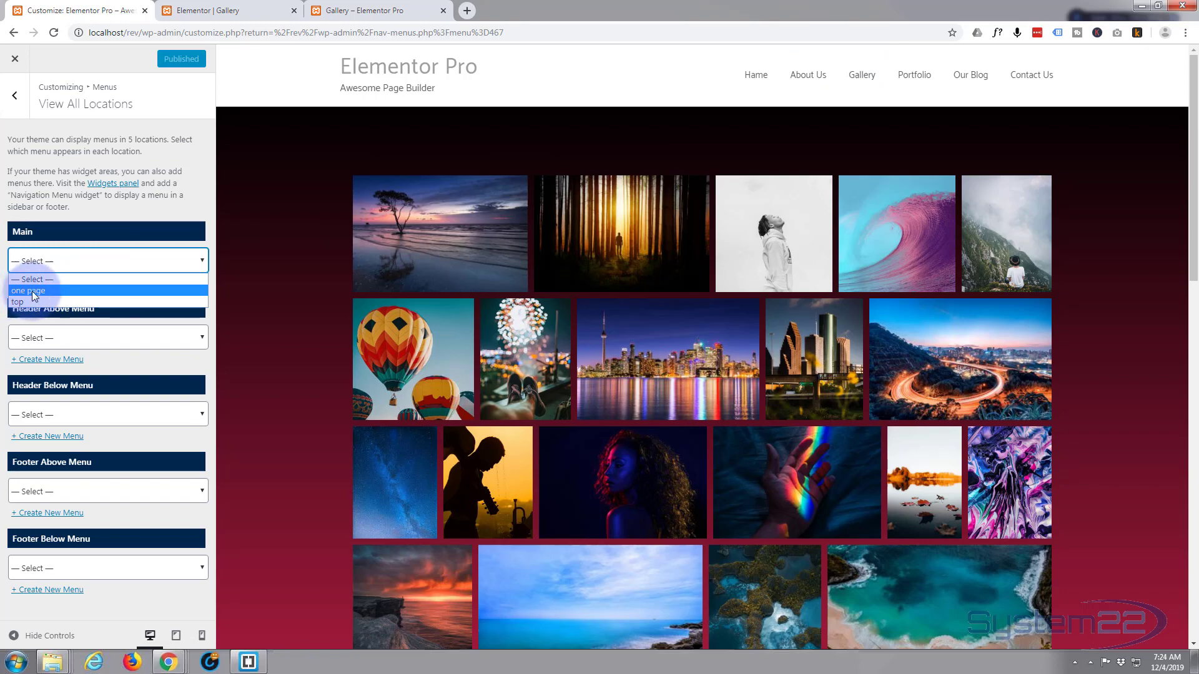
{"action": "left_click", "coordinate": [26, 290]}
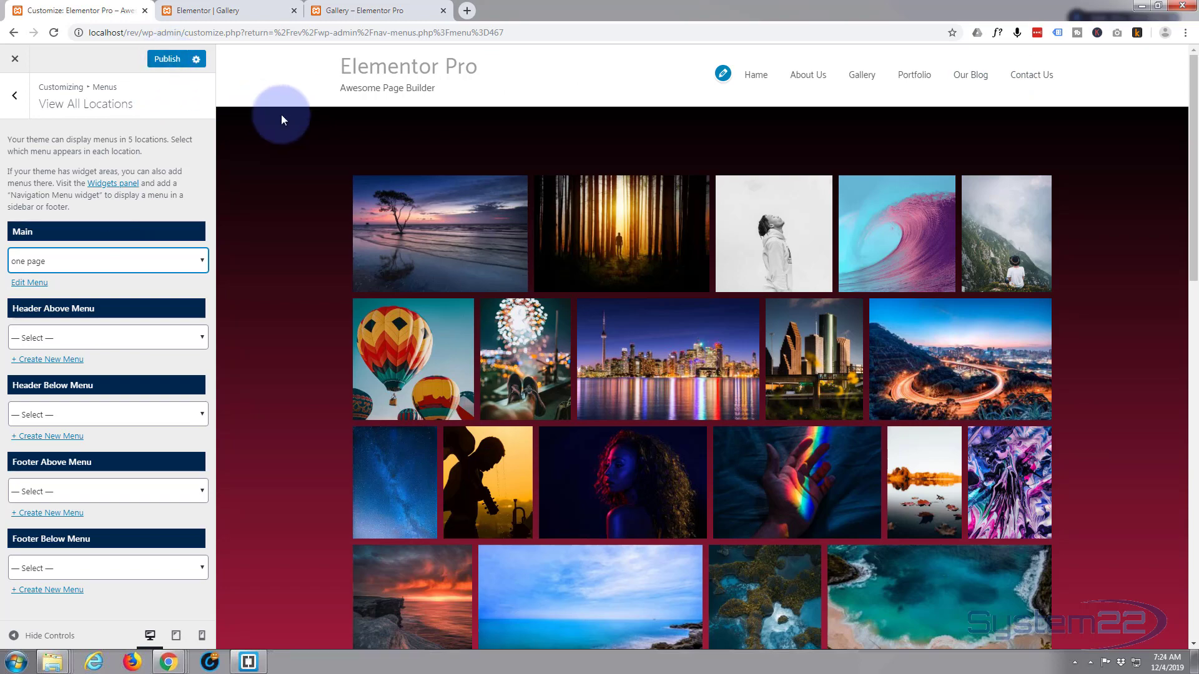
- Check the live preview and return to the Customizer's top-level sections
{"action": "scroll", "scroll_direction": "down", "scroll_amount": 3}
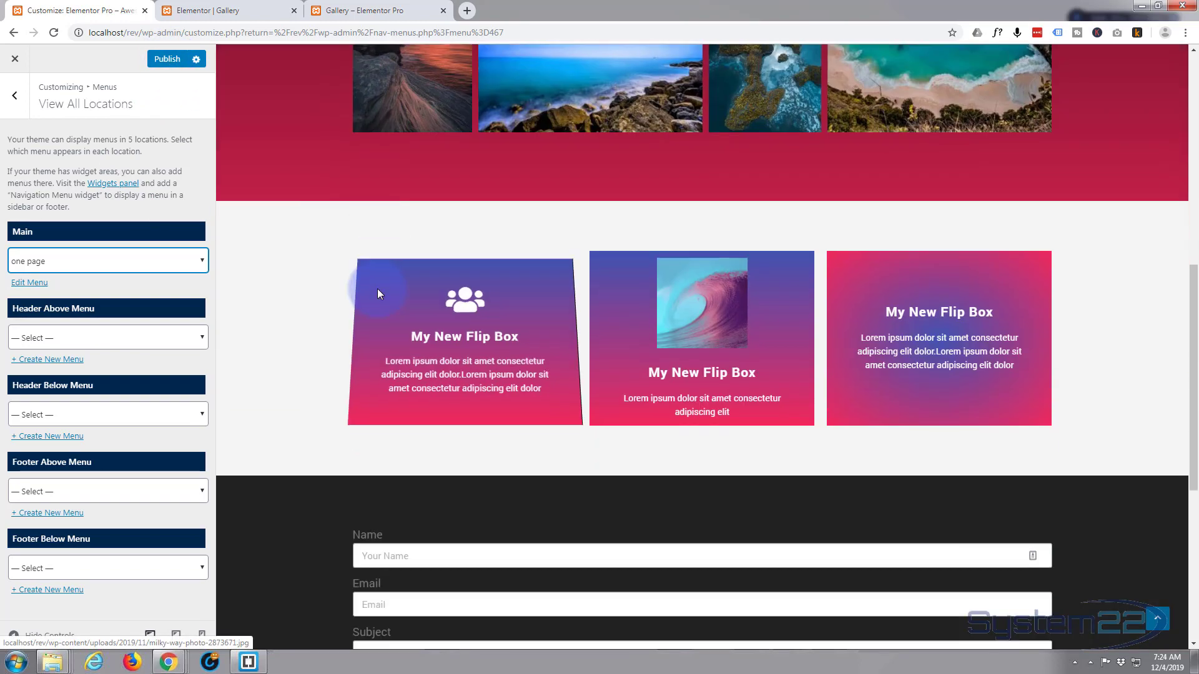
{"action": "scroll", "scroll_direction": "down", "scroll_amount": 3}
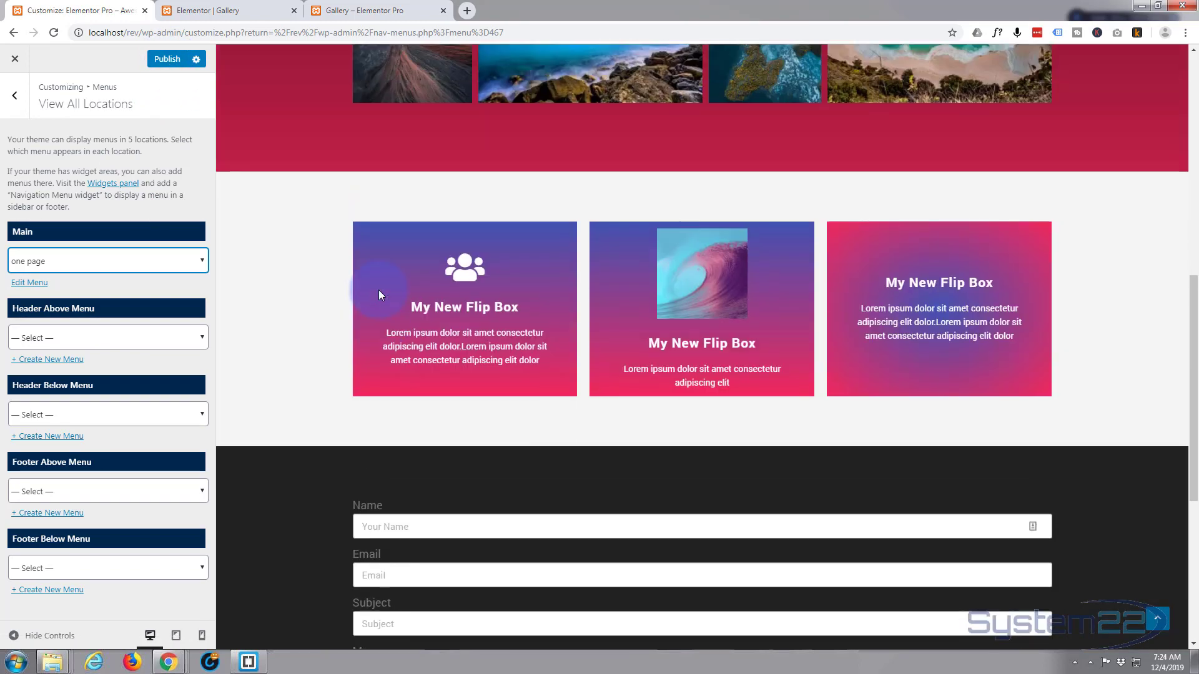
{"action": "left_click", "coordinate": [222, 10]}
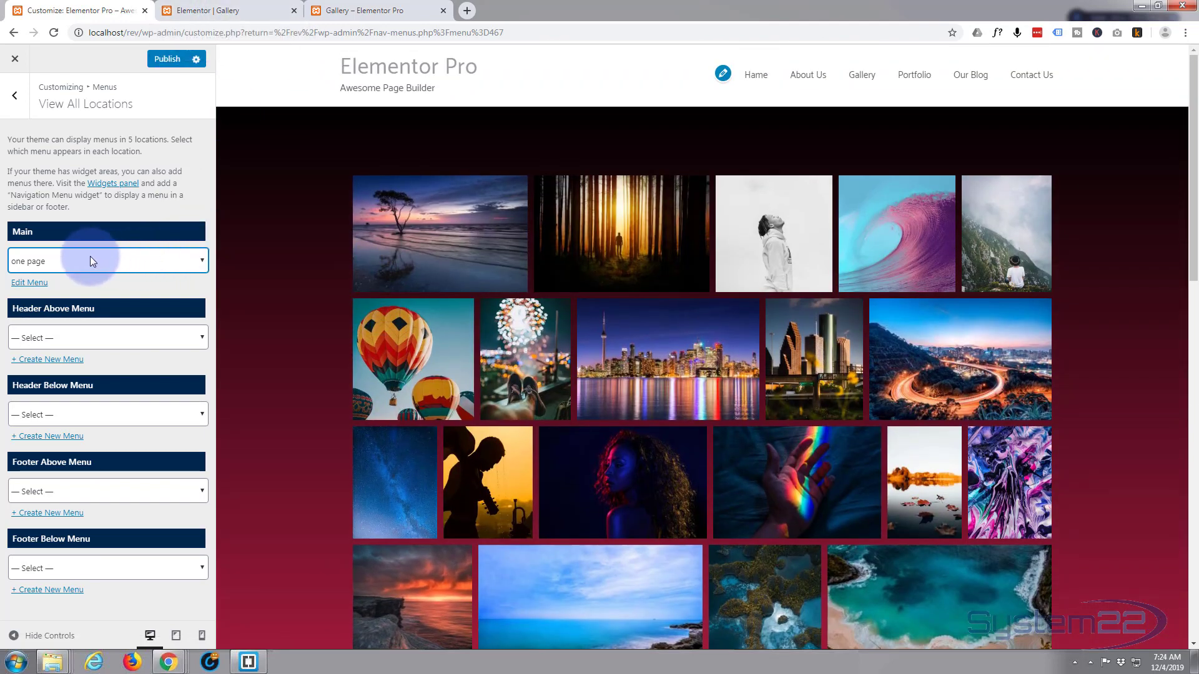
{"action": "left_click", "coordinate": [14, 96]}
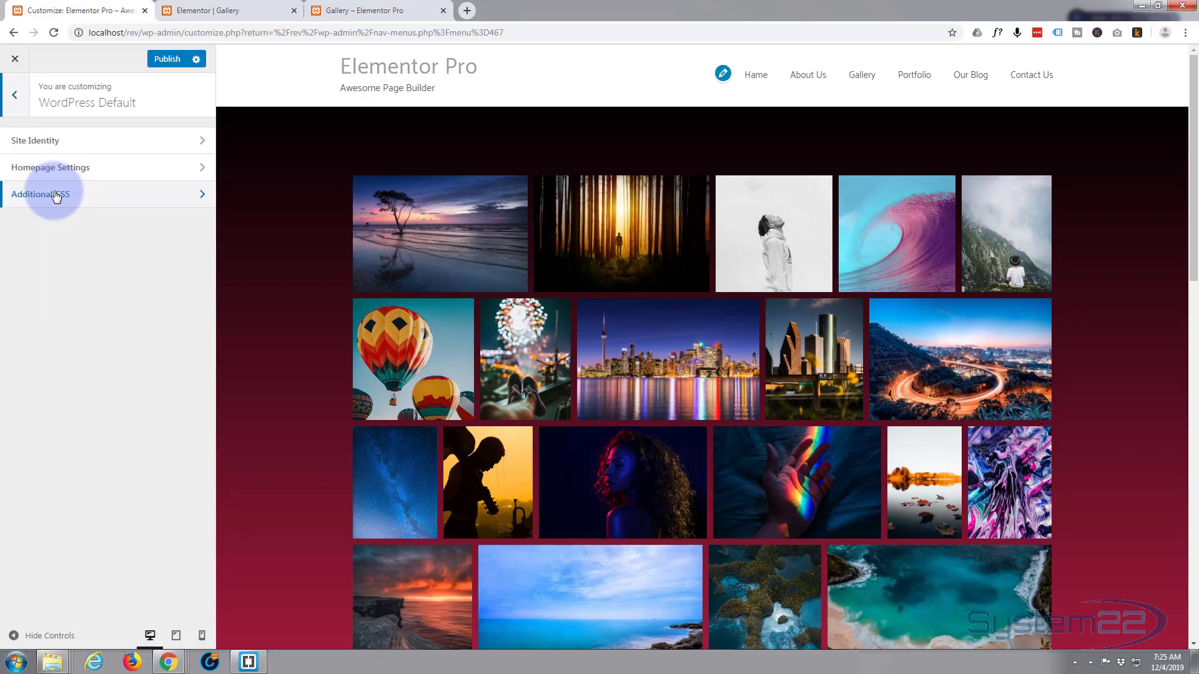
{"action": "mouse_move", "coordinate": [128, 166]}
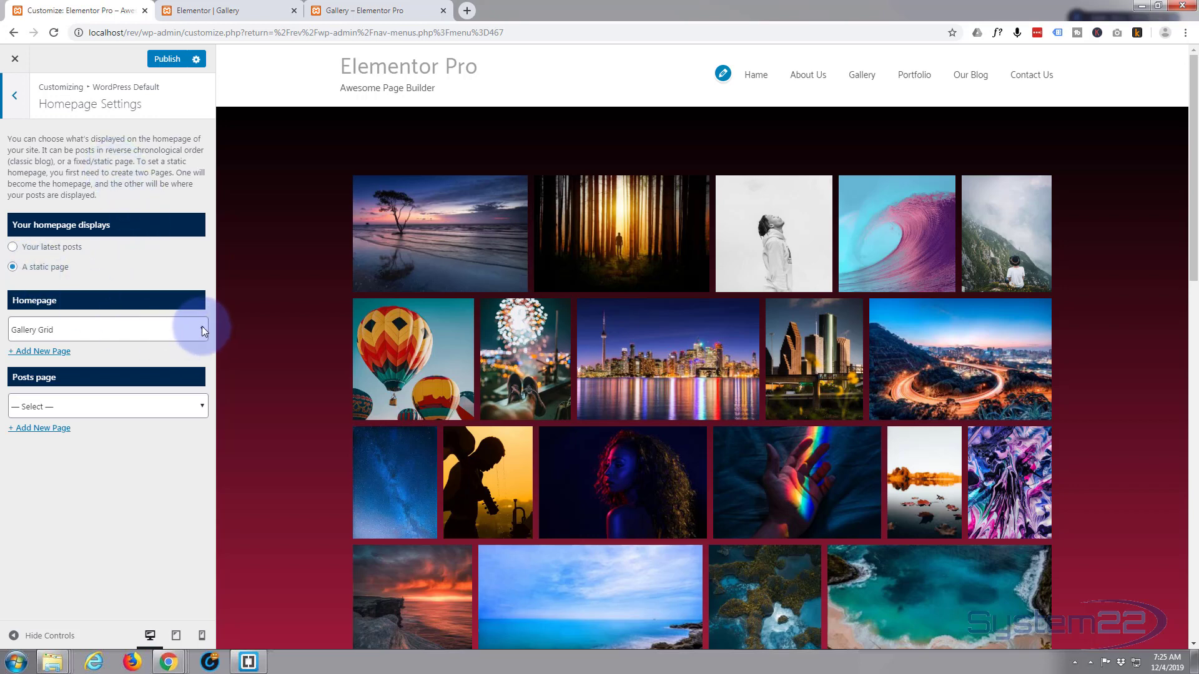
- Set Homepage to the static Gallery page and publish the Customizer changes
{"action": "left_click", "coordinate": [108, 328]}
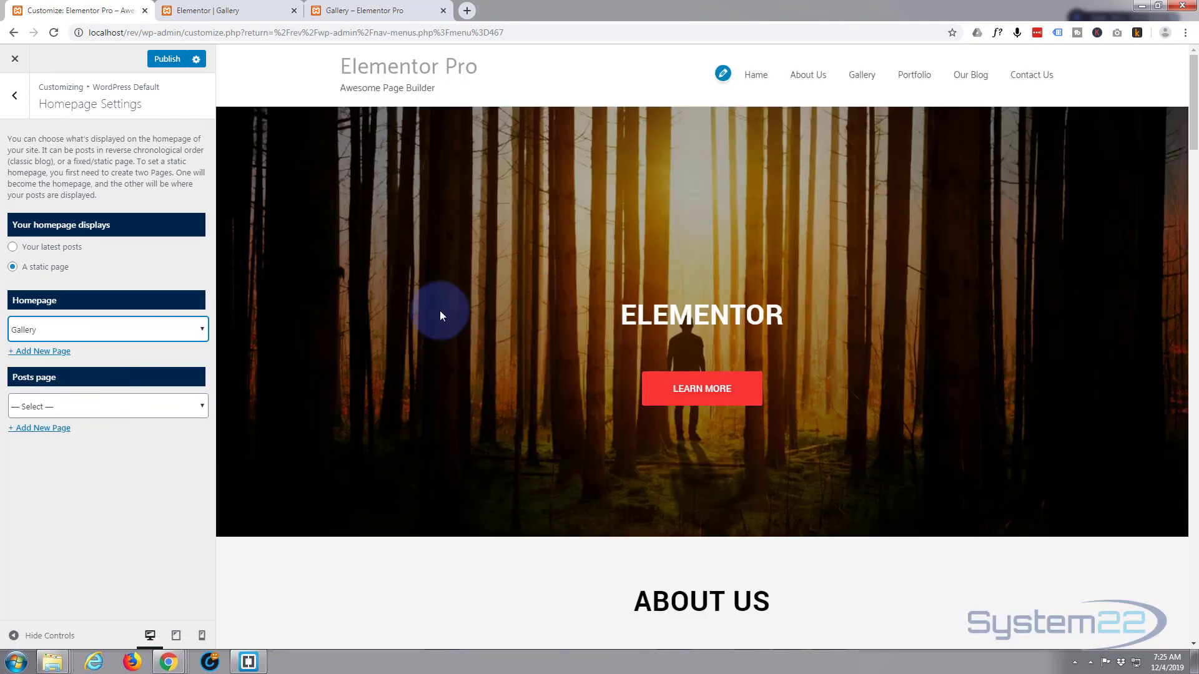
{"action": "scroll", "scroll_direction": "down", "scroll_amount": 3}
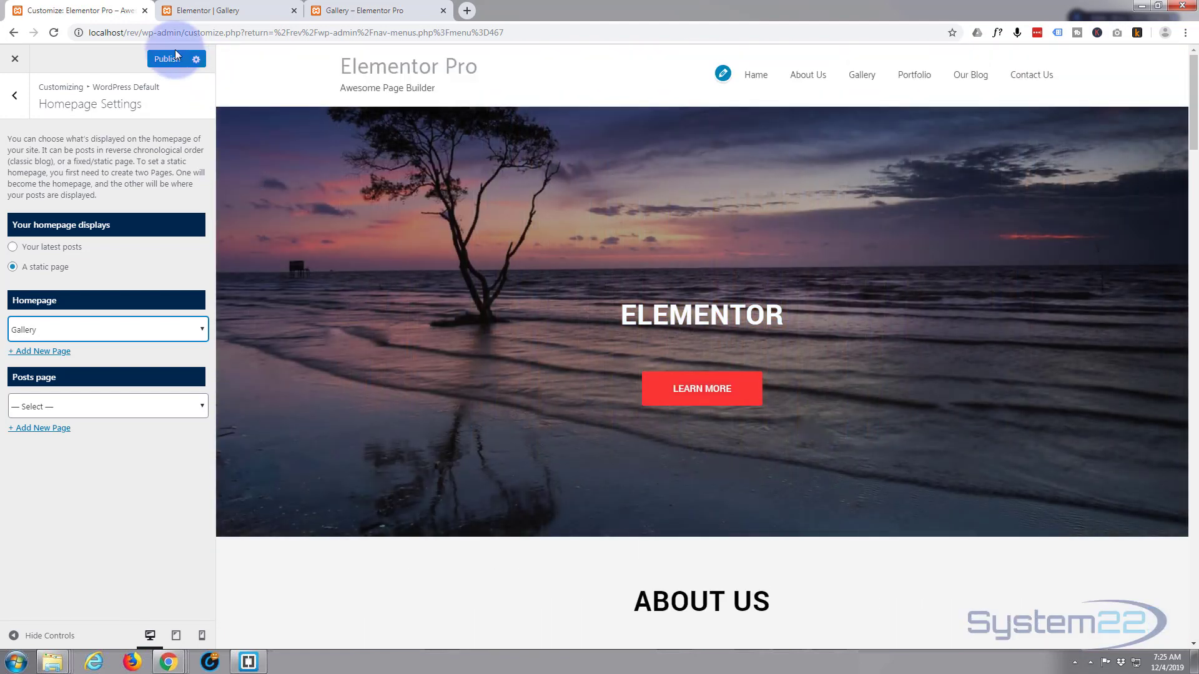
{"action": "left_click", "coordinate": [166, 59]}
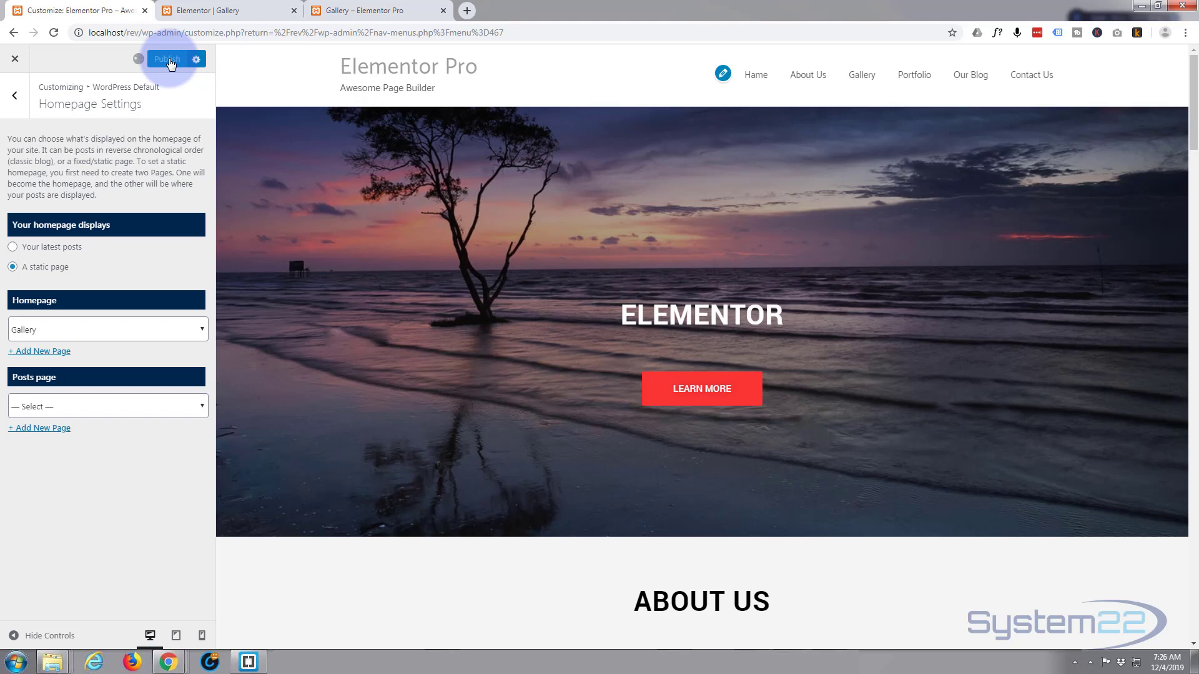
{"action": "left_click", "coordinate": [165, 59]}
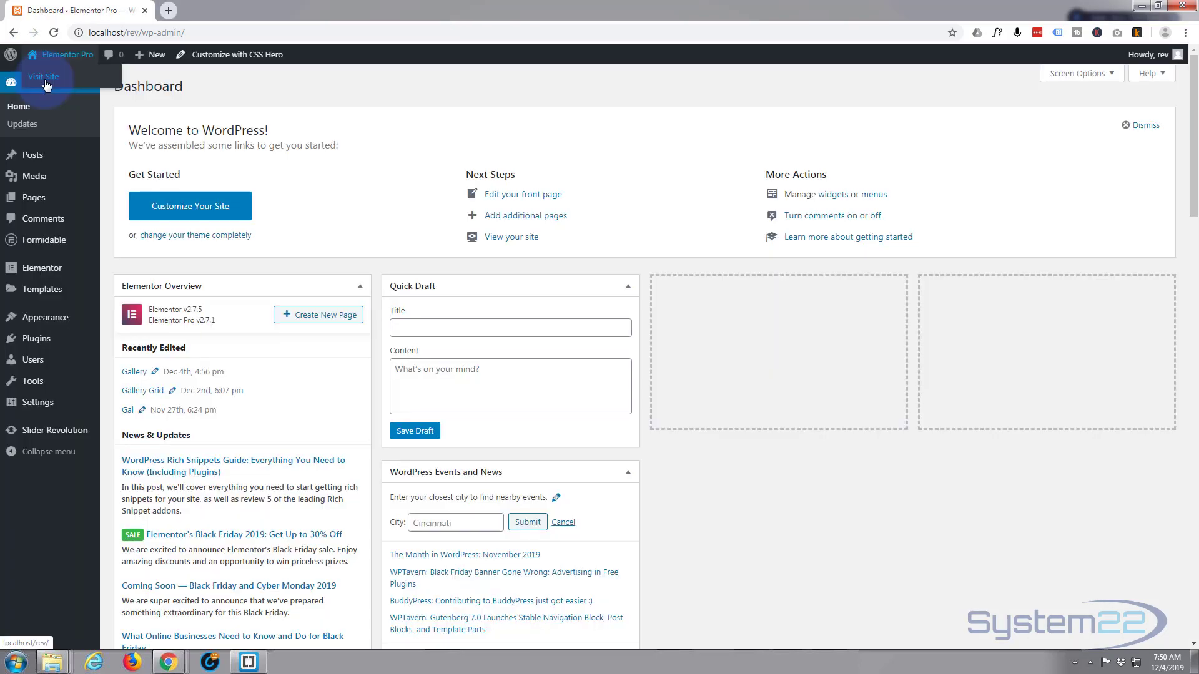
- Visit the live site, scroll through it, and jump to Contact Us from the header menu
{"action": "left_click", "coordinate": [43, 76]}
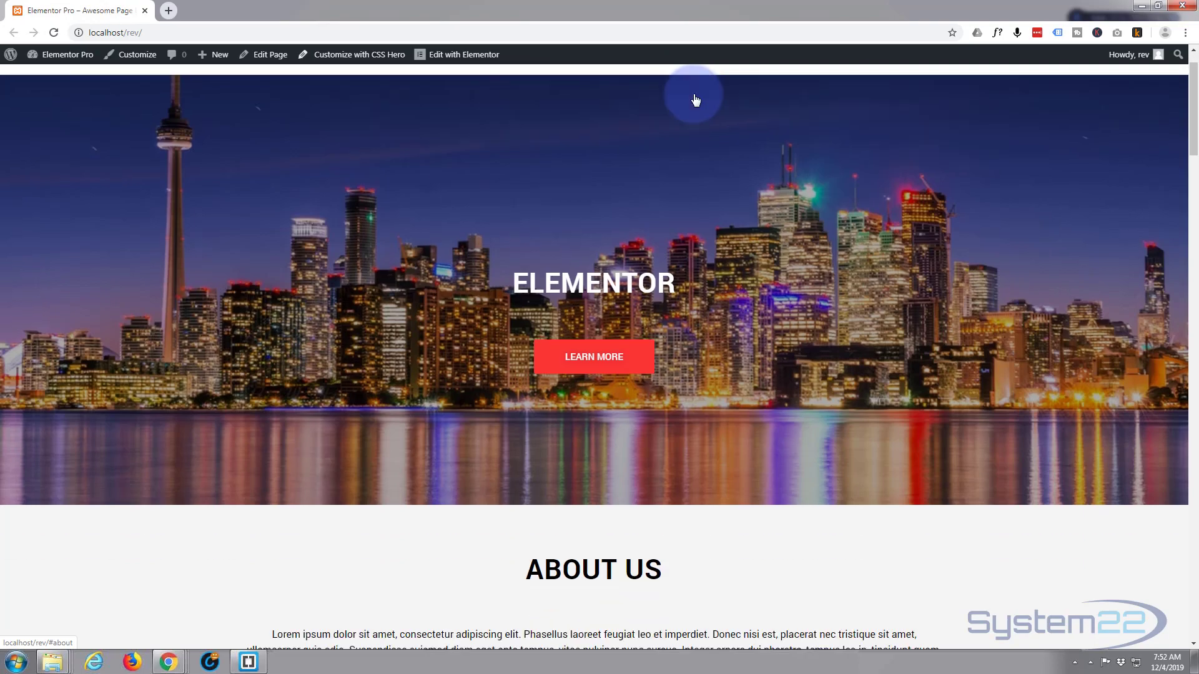
{"action": "scroll", "scroll_direction": "down", "scroll_amount": 3}
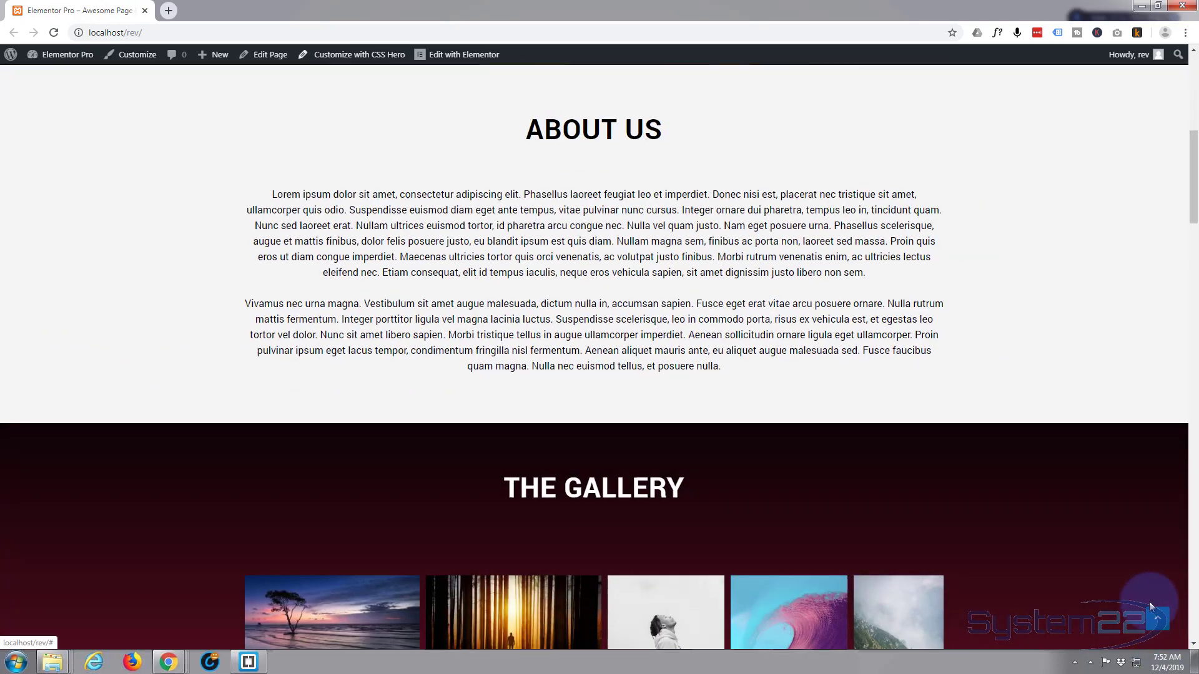
{"action": "scroll", "scroll_direction": "down", "scroll_amount": 3}
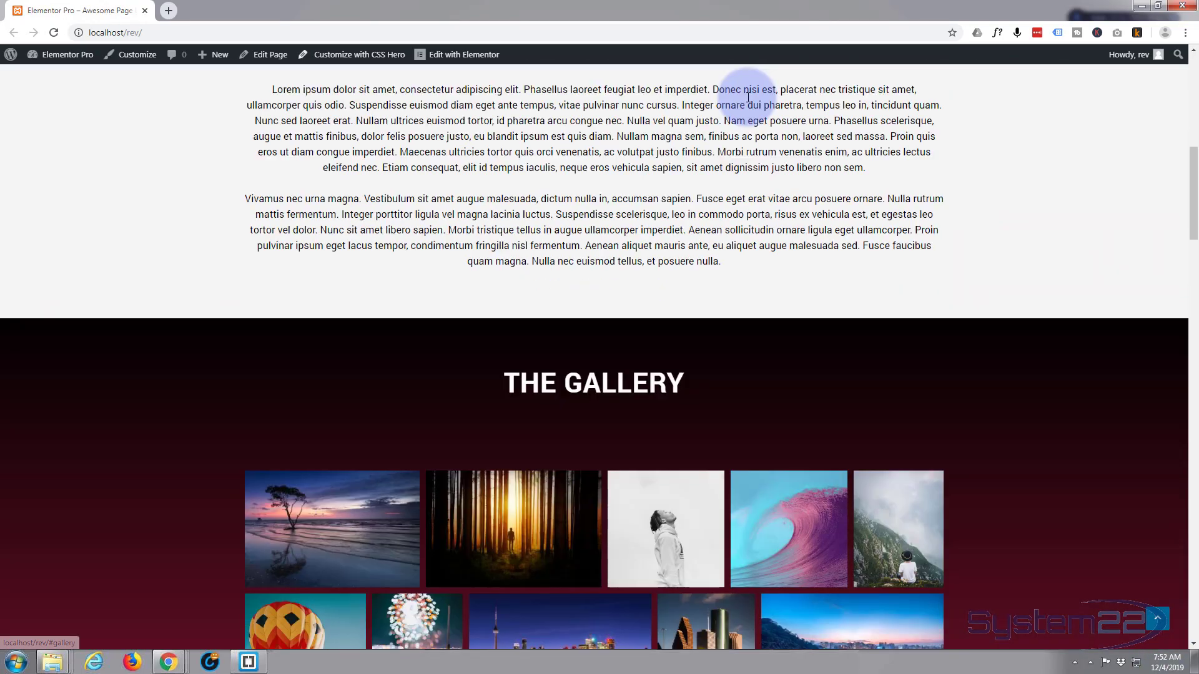
{"action": "scroll", "scroll_direction": "up", "scroll_amount": 3}
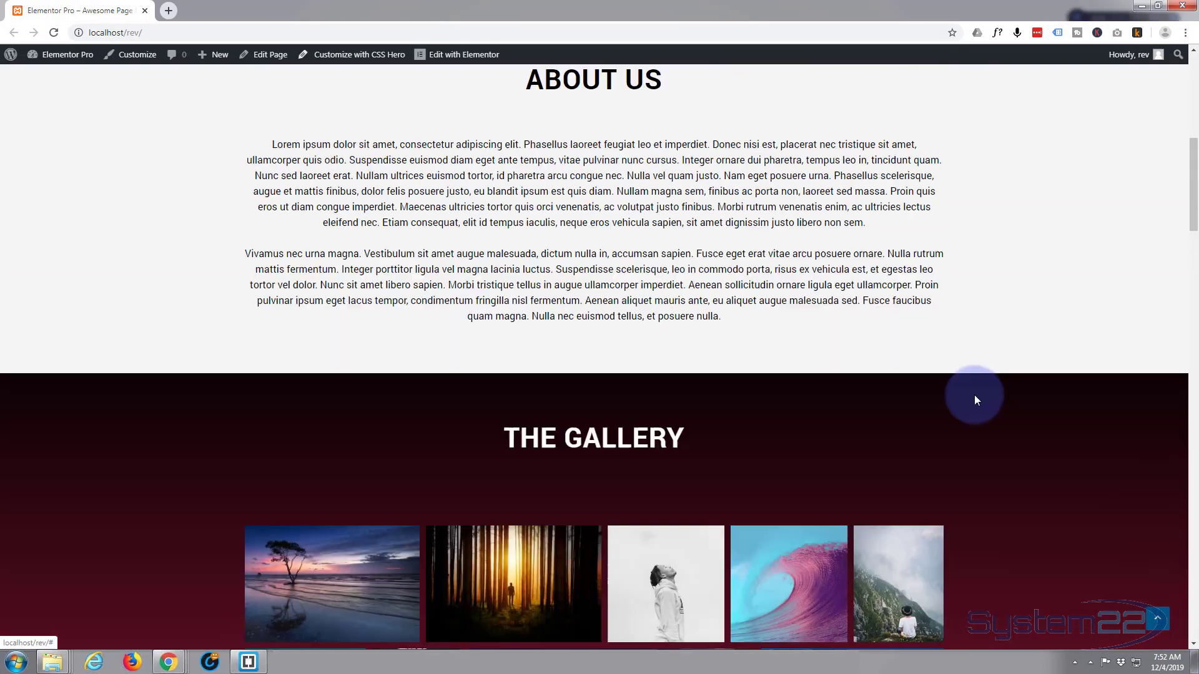
{"action": "scroll", "scroll_direction": "down", "scroll_amount": 3}
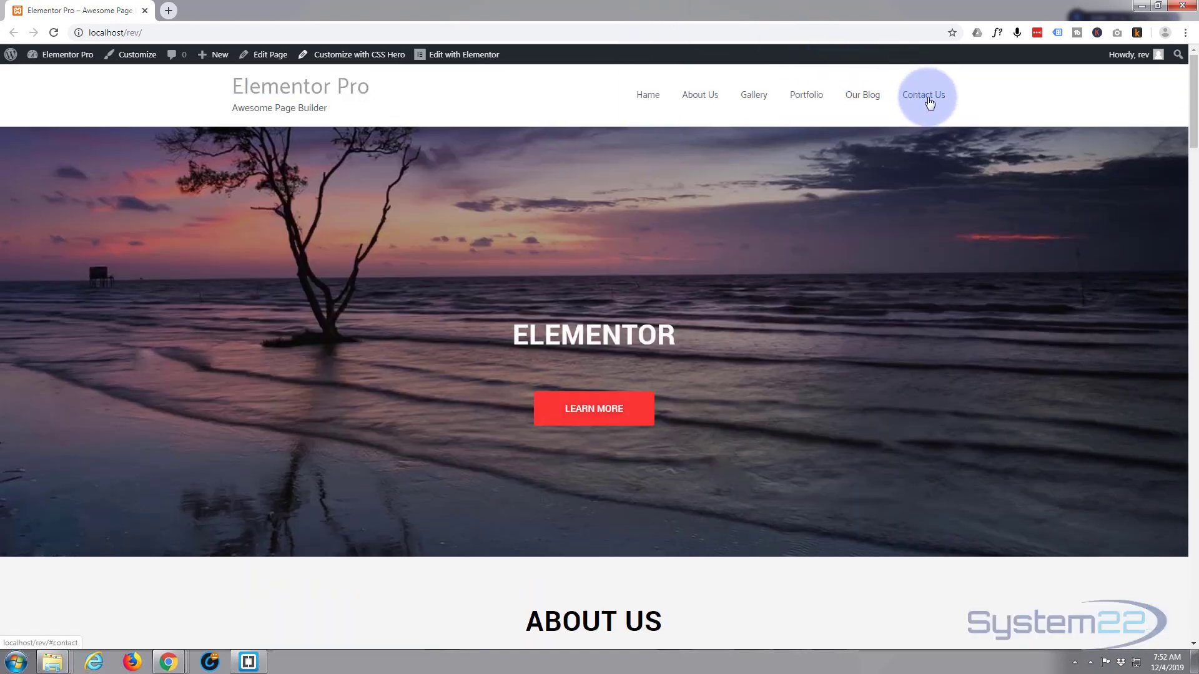
{"action": "left_click", "coordinate": [924, 95]}
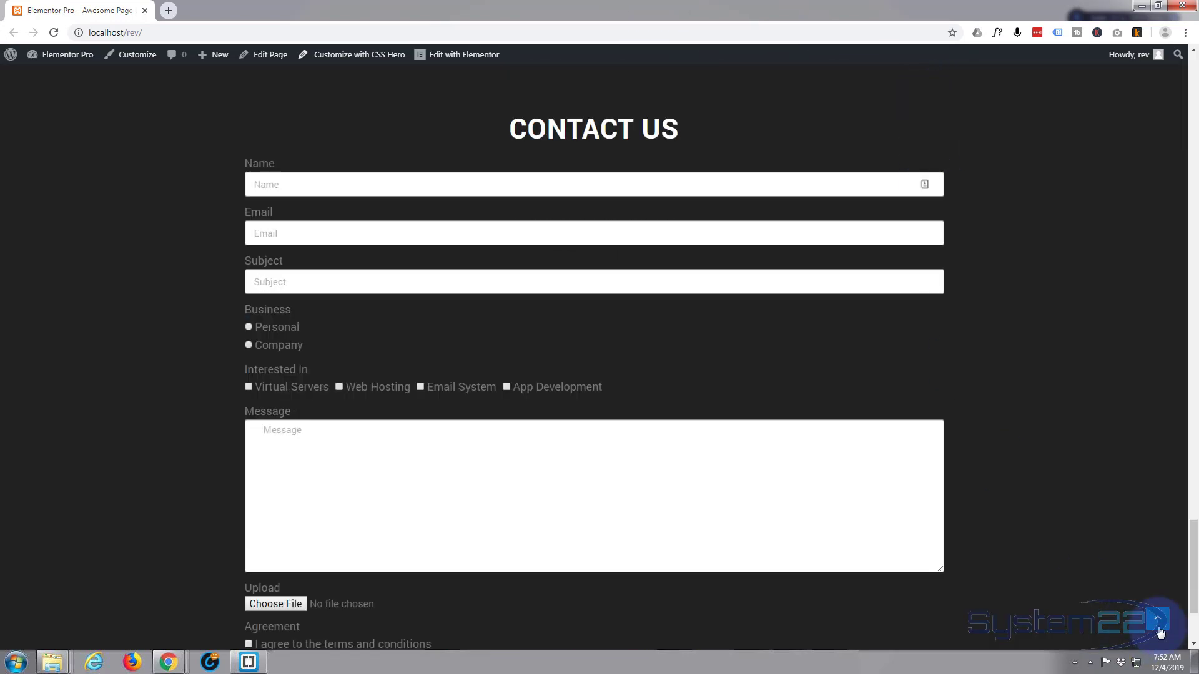